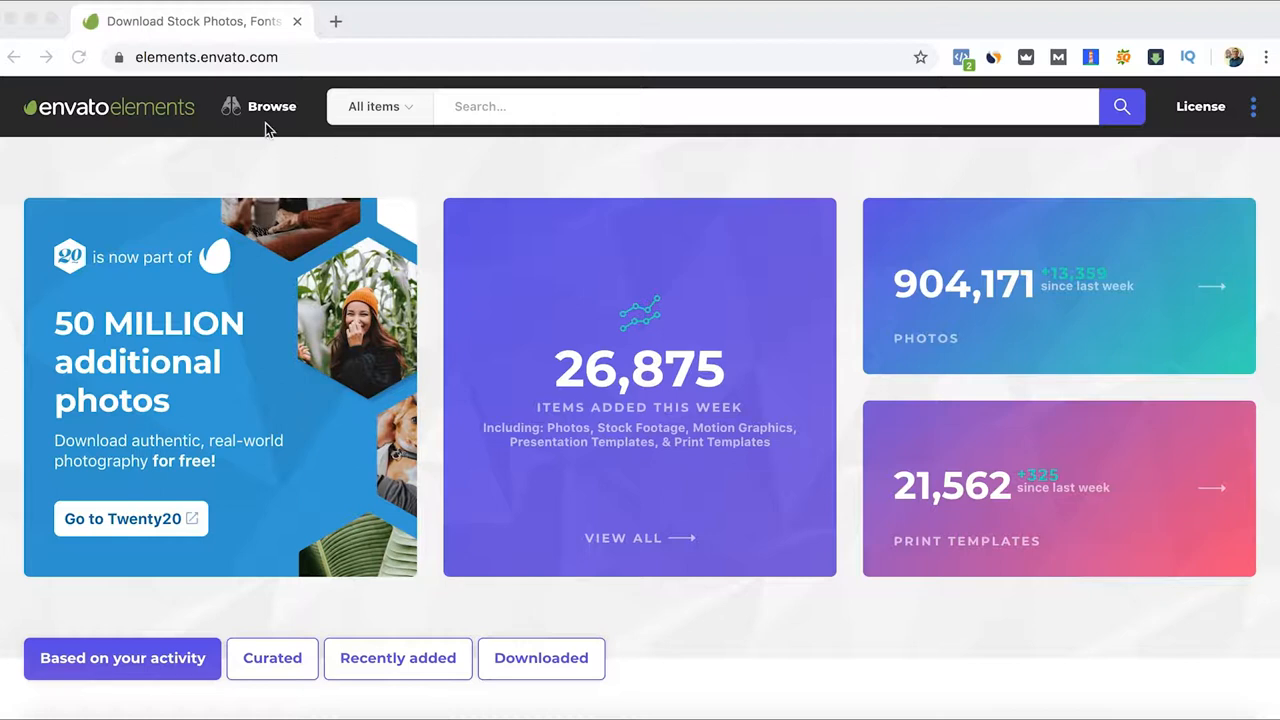
mouse_move(342, 116)
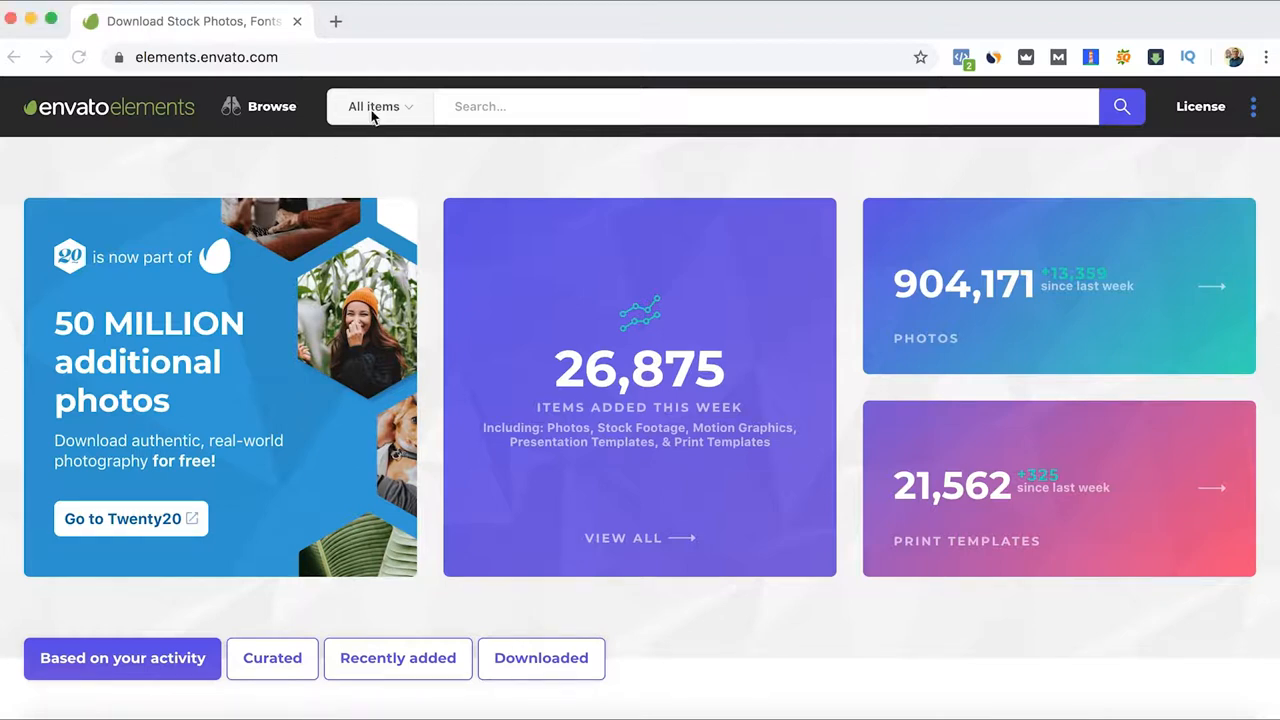
Show the search category list beside the search bar, All Items still selected
click(380, 106)
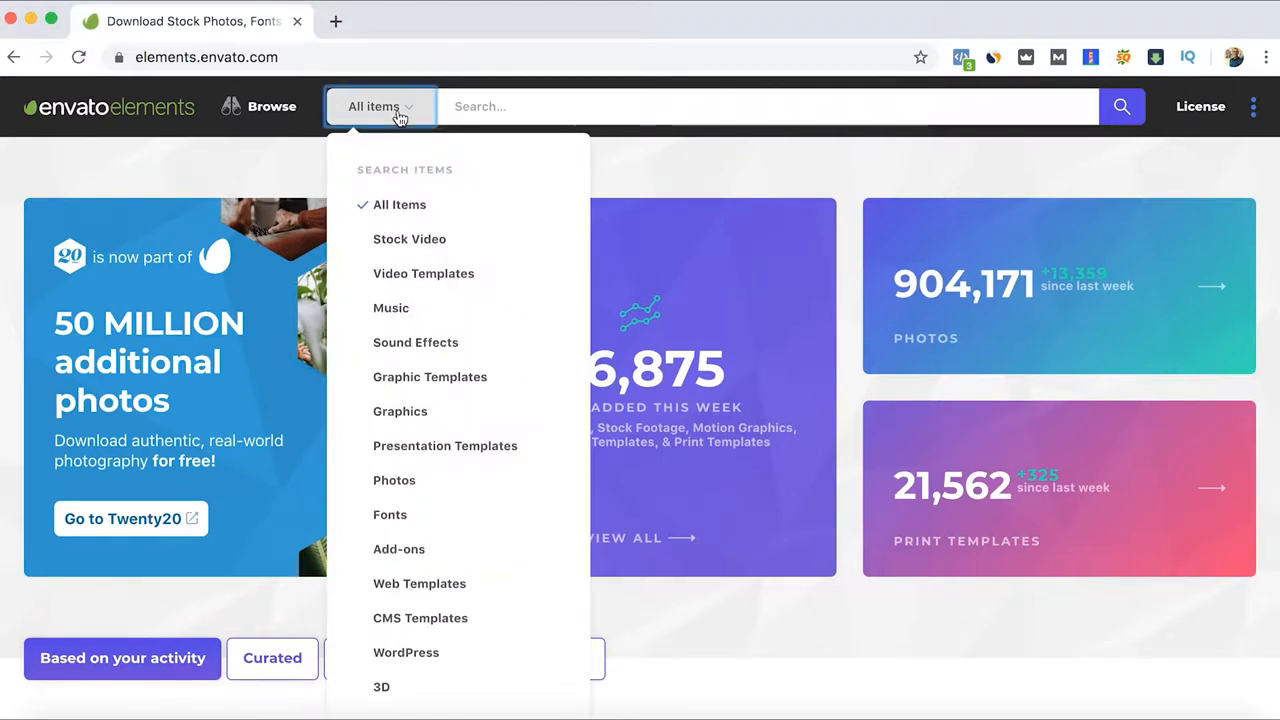
mouse_move(490, 240)
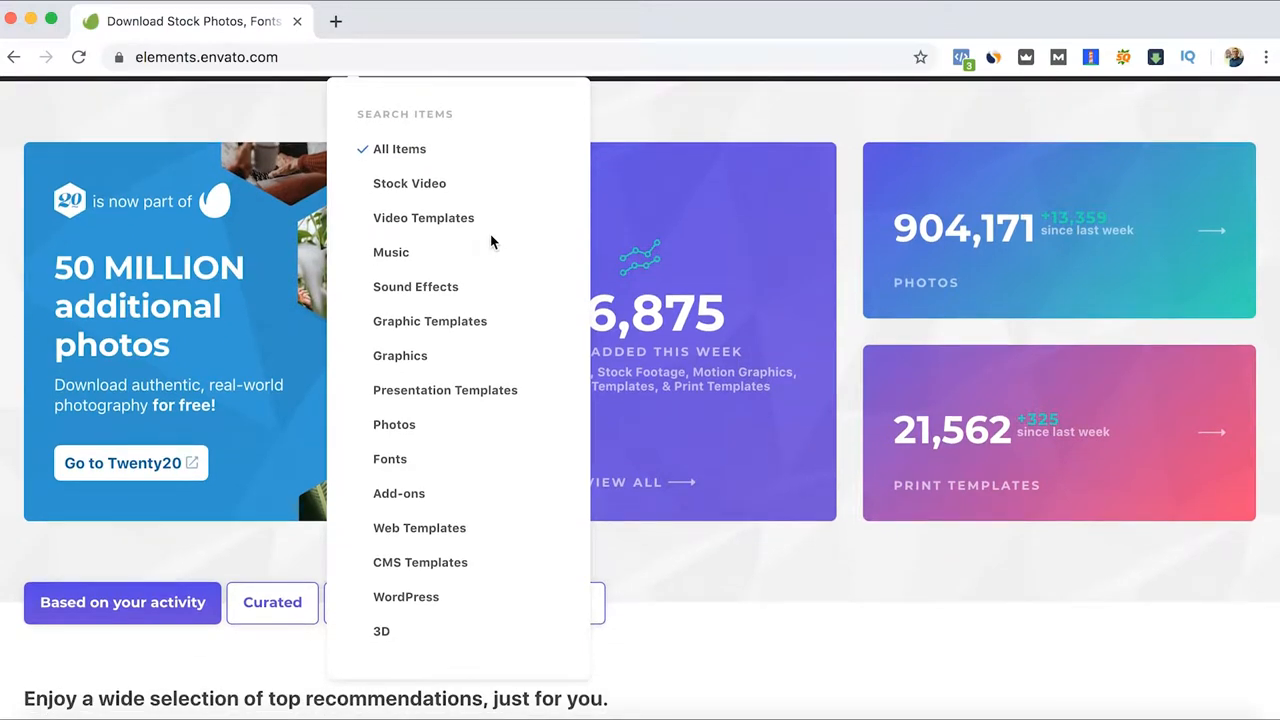
mouse_move(408, 184)
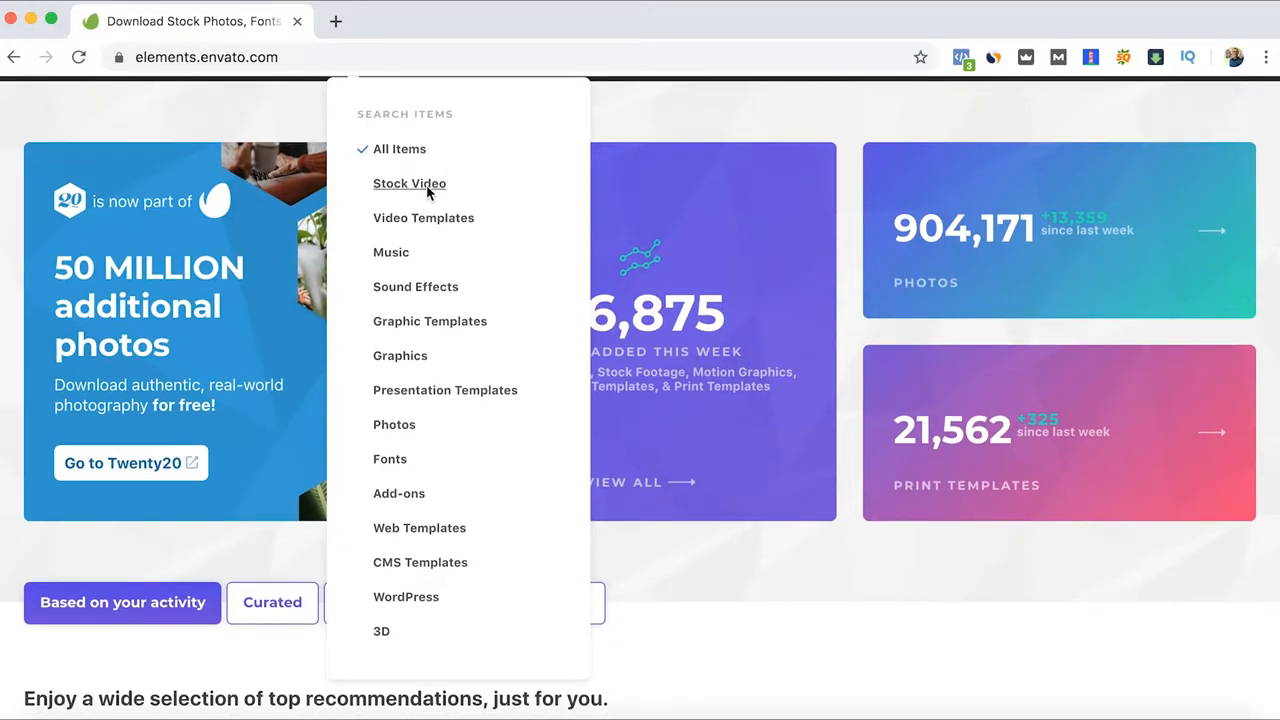
Search Stock Video for 'corporate', returning 10,760 results
click(408, 184)
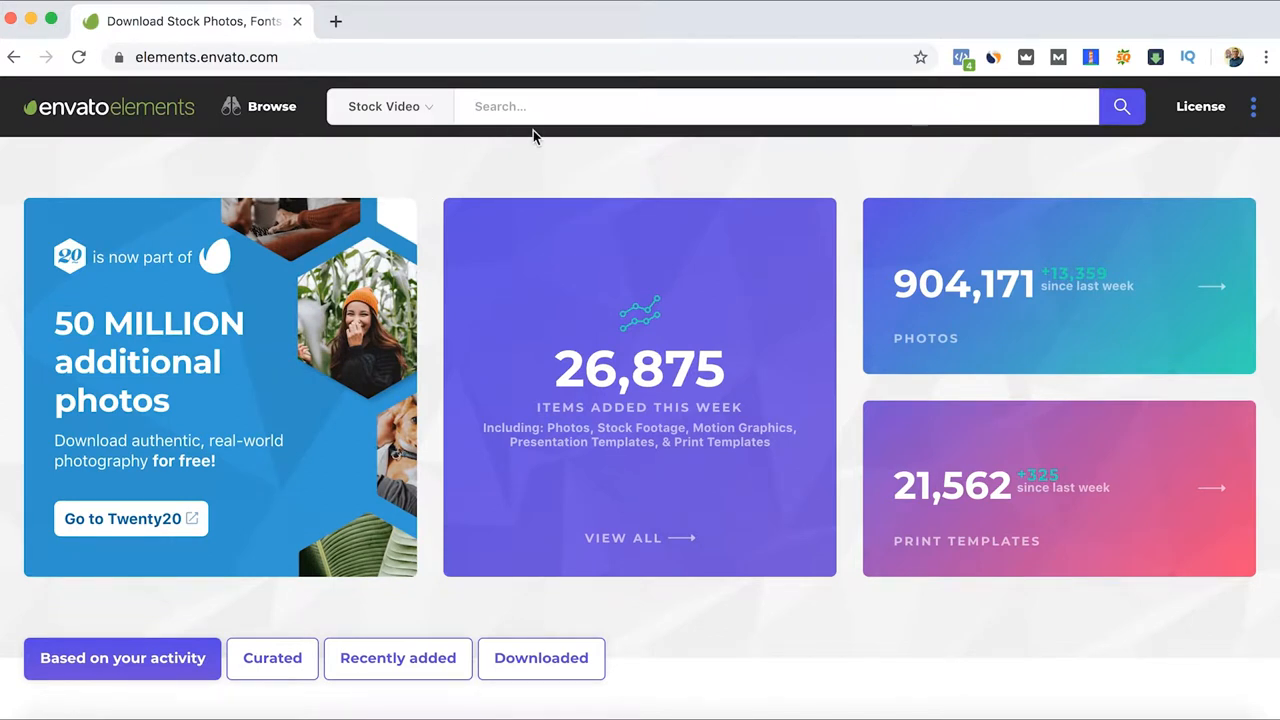
text(corporate)
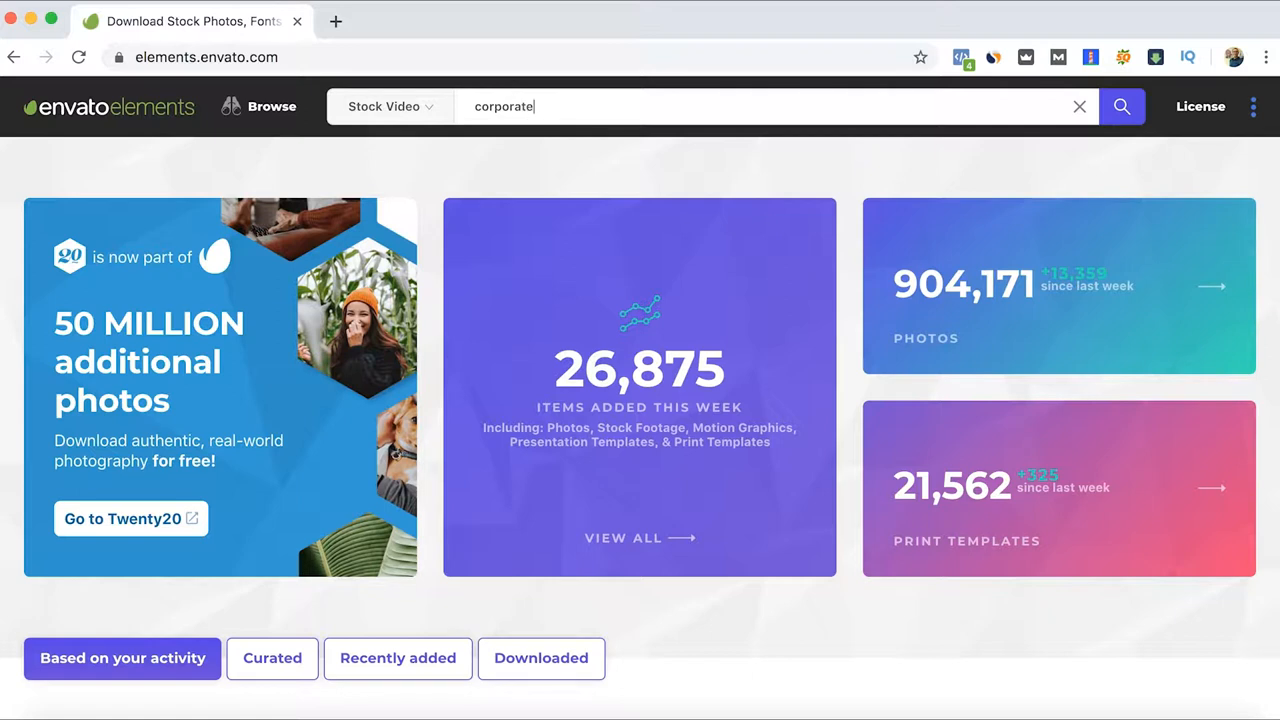
click(1120, 106)
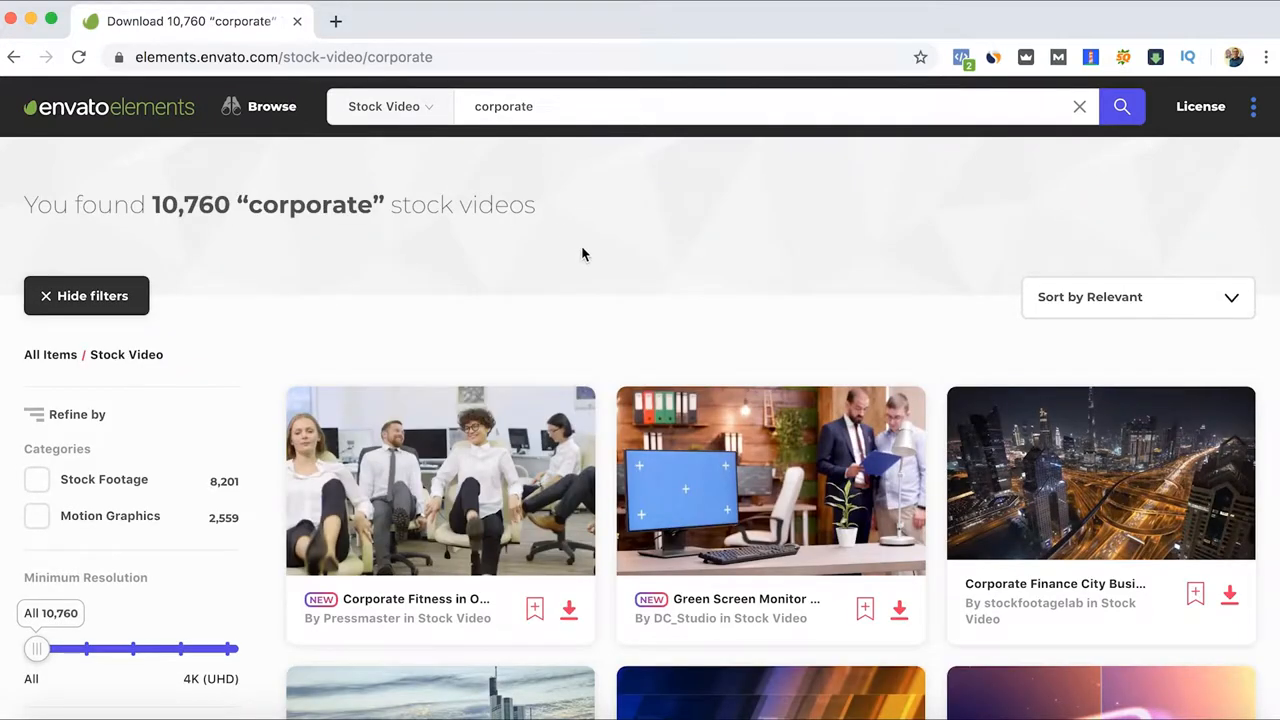
scroll(down, 3)
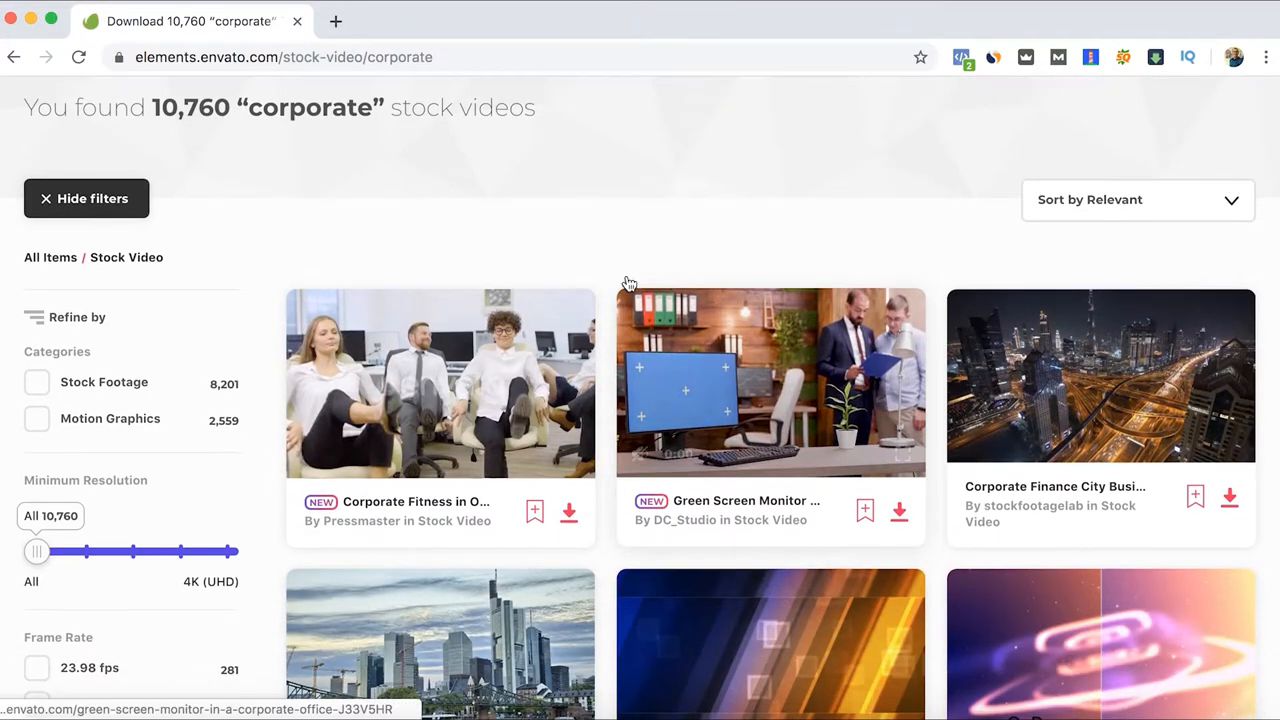
mouse_move(972, 342)
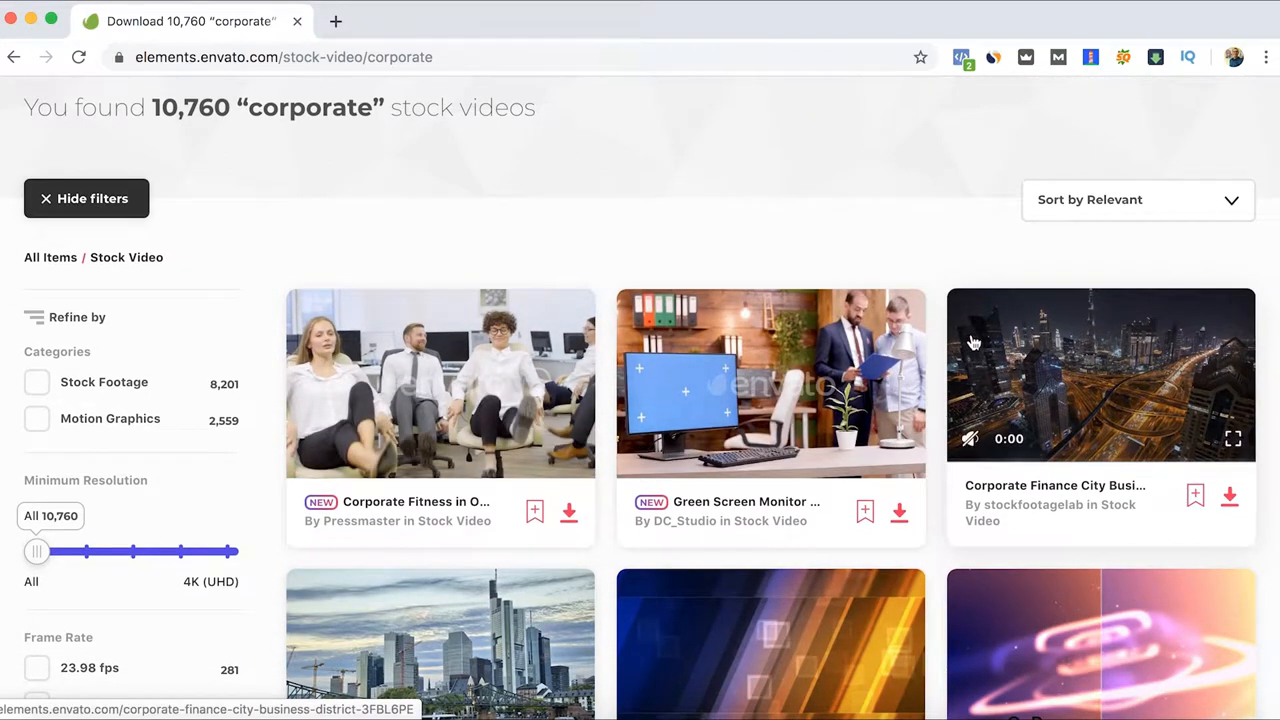
scroll(down, 3)
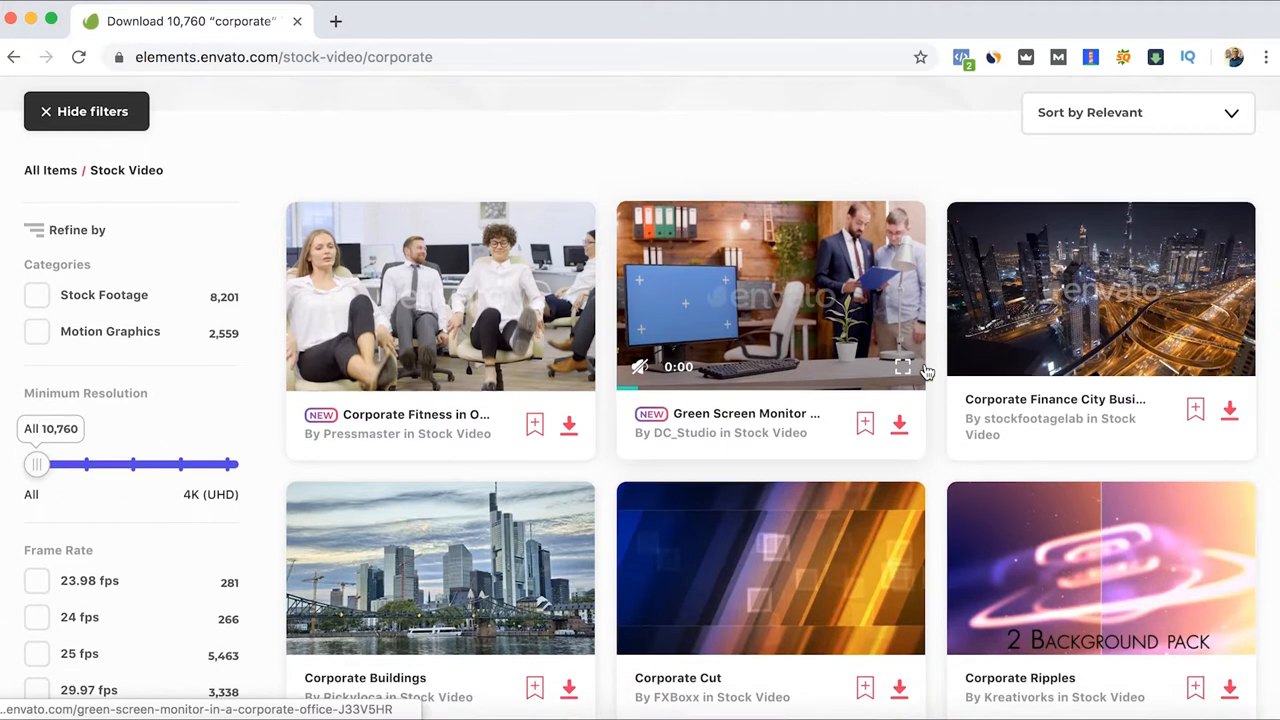
scroll(down, 3)
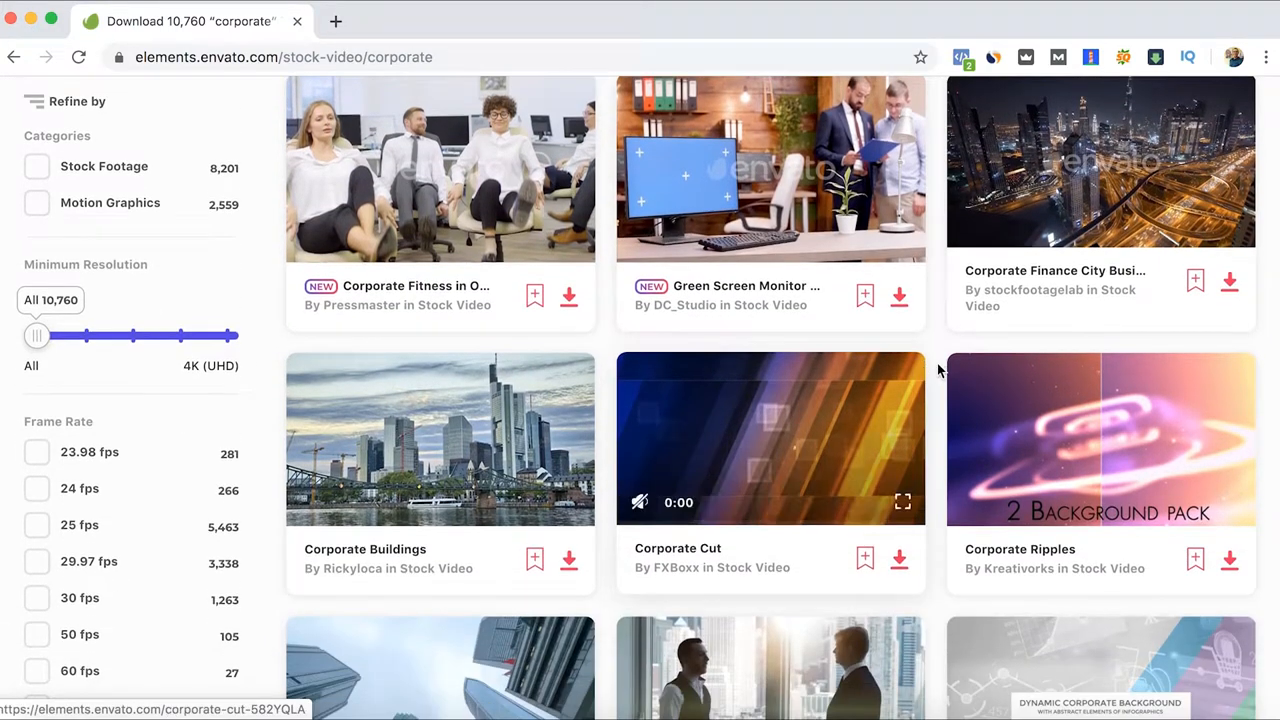
scroll(down, 3)
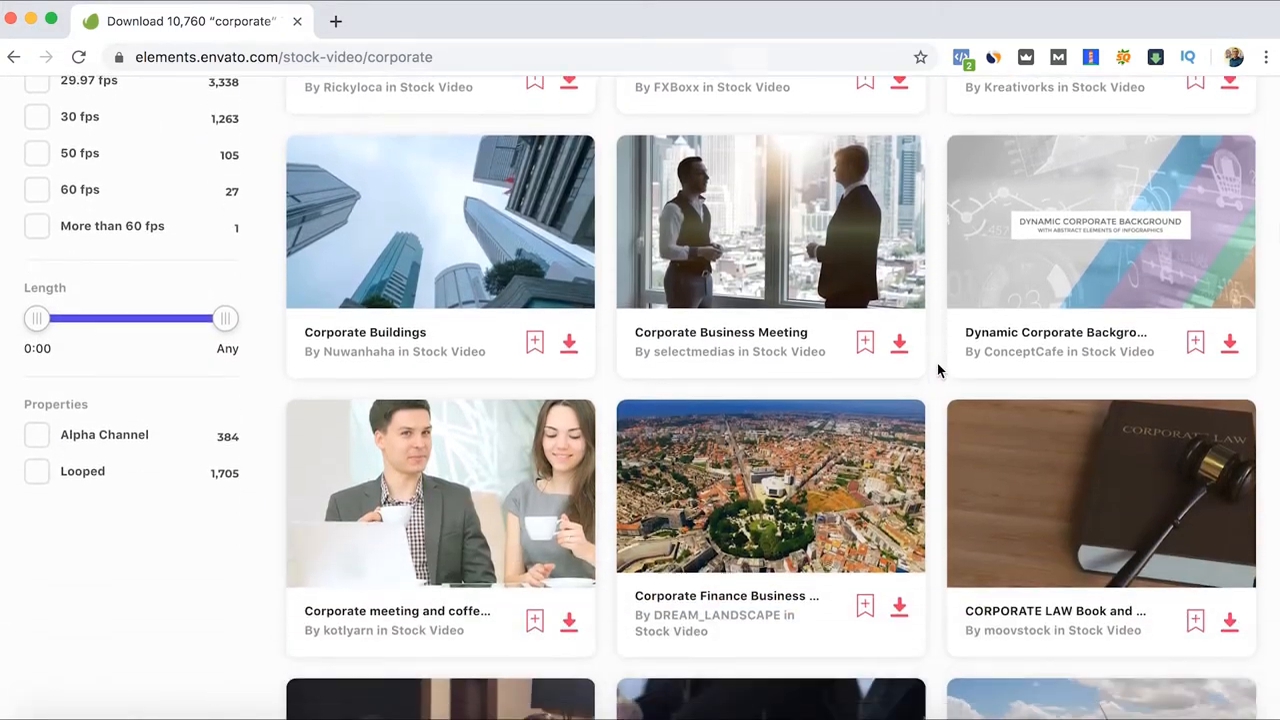
scroll(down, 3)
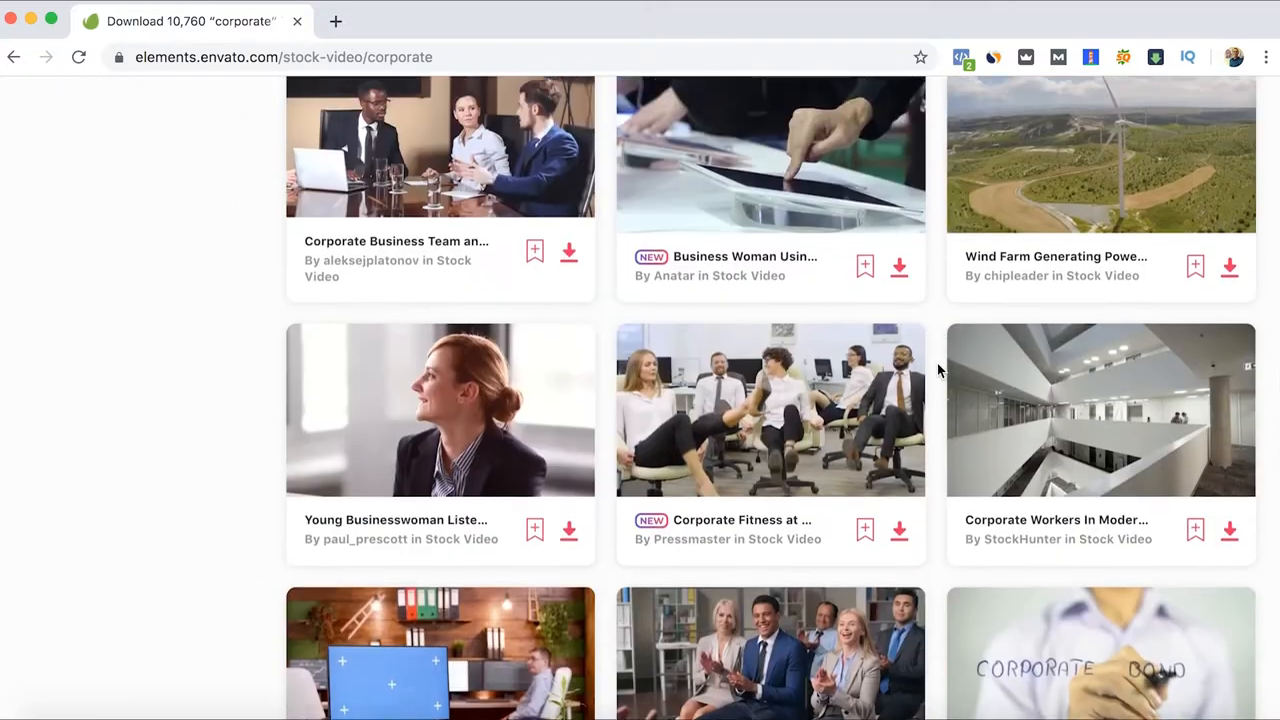
scroll(down, 3)
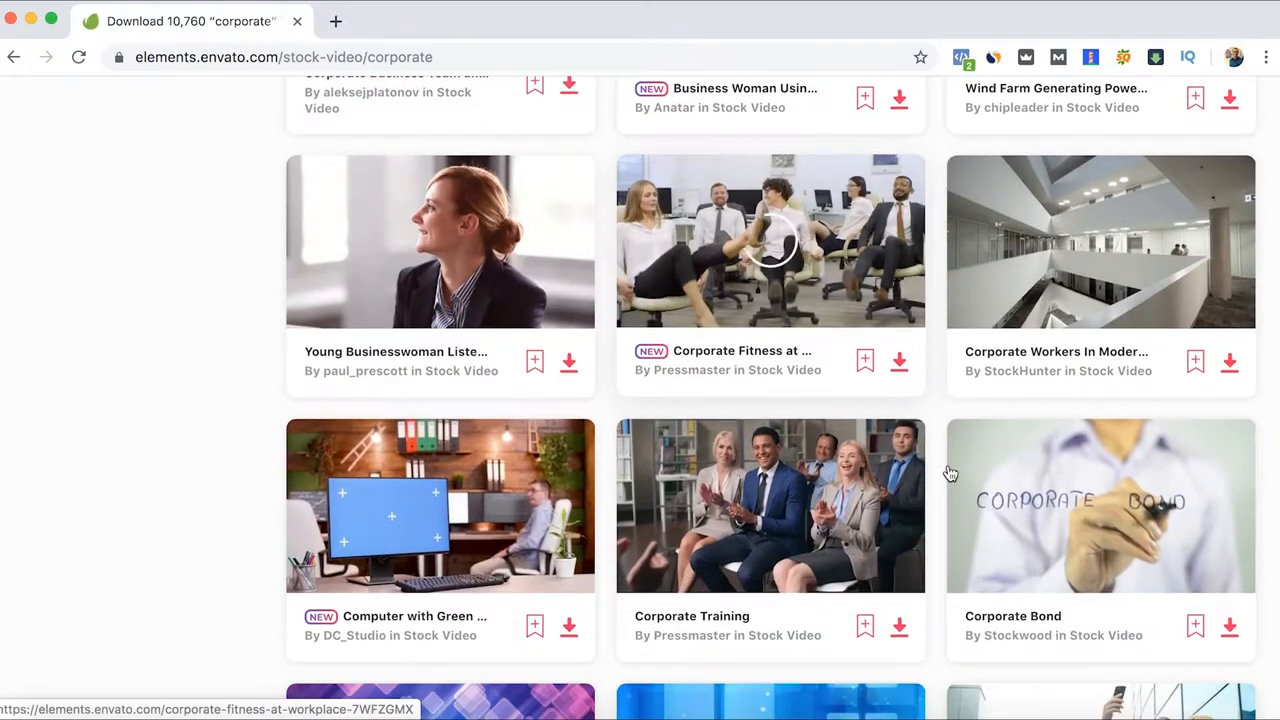
scroll(down, 3)
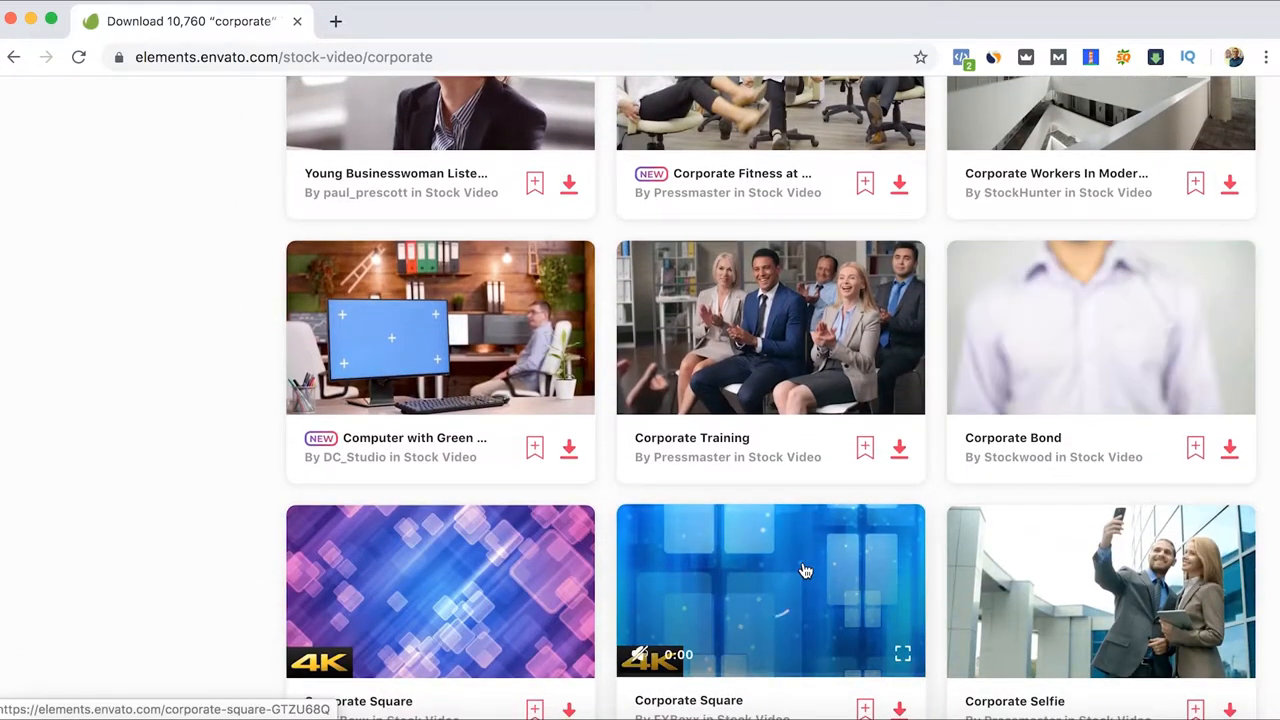
scroll(down, 3)
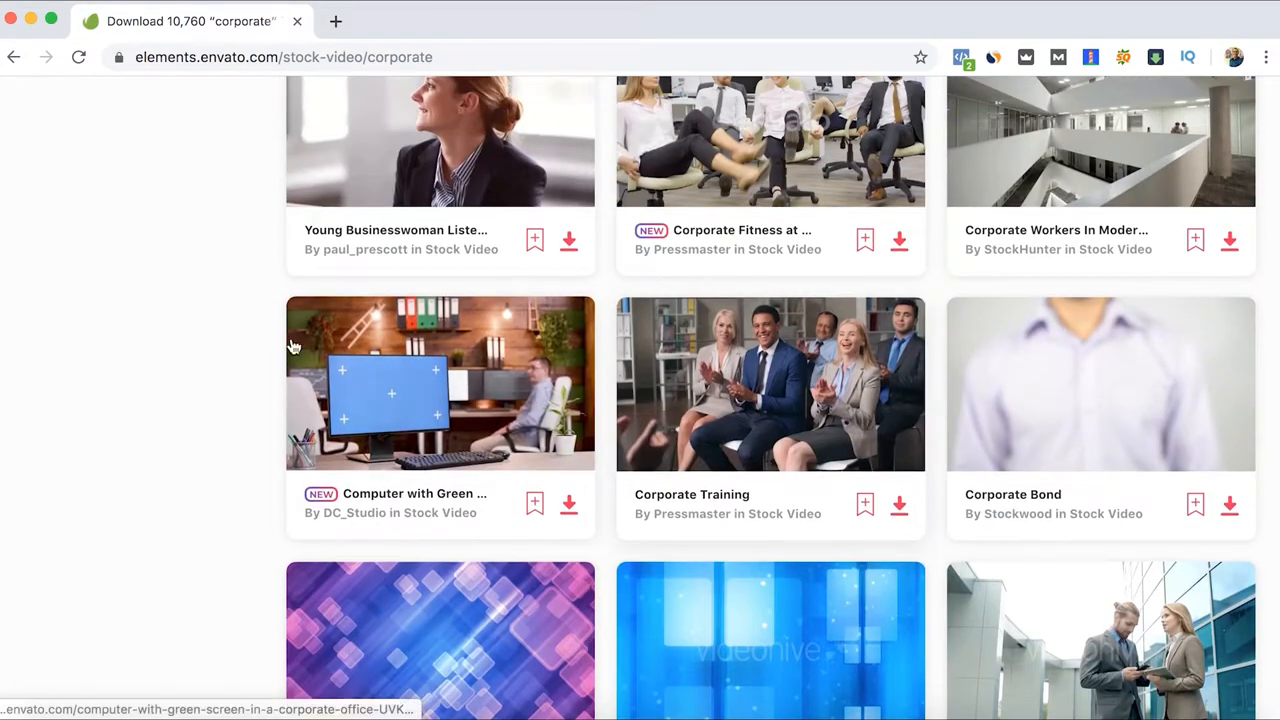
scroll(up, 3)
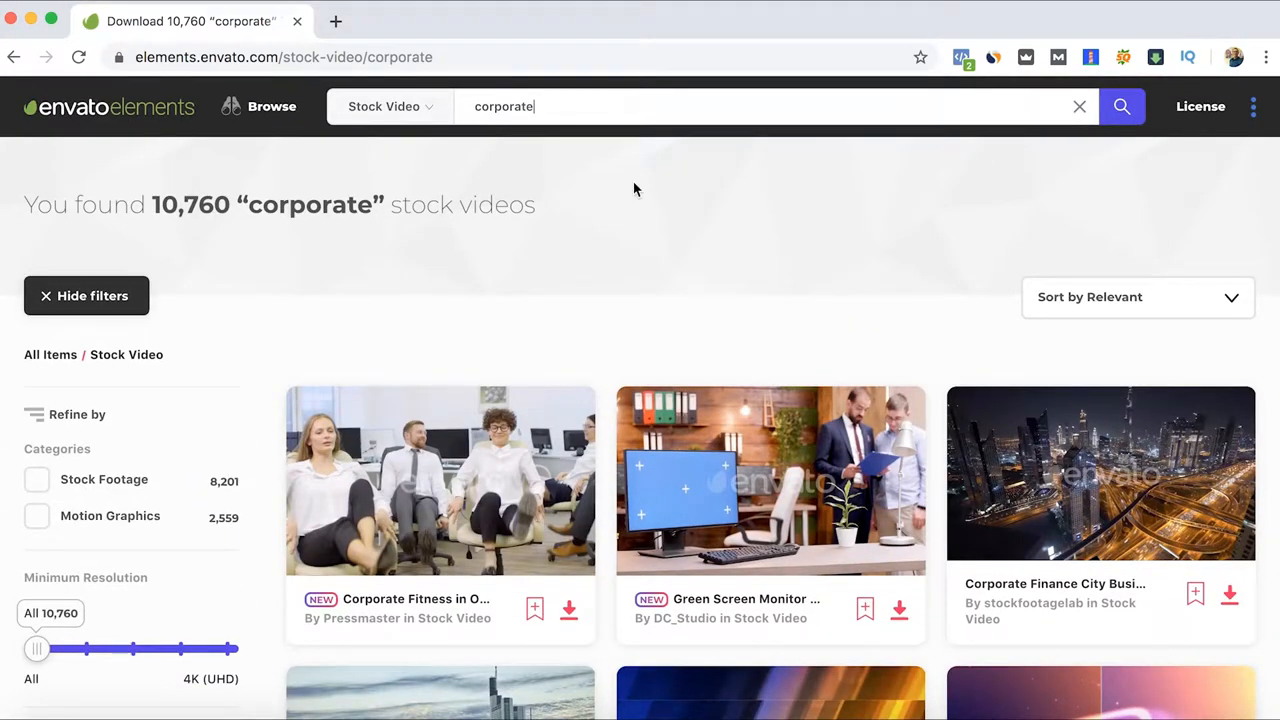
Narrow the corporate video search with 'tag:meeting', leaving 1,882 results
text(tag:)
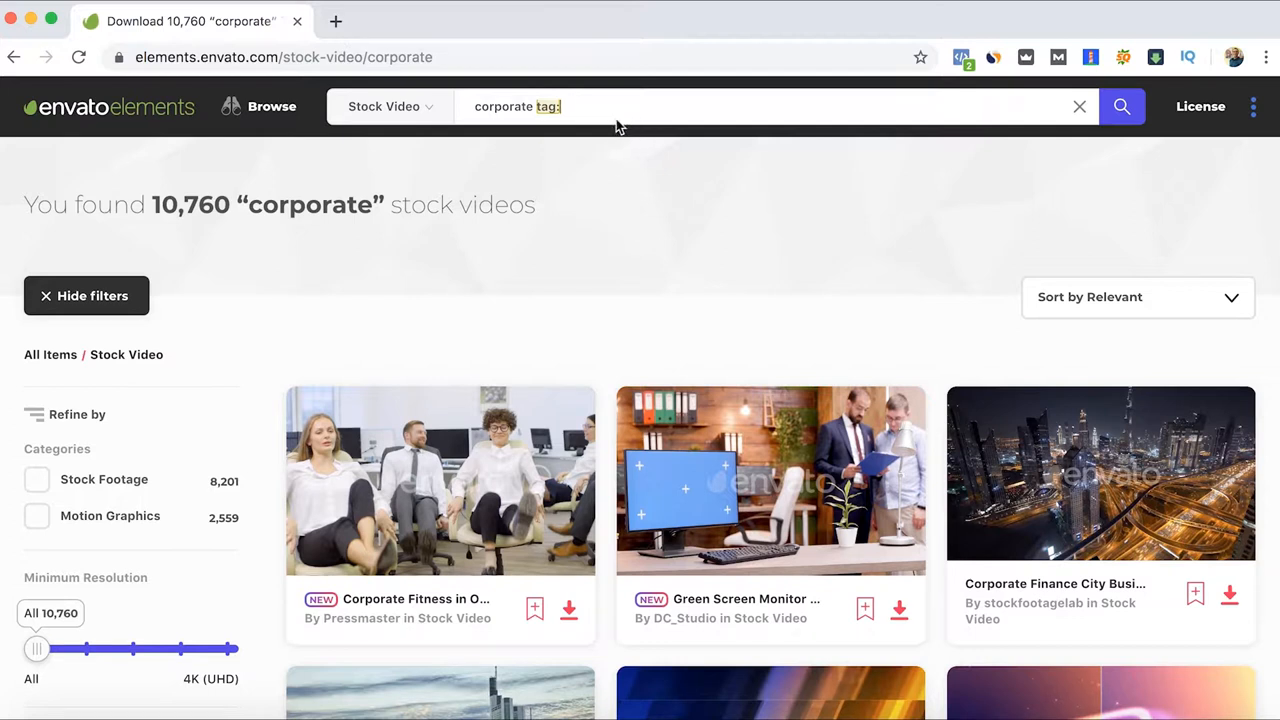
mouse_move(644, 106)
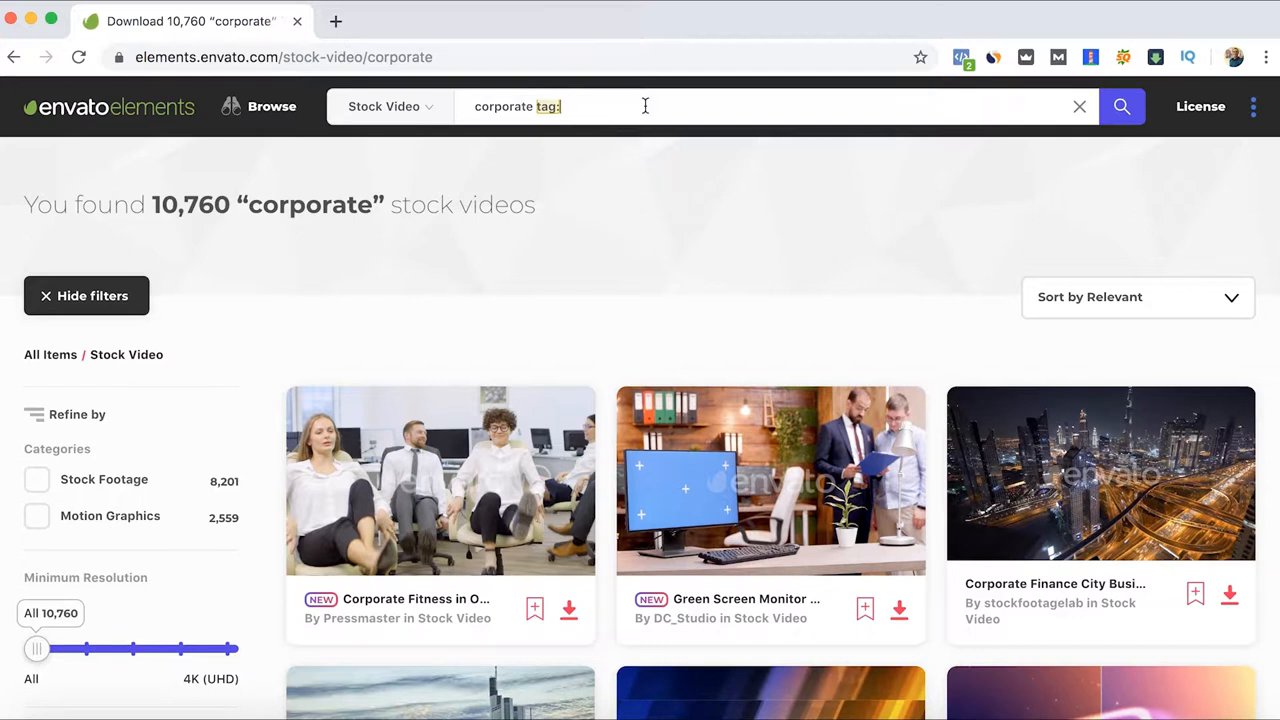
text(meeting)
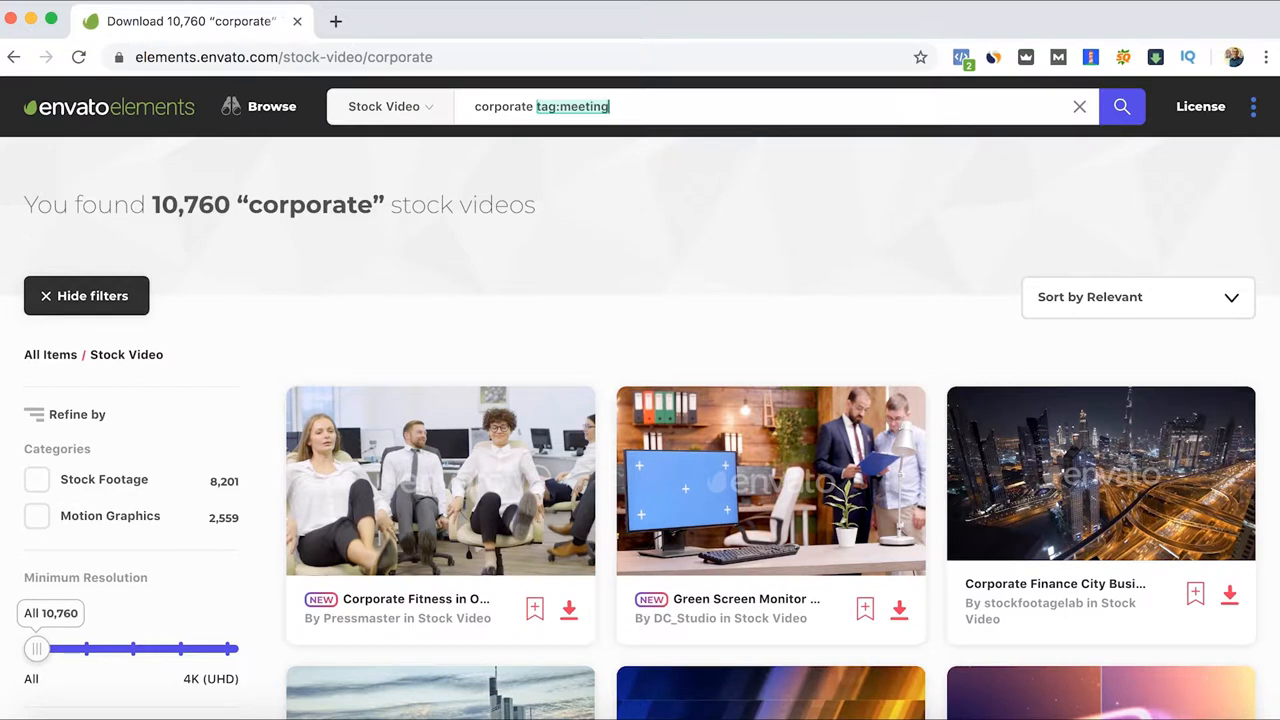
click(1120, 106)
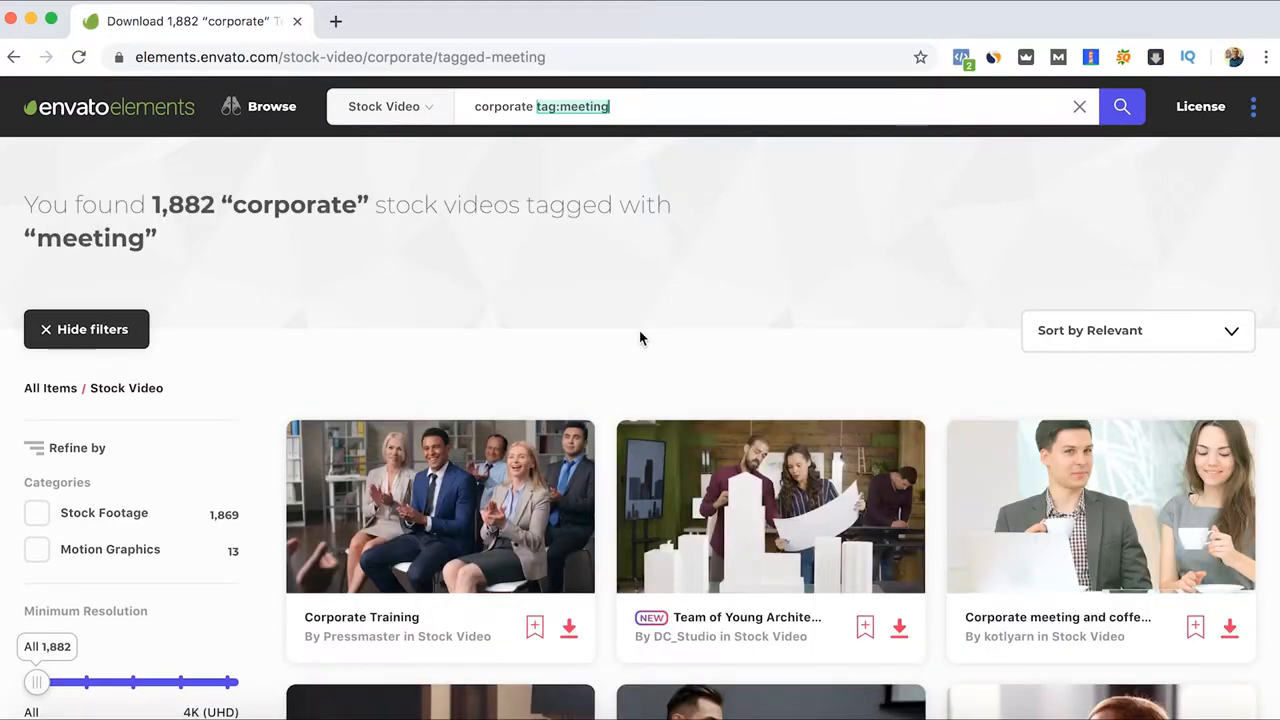
Scroll through the 1,882 meeting-tagged corporate videos and return to the top
scroll(down, 3)
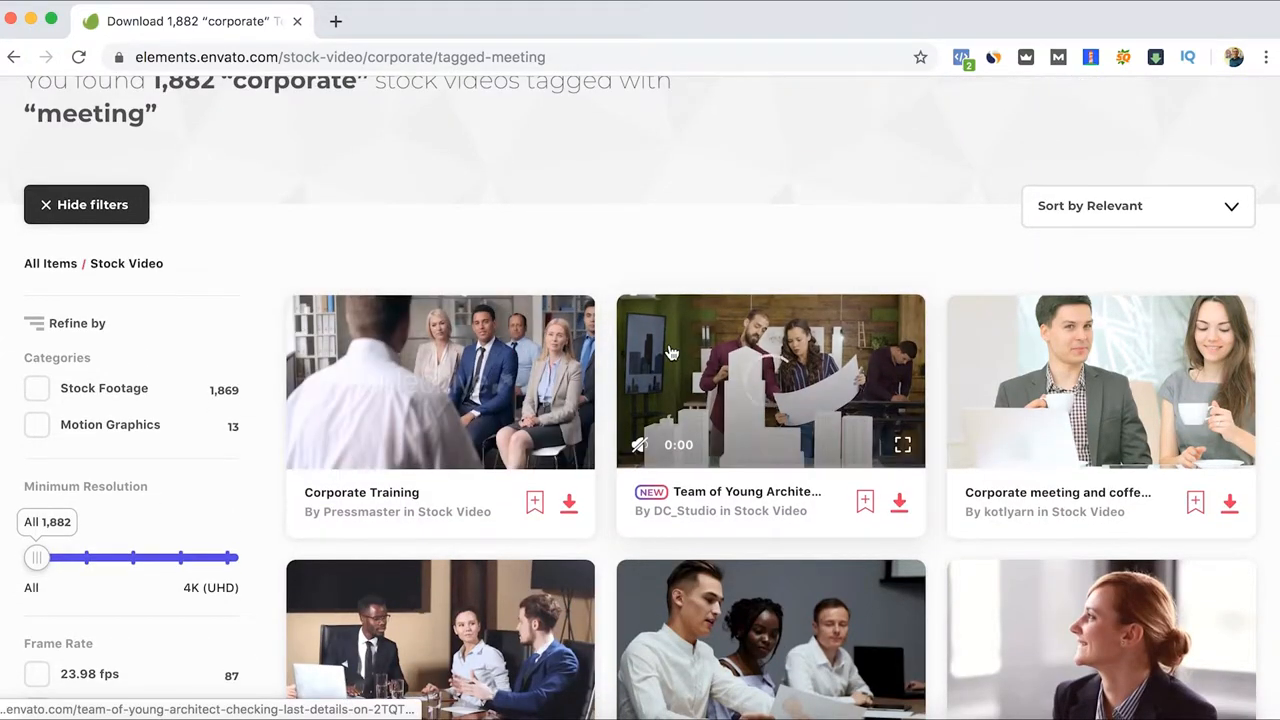
scroll(down, 3)
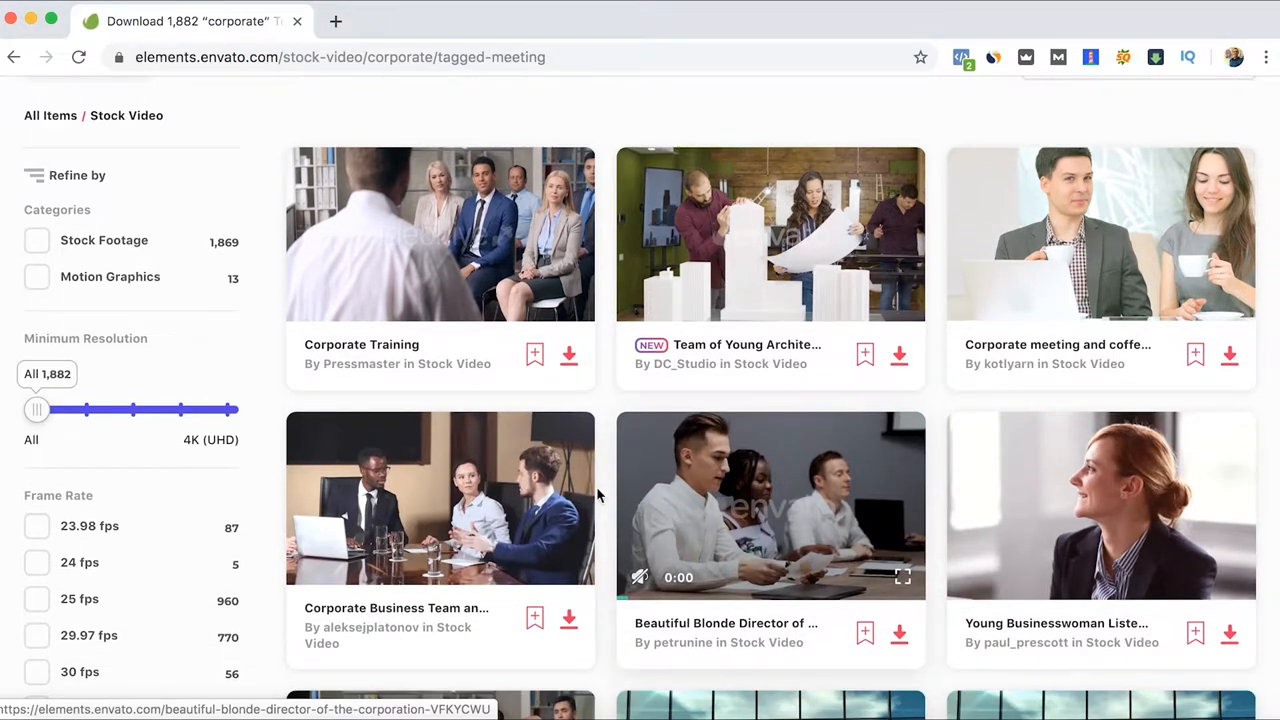
scroll(up, 3)
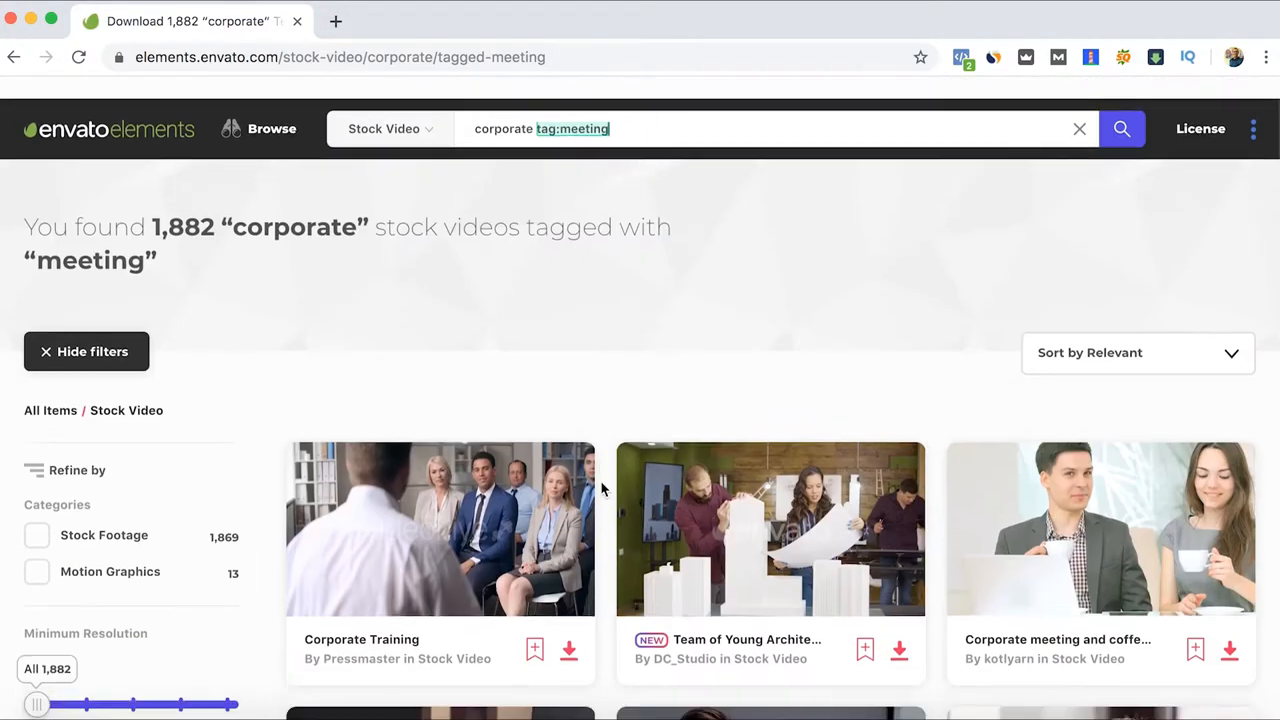
scroll(down, 3)
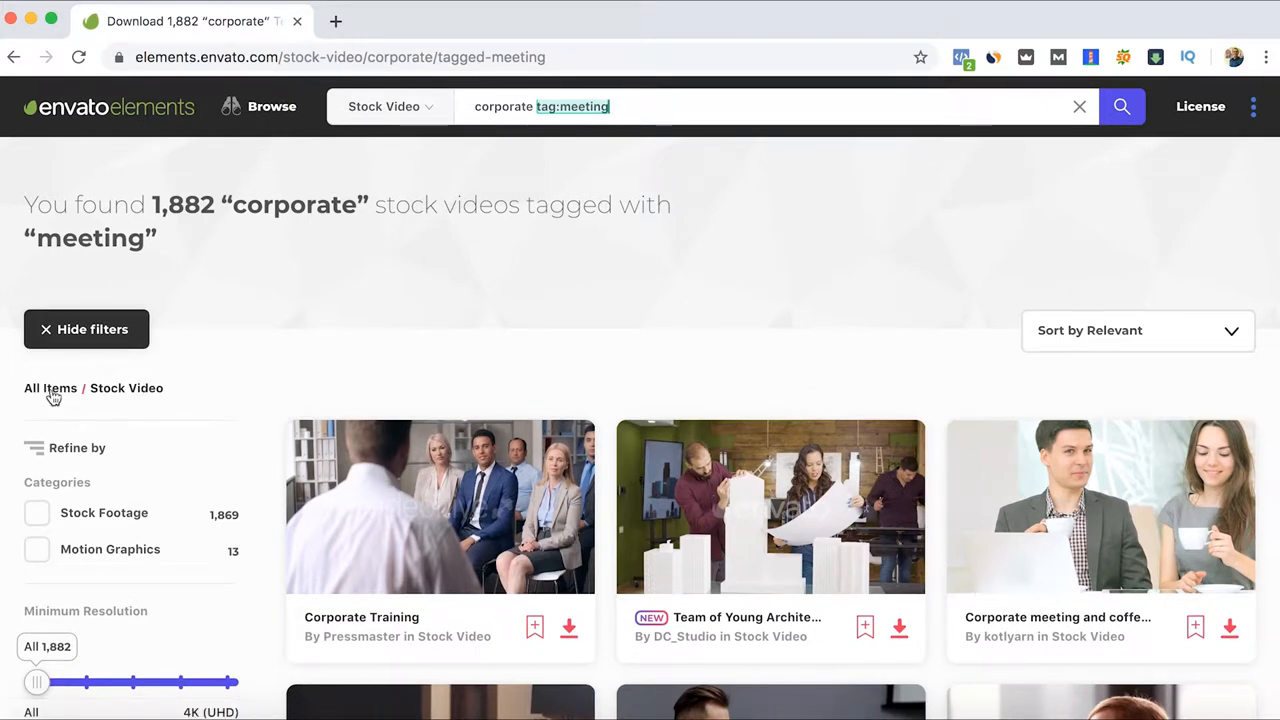
scroll(down, 3)
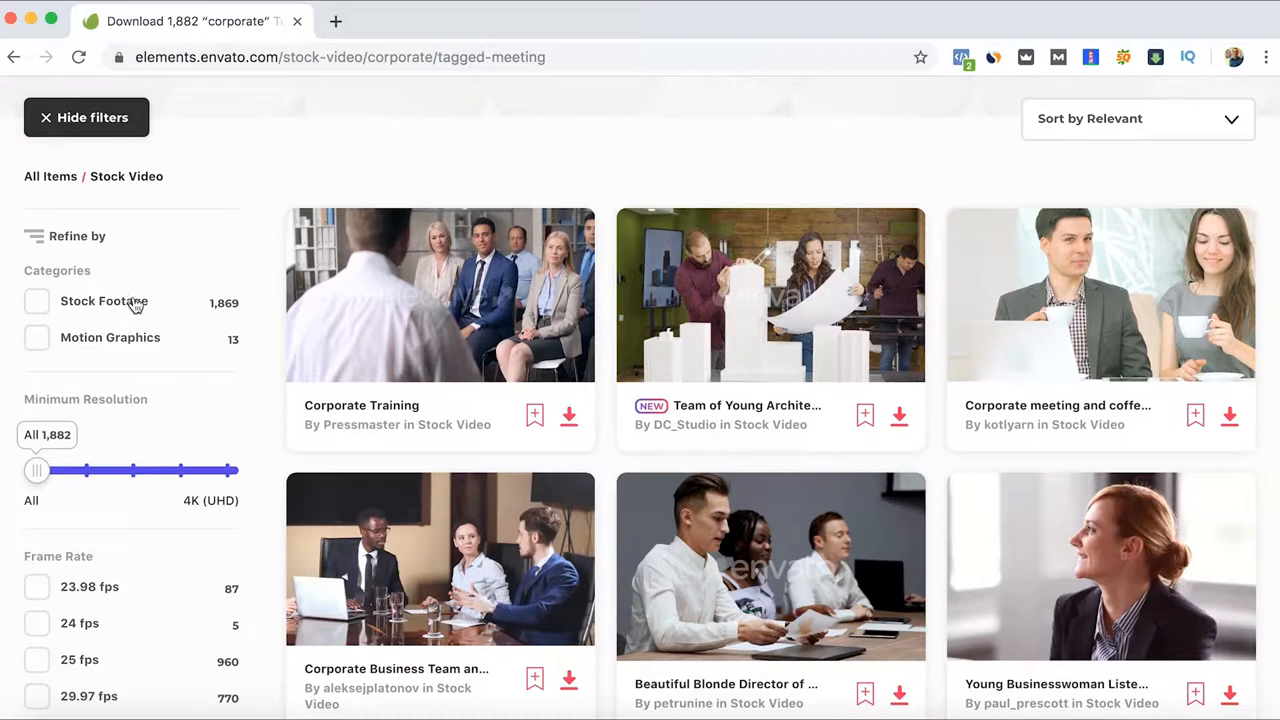
scroll(down, 3)
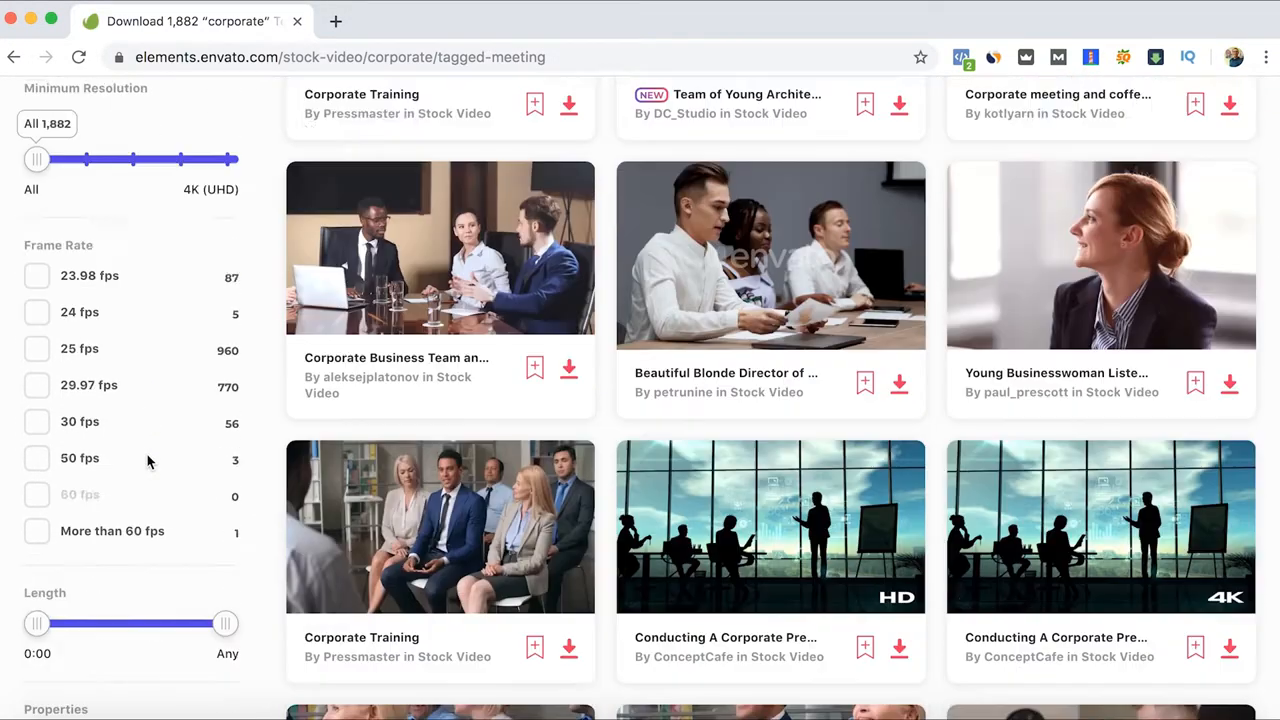
scroll(up, 3)
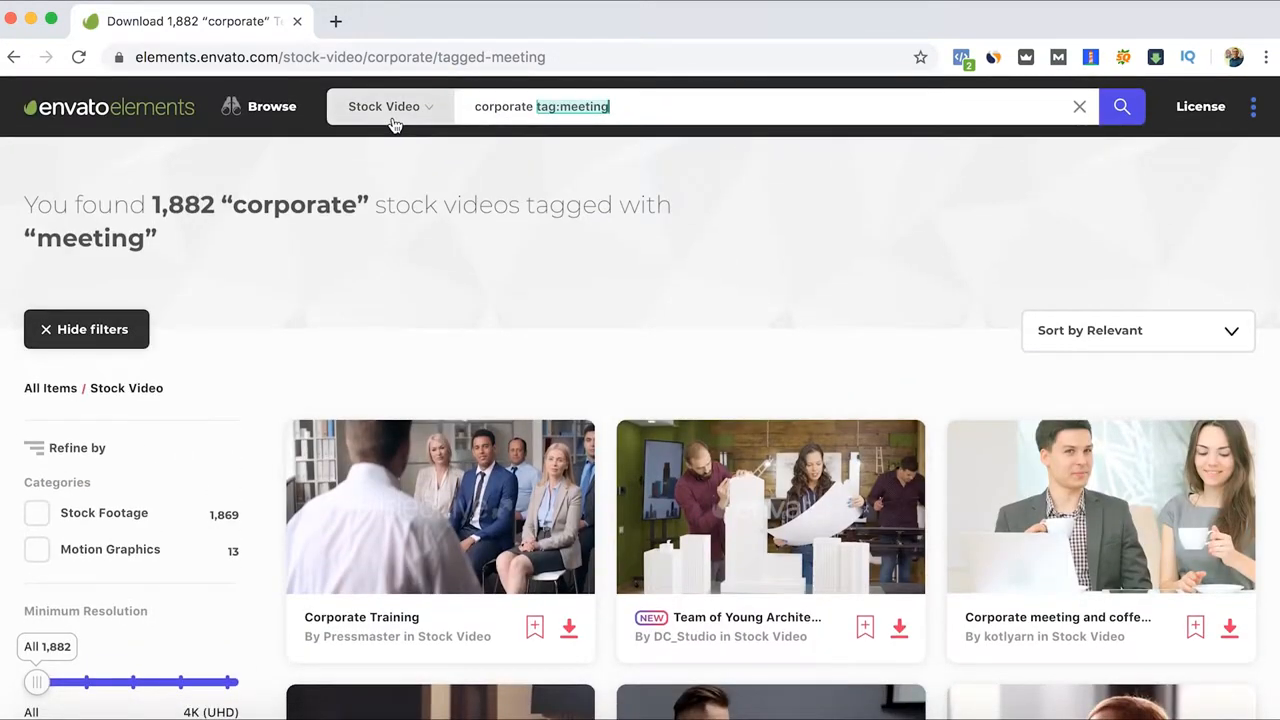
Switch the corporate search to Music, listing 5,496 royalty-free tracks
click(390, 106)
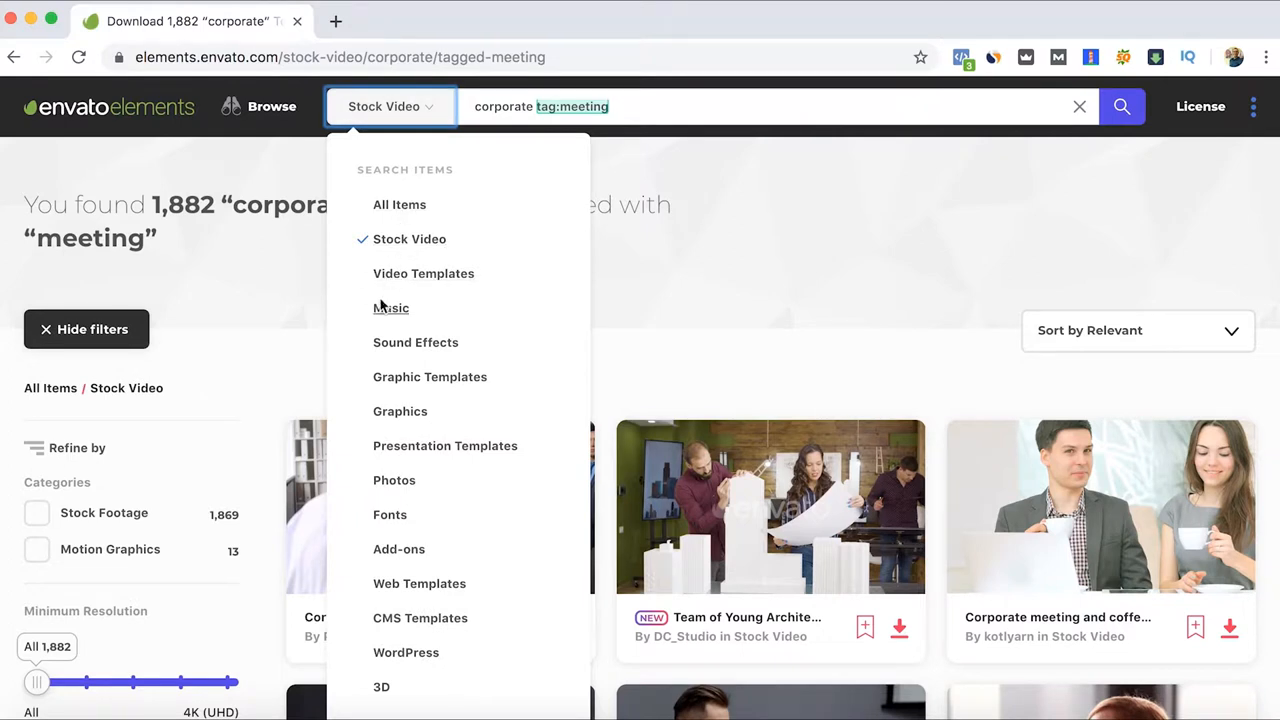
click(392, 308)
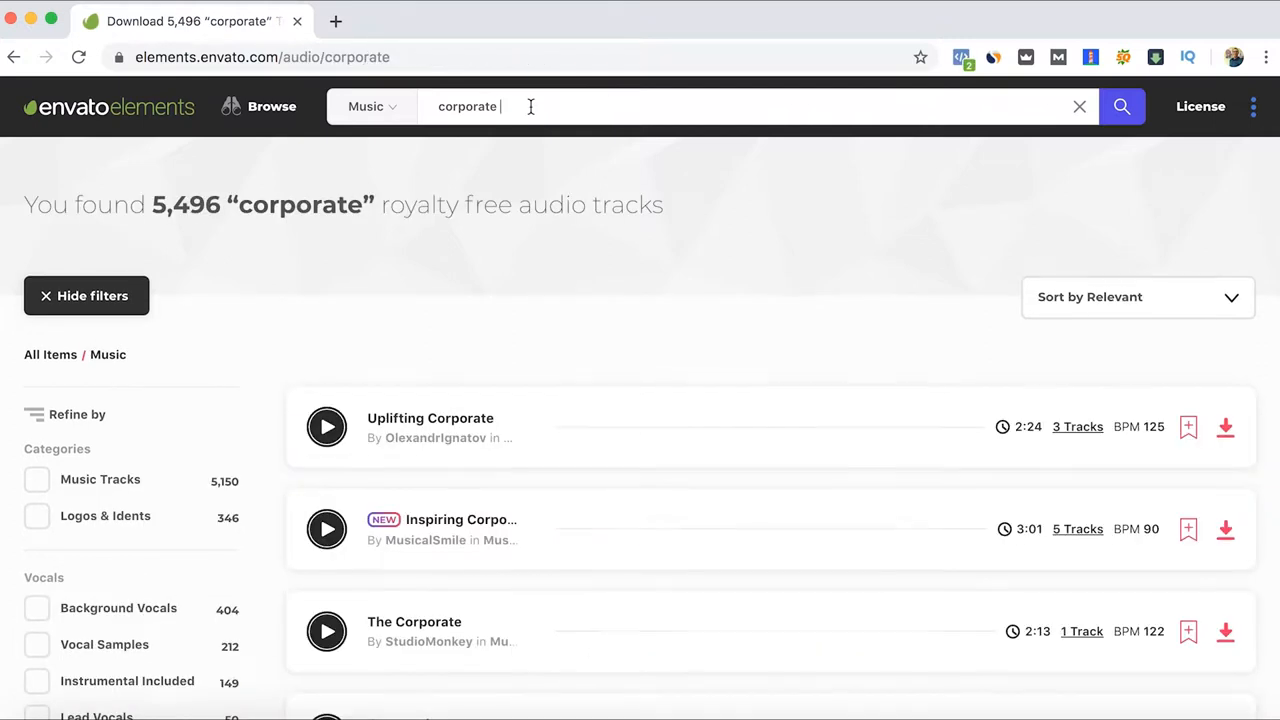
scroll(down, 3)
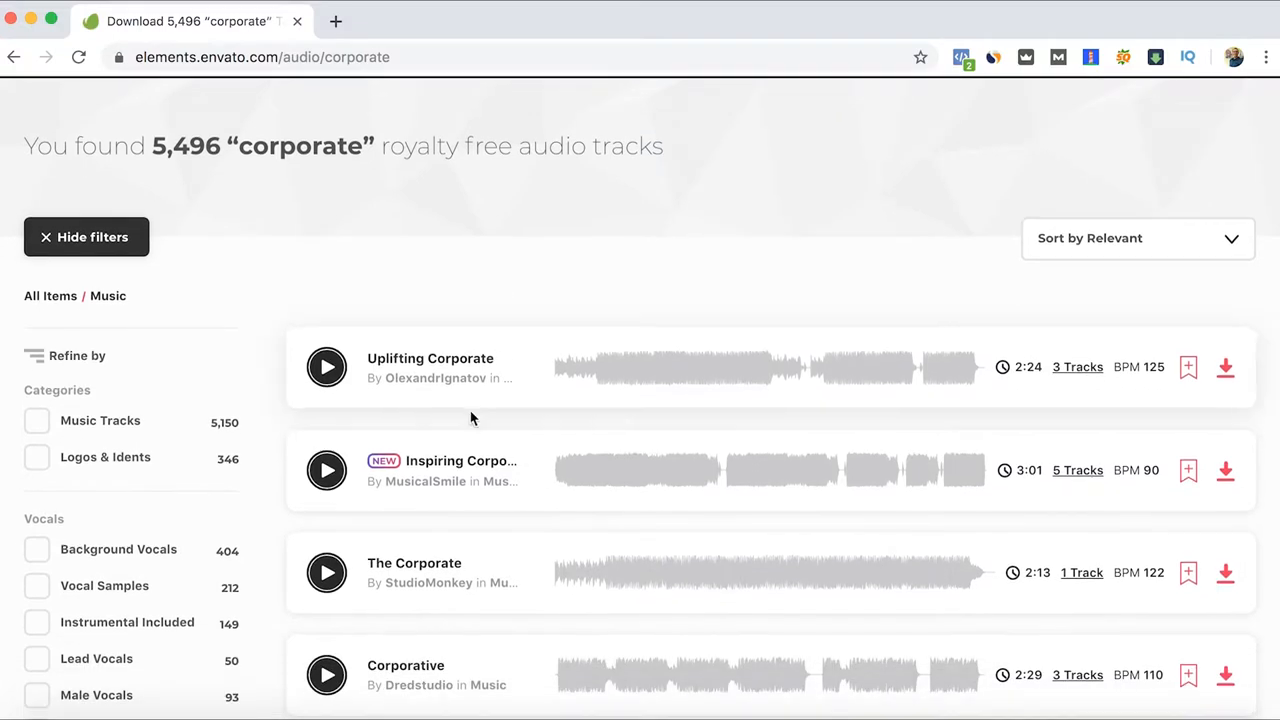
scroll(up, 3)
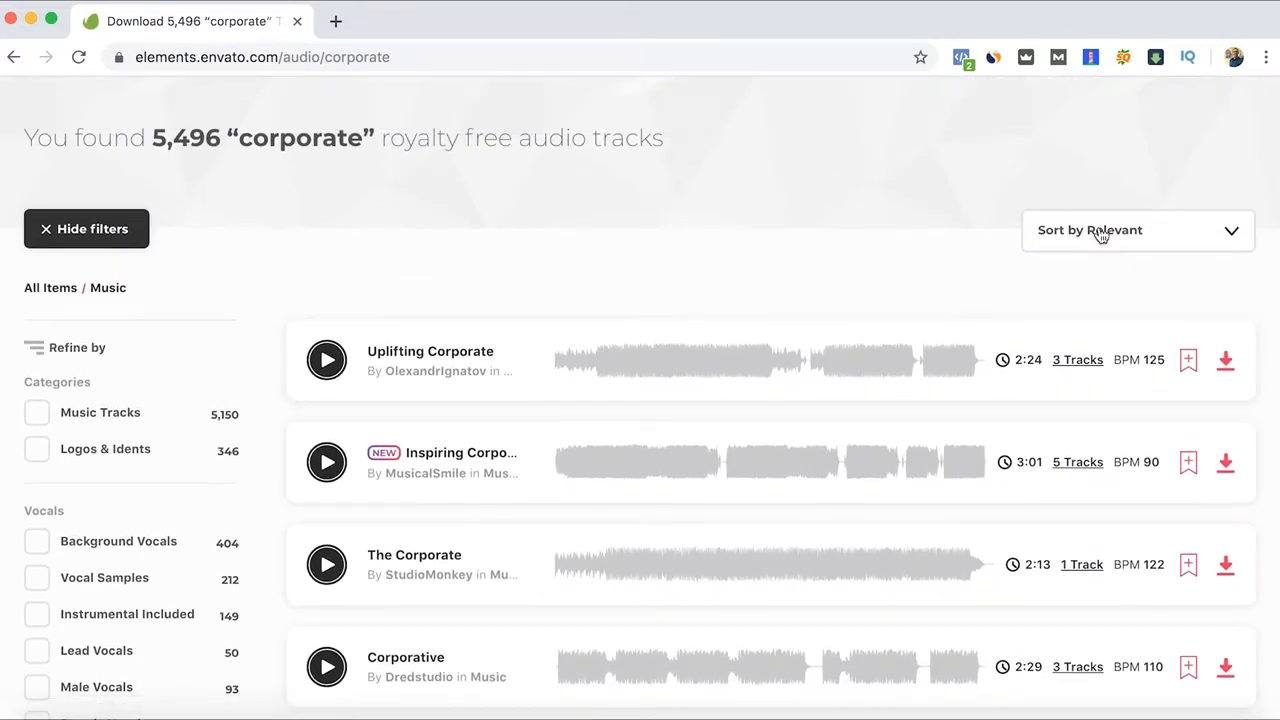
Sort the corporate music results by New
click(1136, 230)
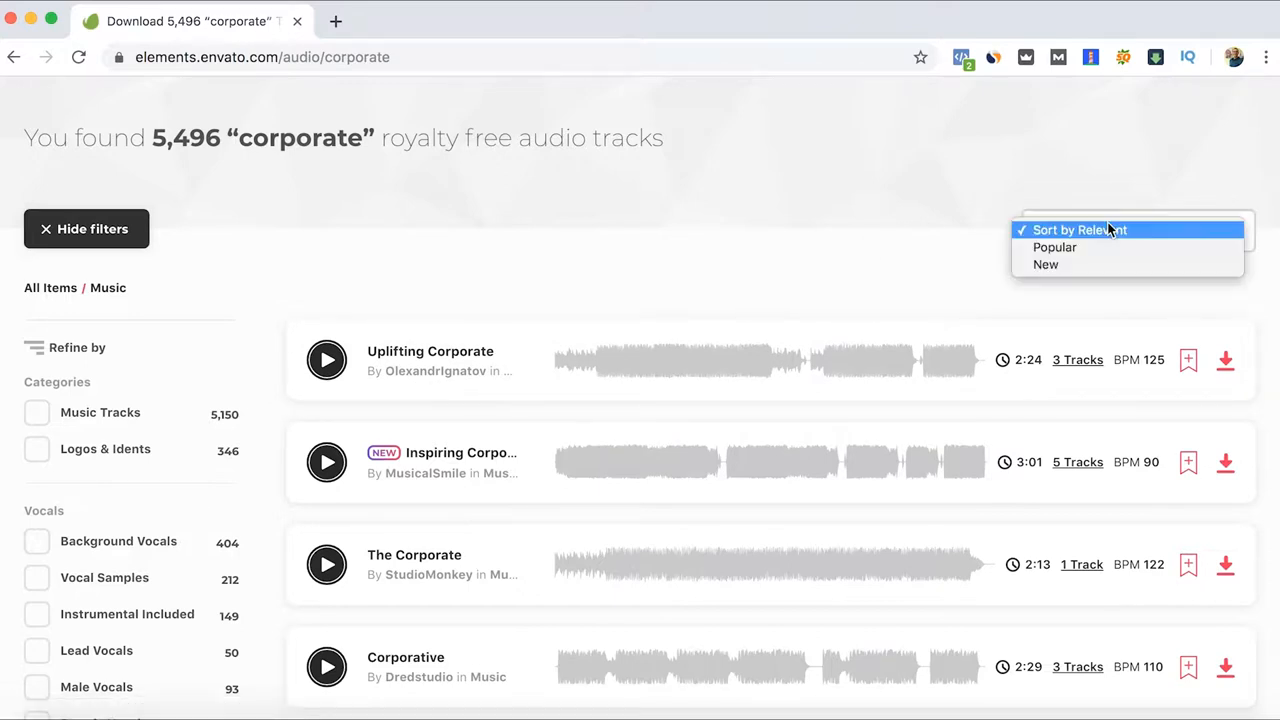
click(1044, 264)
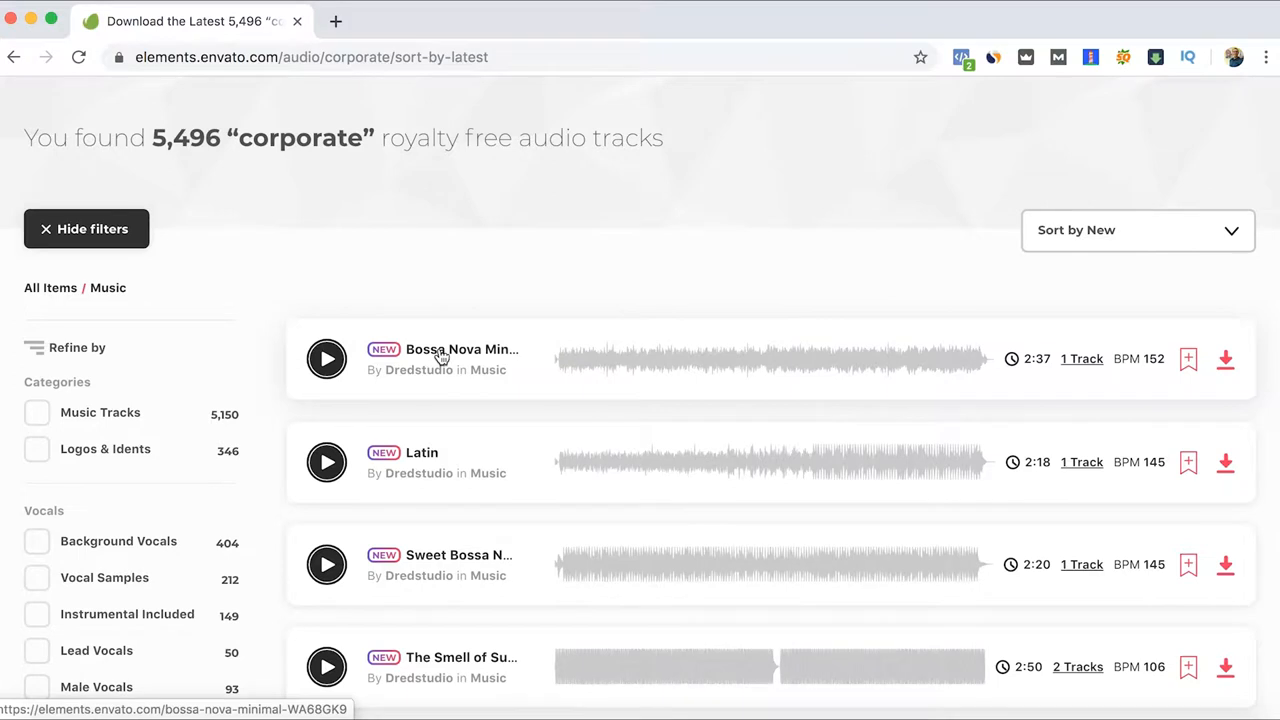
View the Bossa Nova Minimal track page with its 2:37 length and 152 BPM details
click(460, 348)
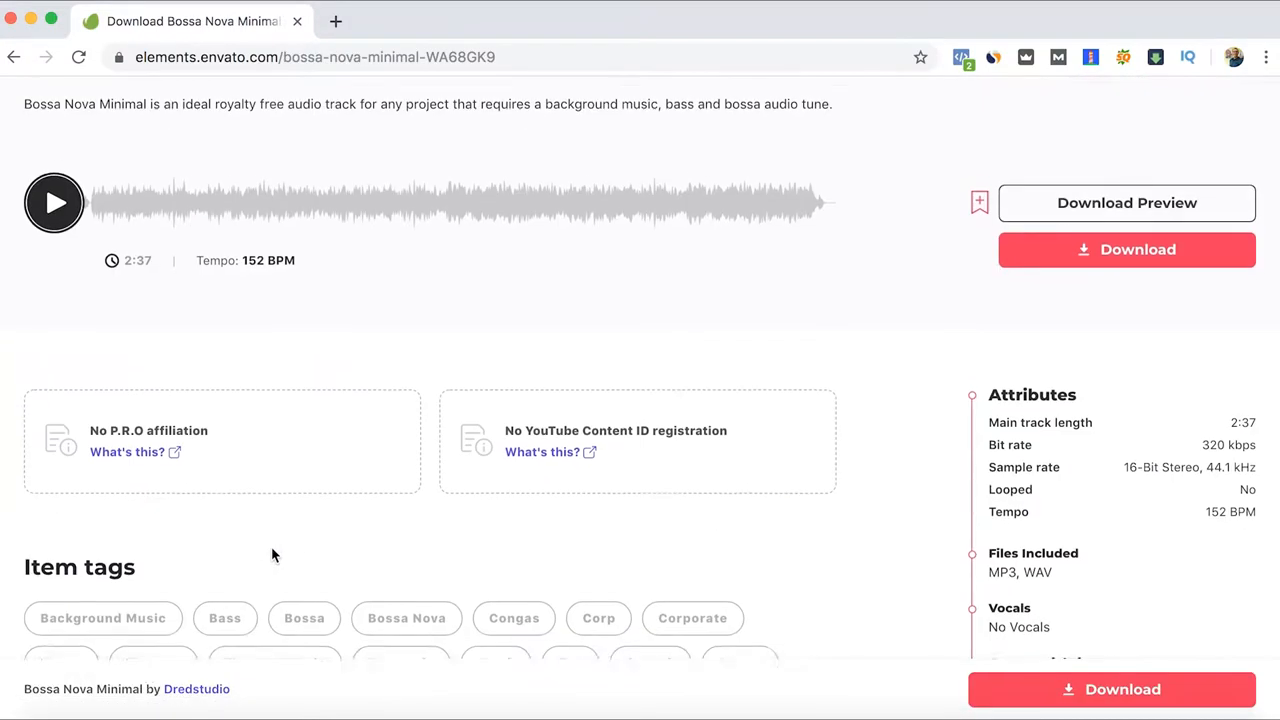
scroll(up, 3)
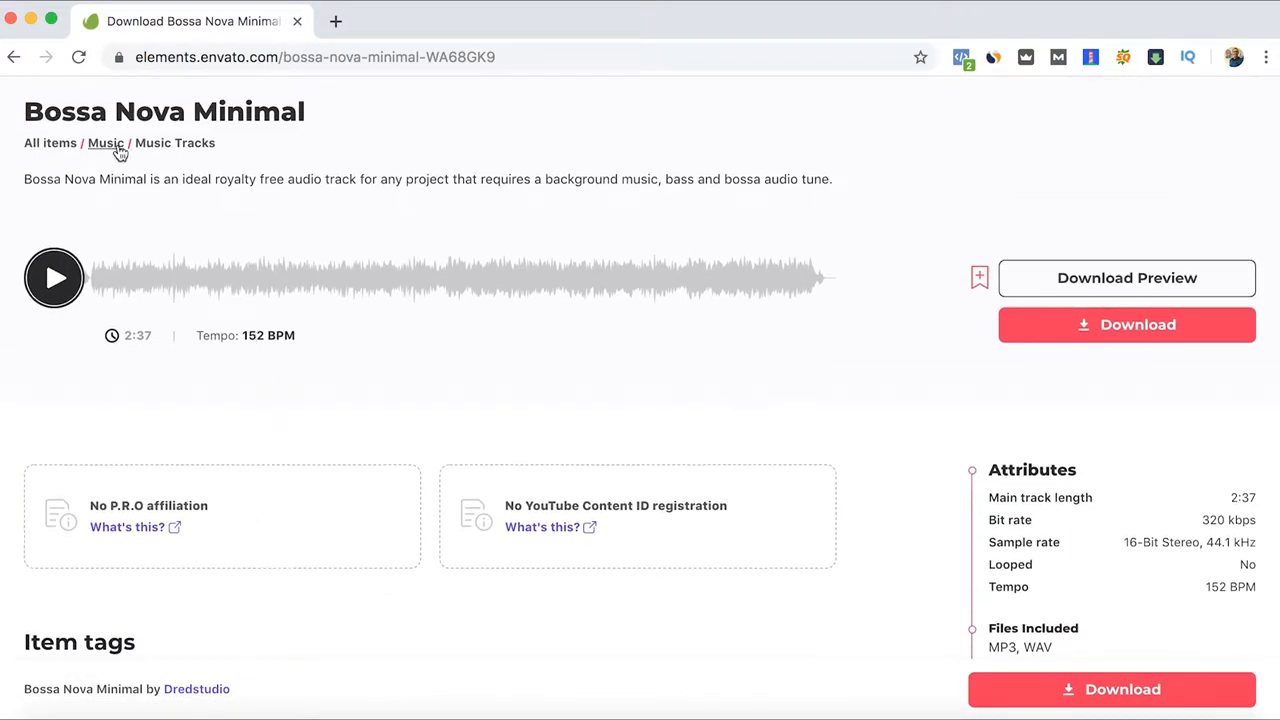
mouse_move(352, 412)
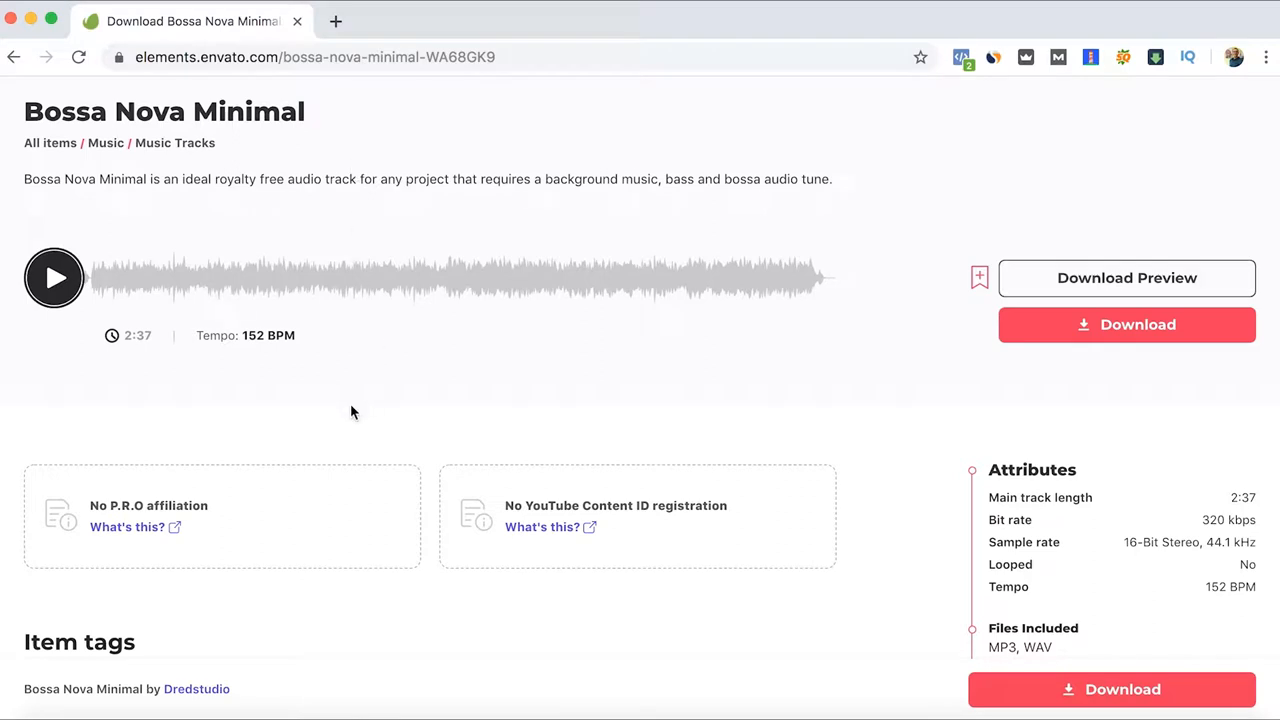
mouse_move(124, 542)
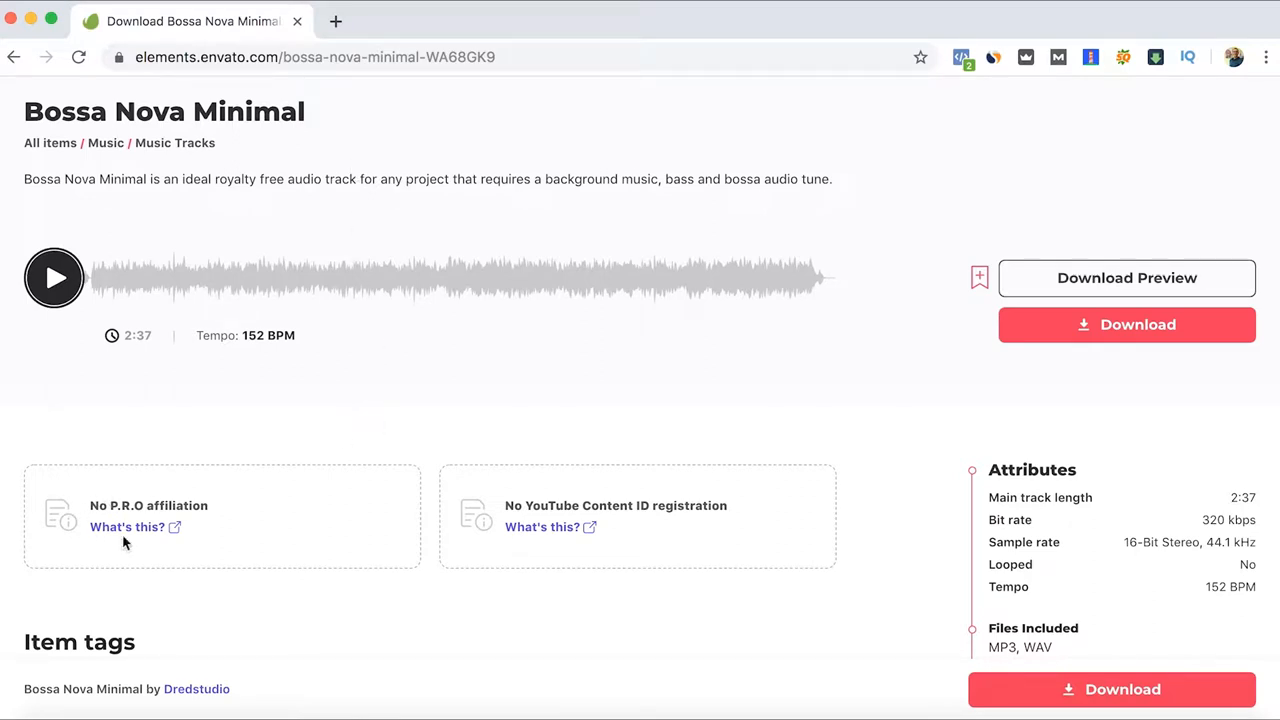
mouse_move(624, 508)
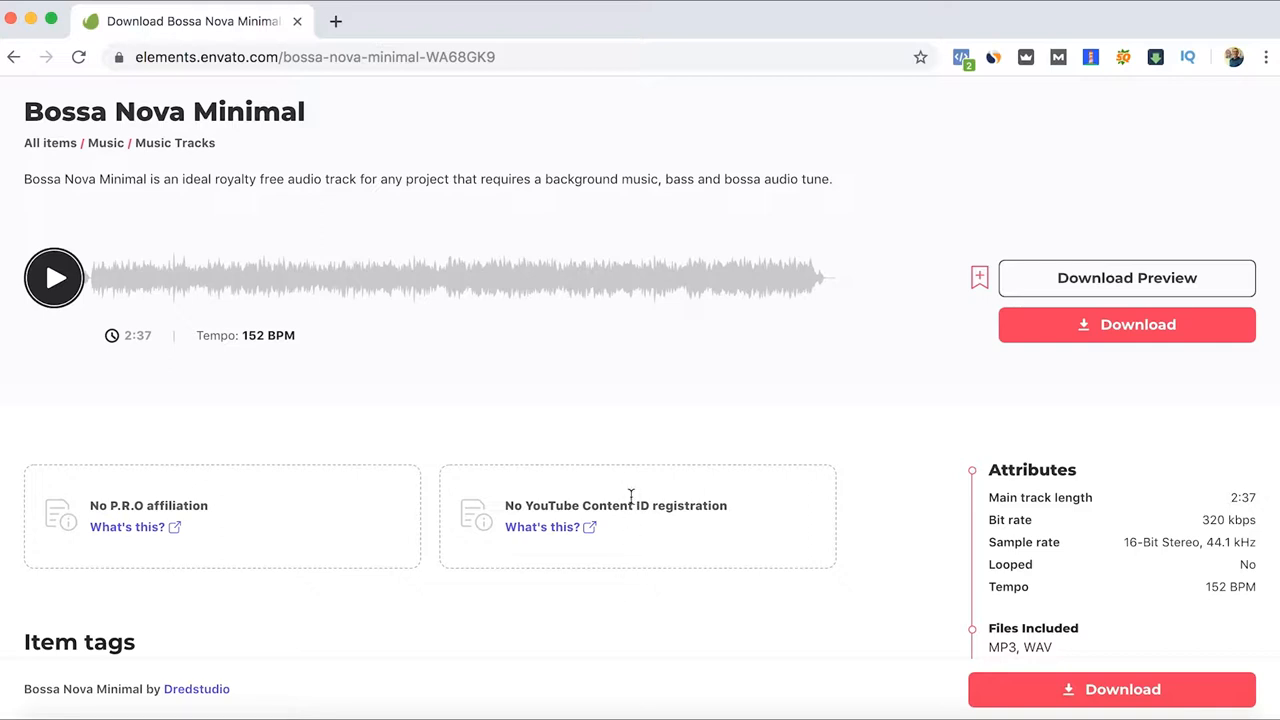
mouse_move(518, 406)
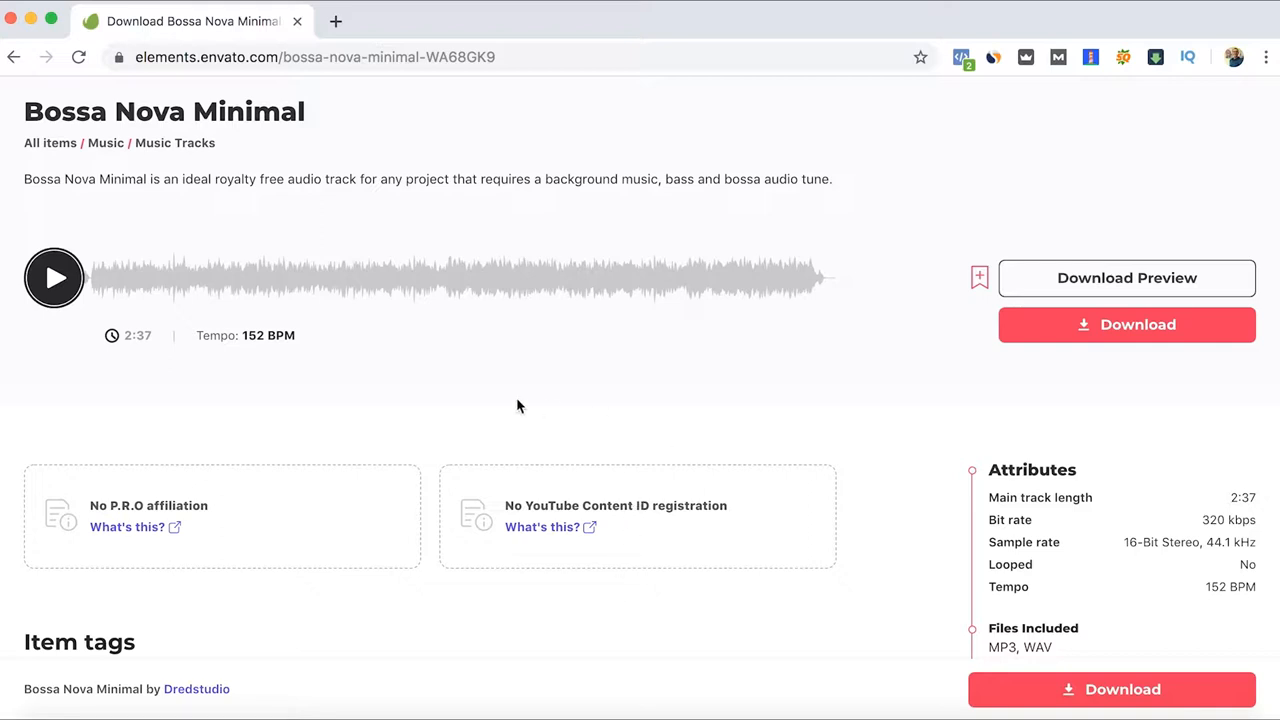
mouse_move(444, 434)
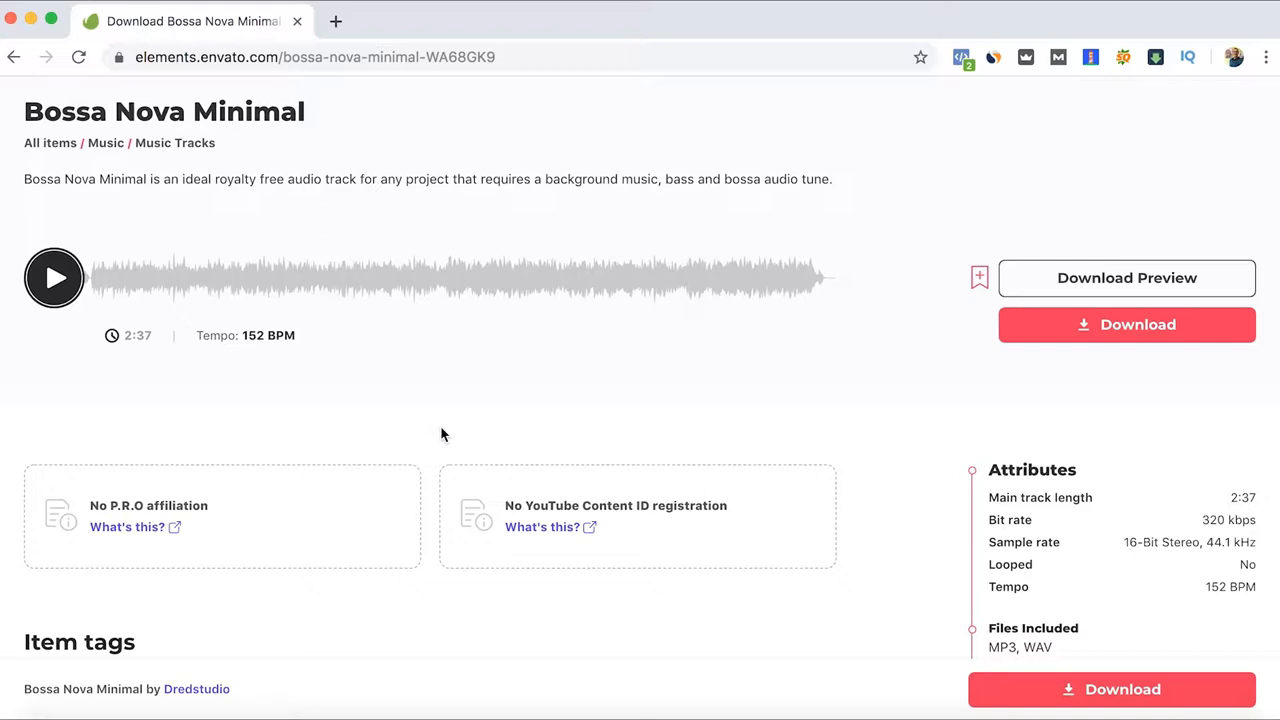
scroll(down, 3)
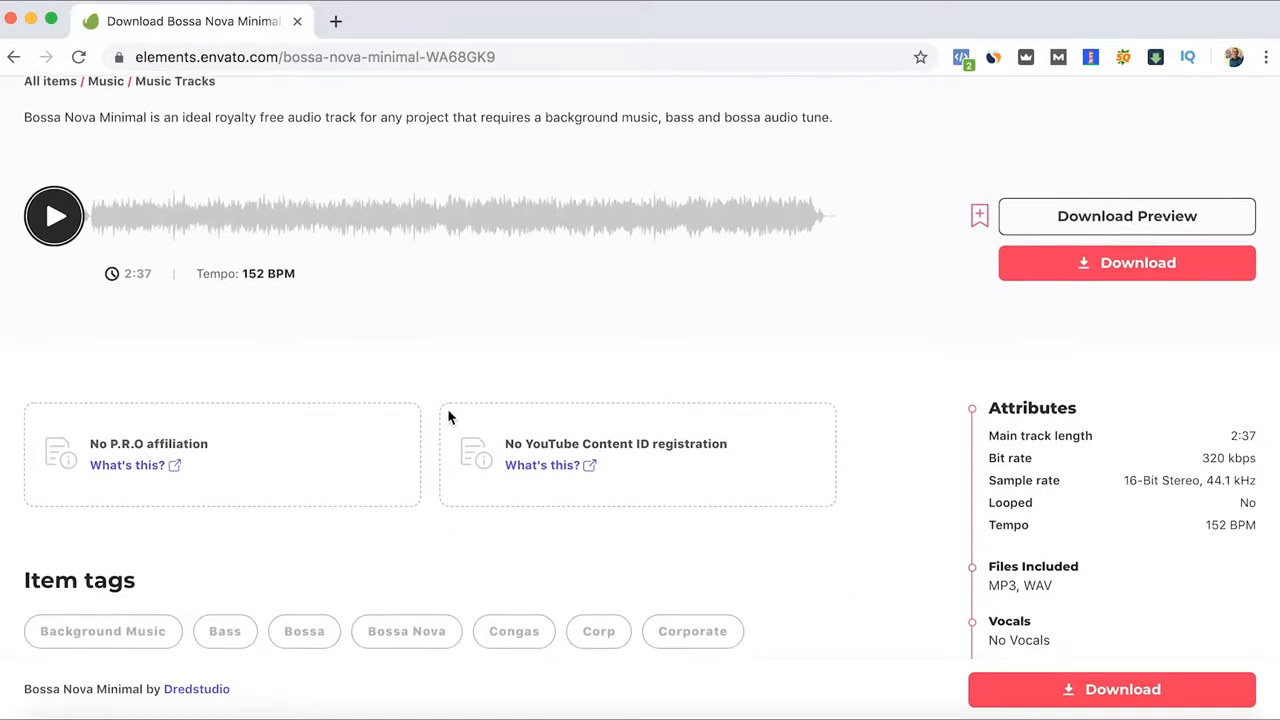
scroll(up, 3)
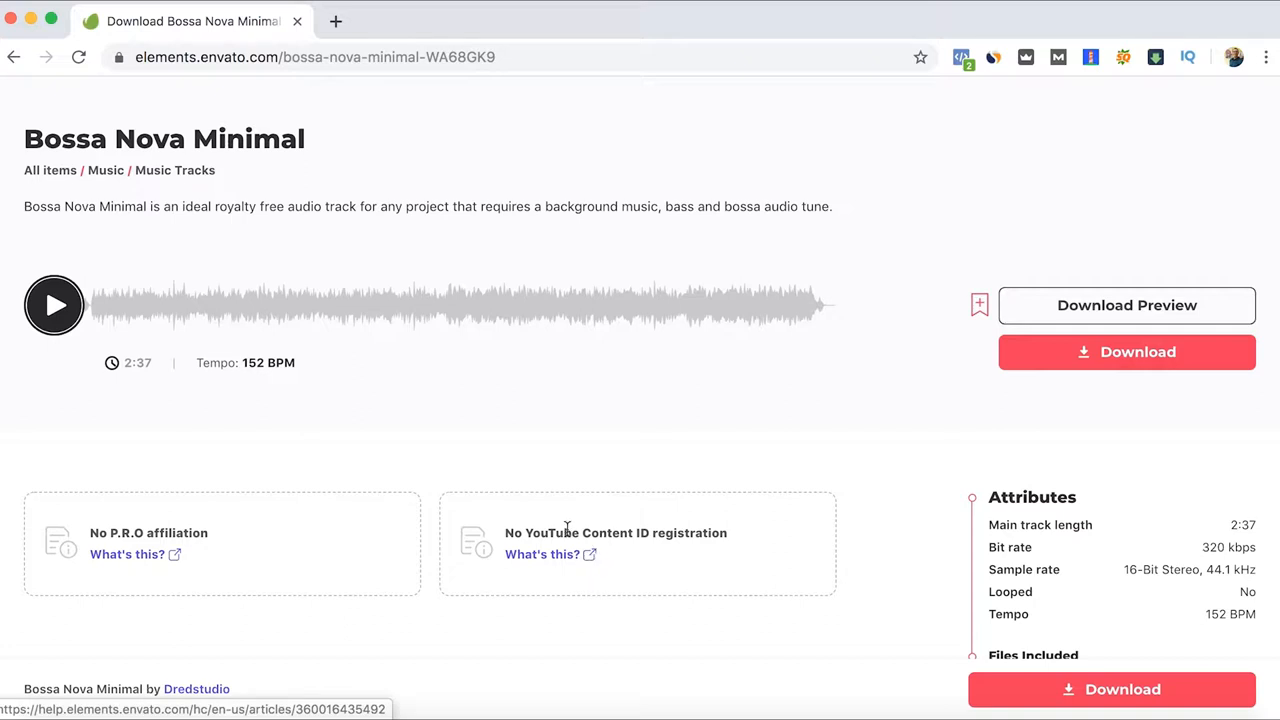
mouse_move(510, 488)
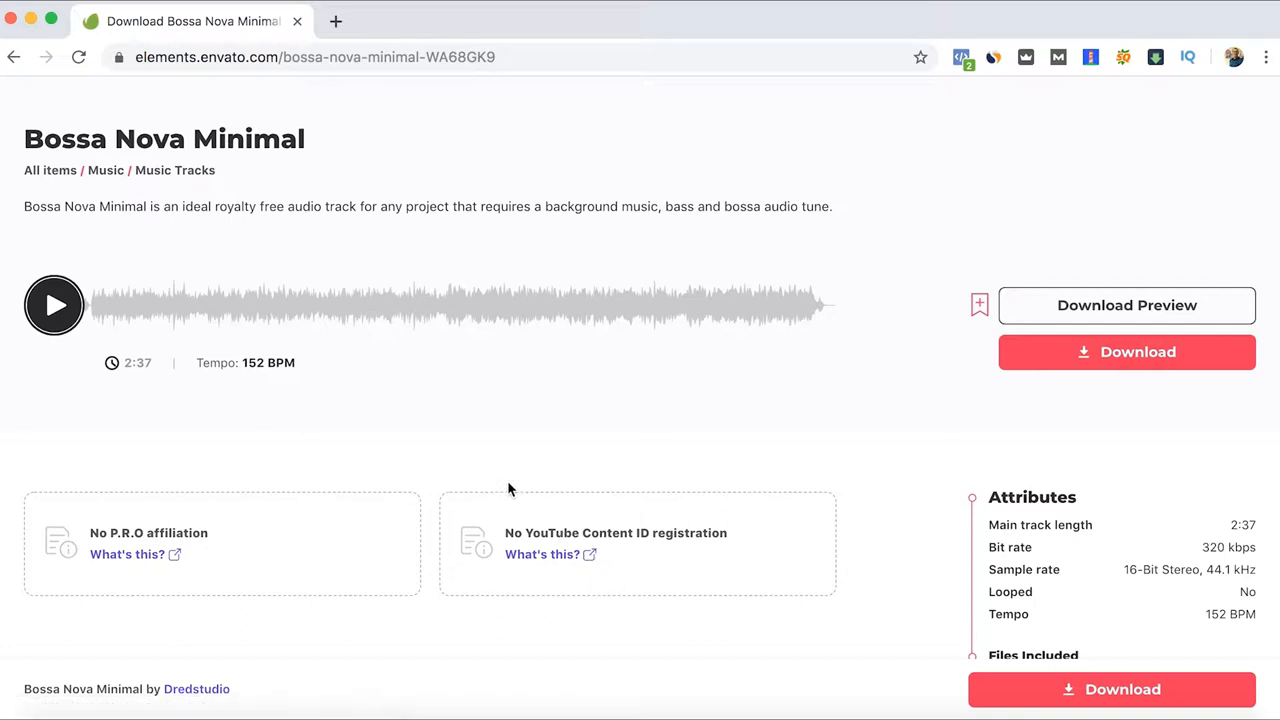
mouse_move(448, 454)
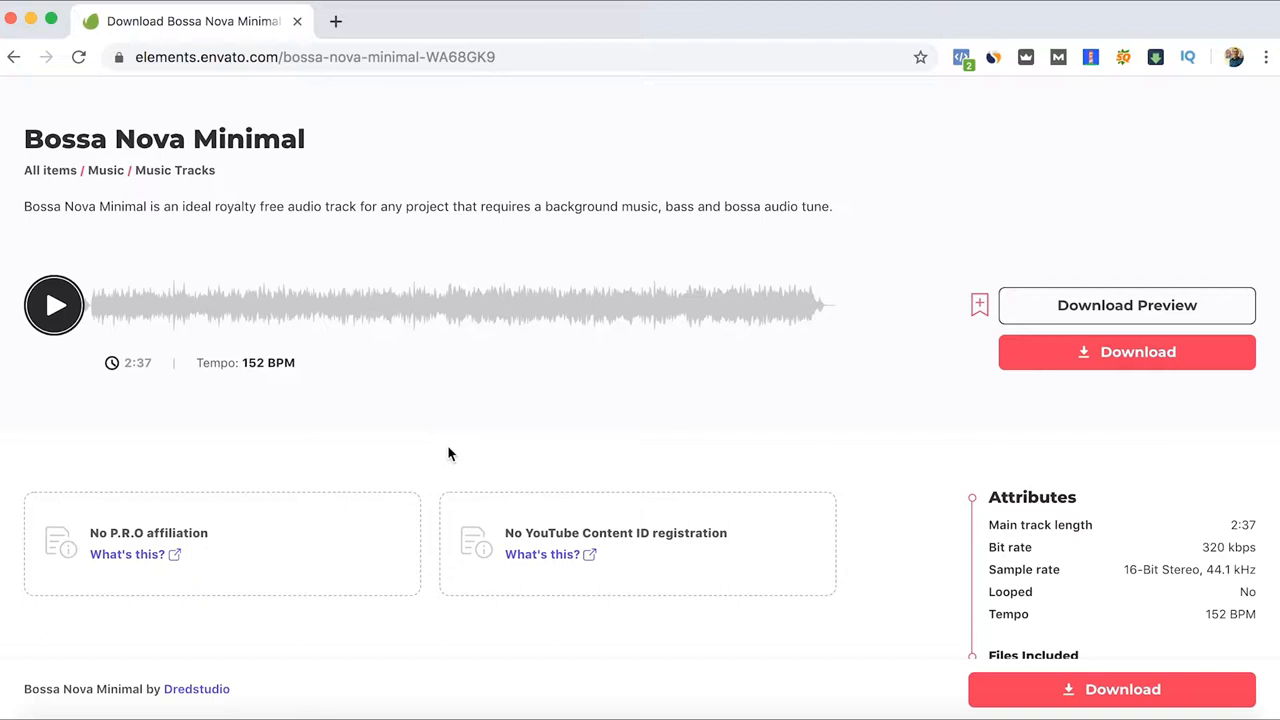
mouse_move(168, 82)
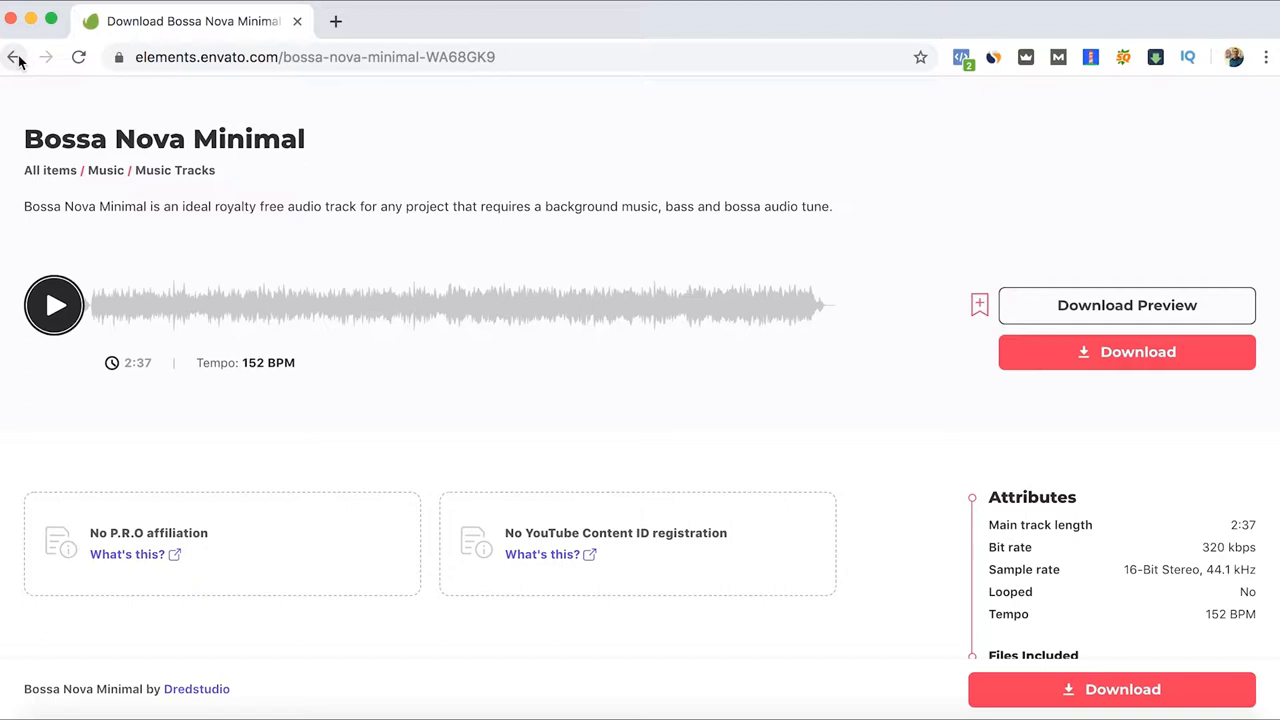
View the Latin track page (145 BPM, MP3/WAV) and return to the corporate music results
click(16, 56)
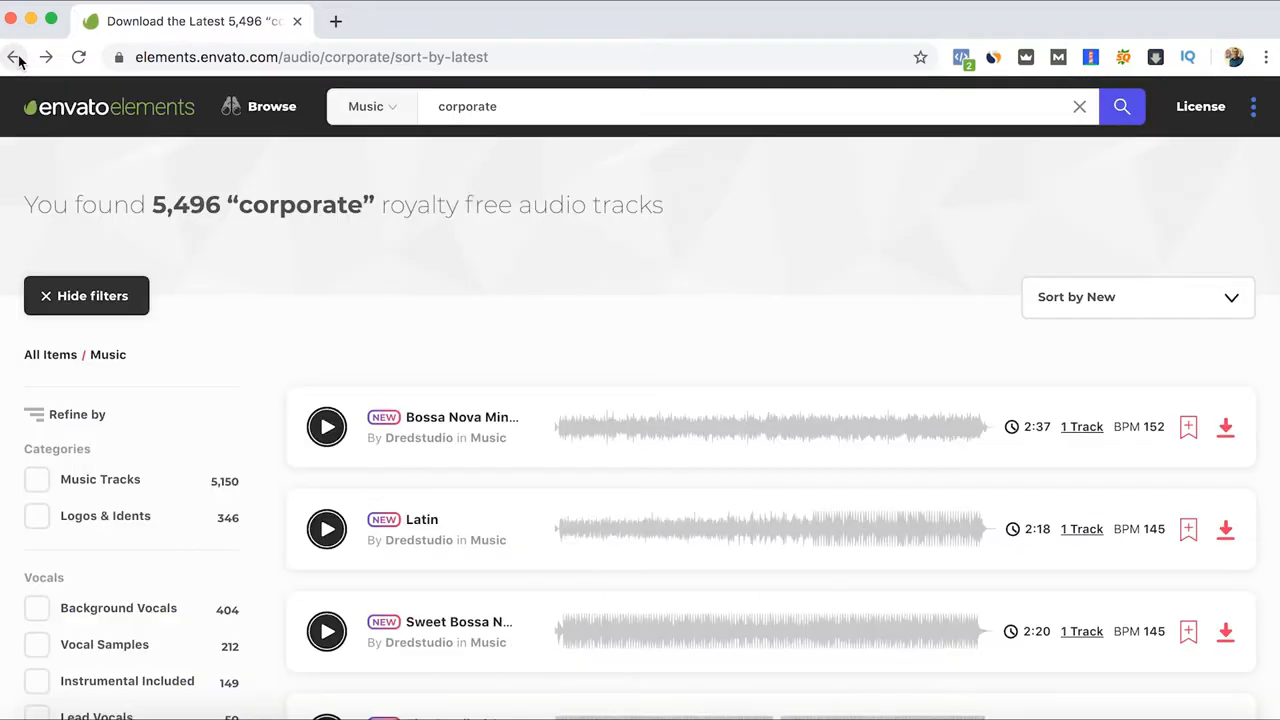
mouse_move(530, 458)
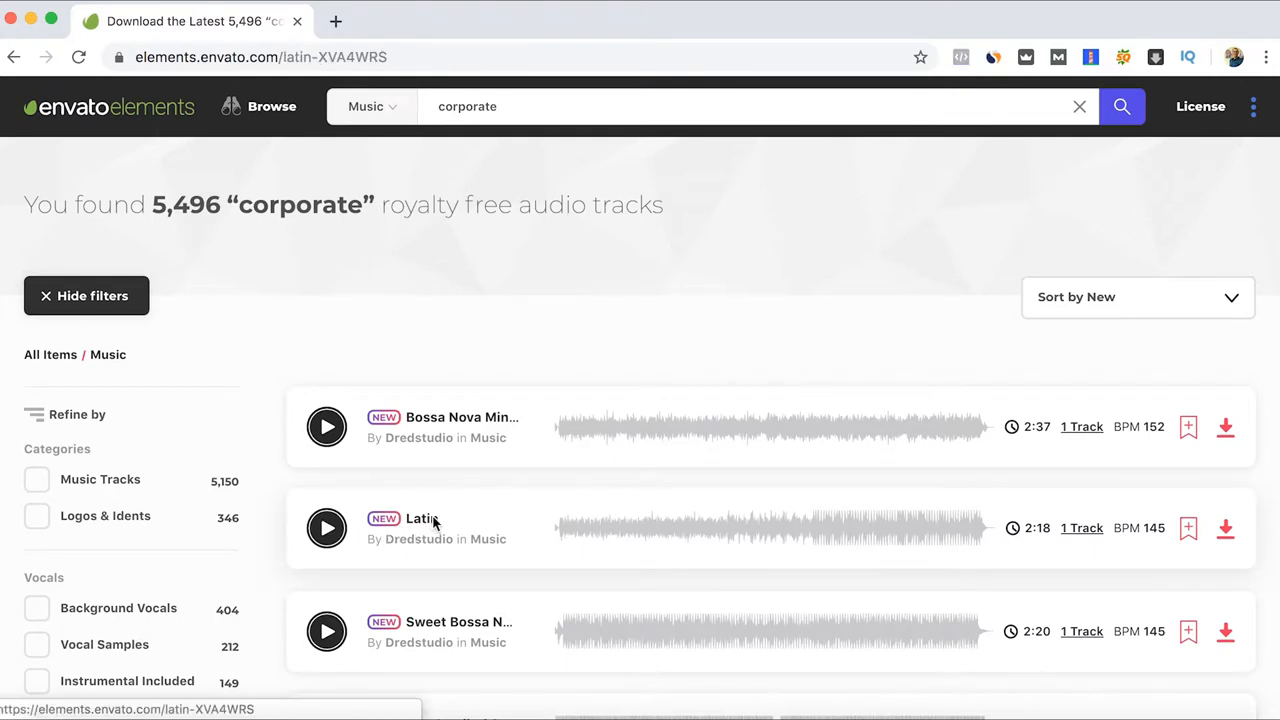
click(420, 518)
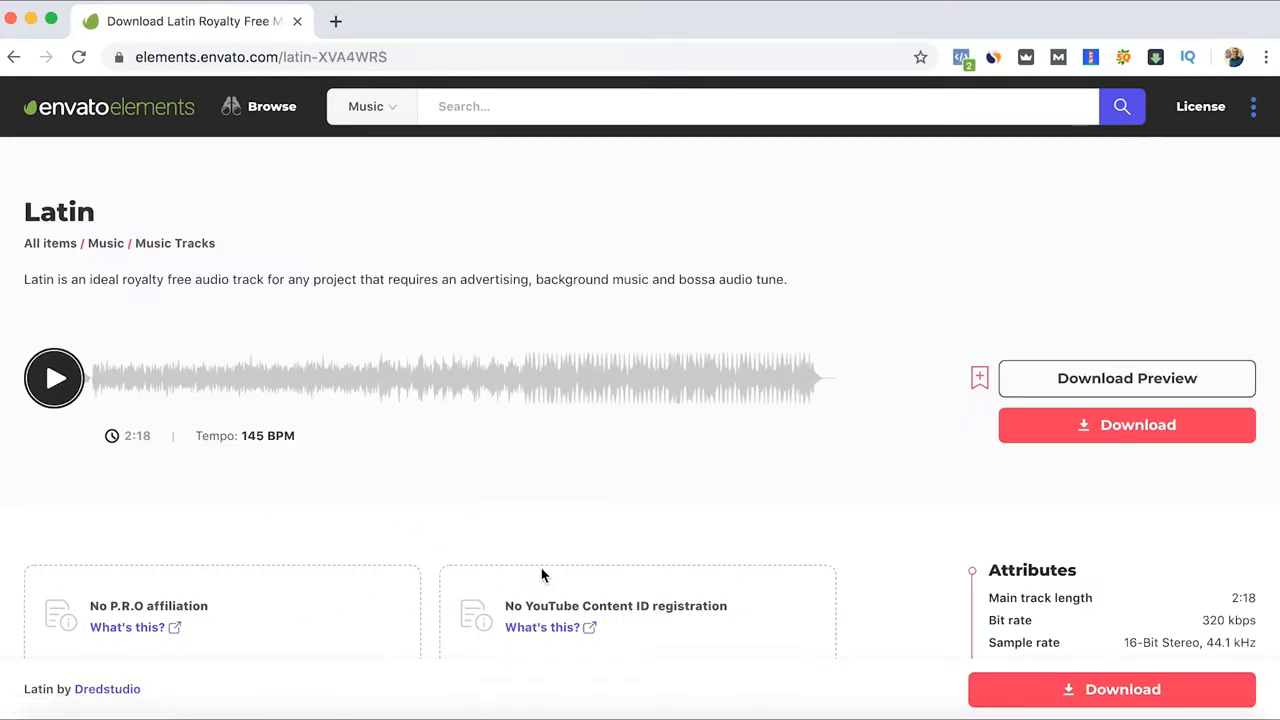
scroll(down, 3)
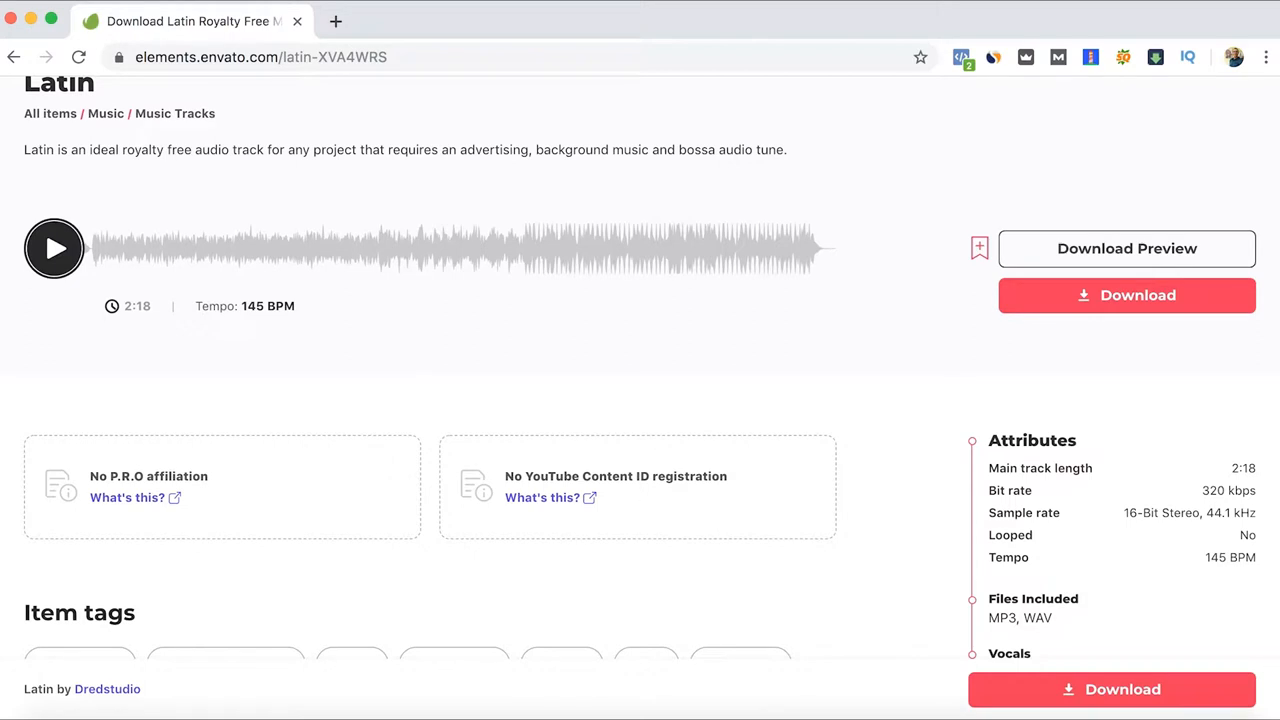
click(14, 56)
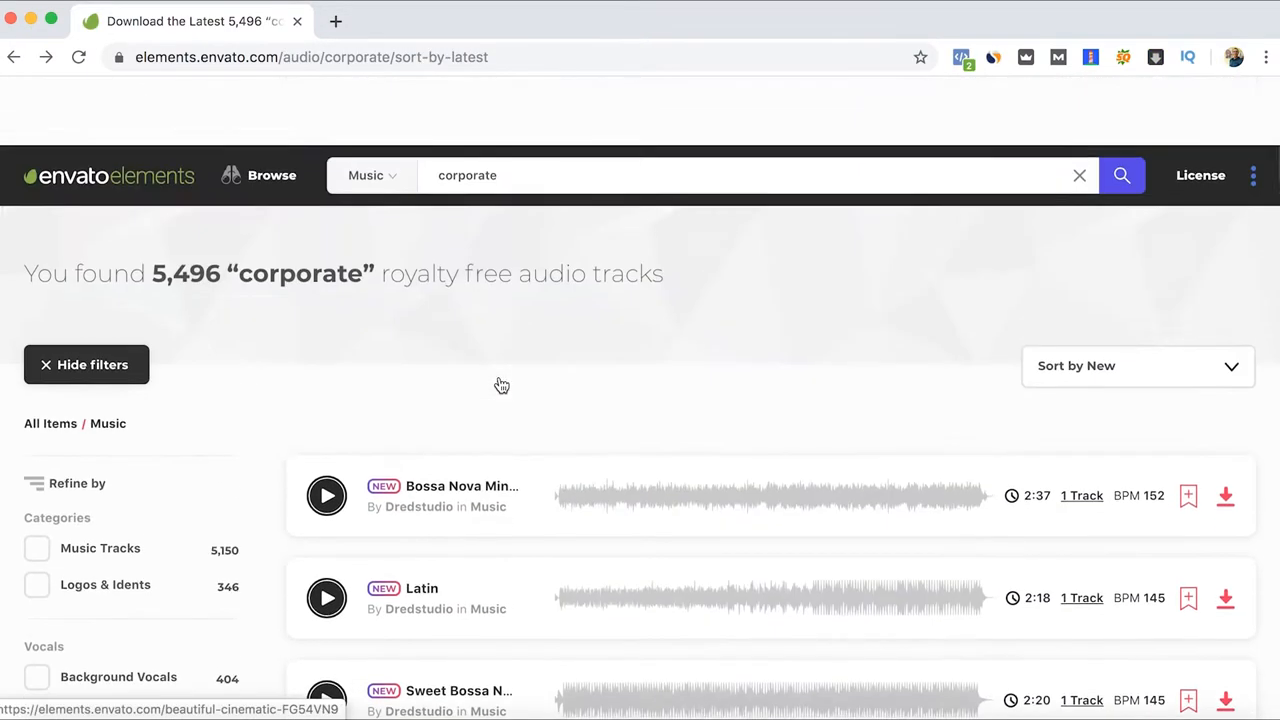
scroll(up, 3)
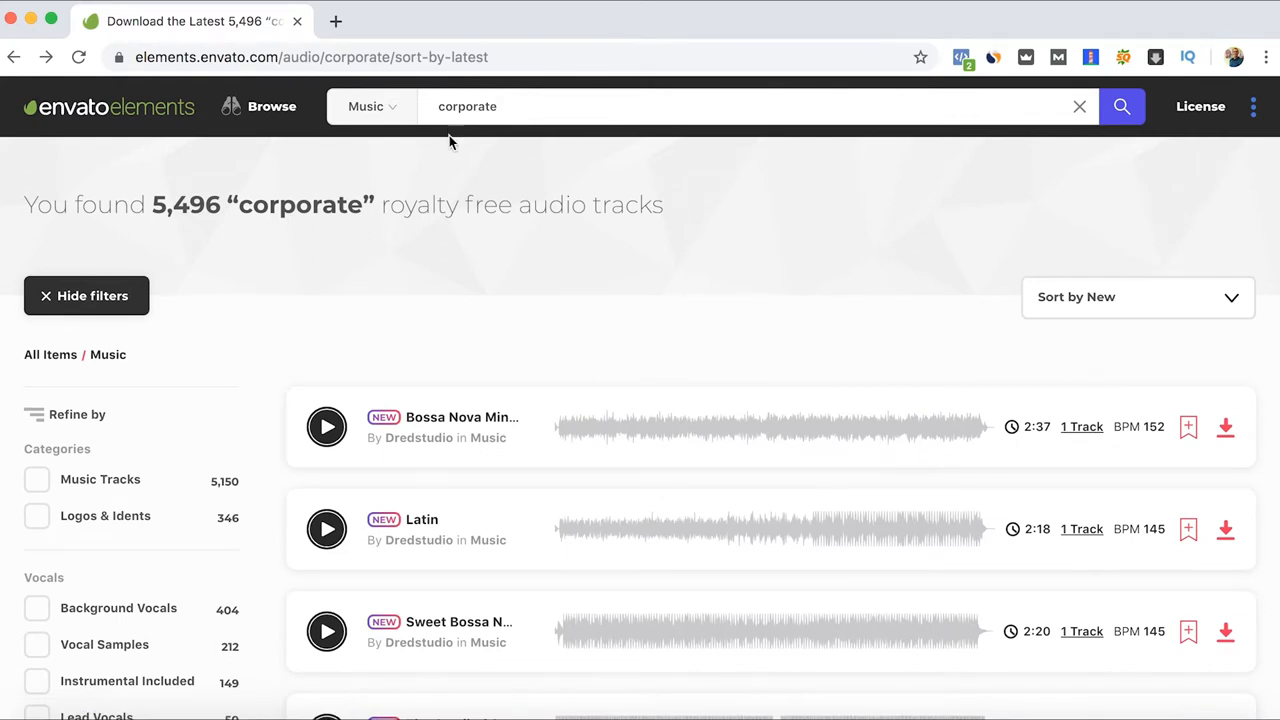
Search Graphics for 'birthday', listing 264 results, and browse through them
click(372, 106)
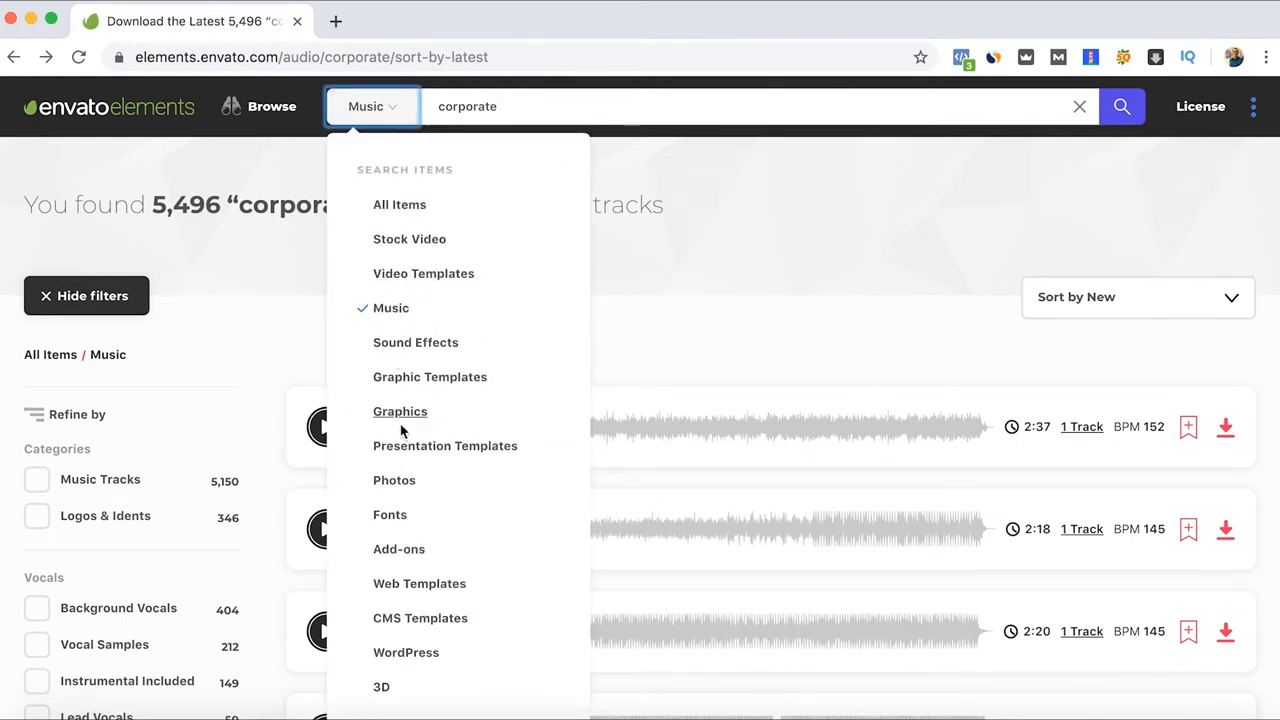
click(400, 412)
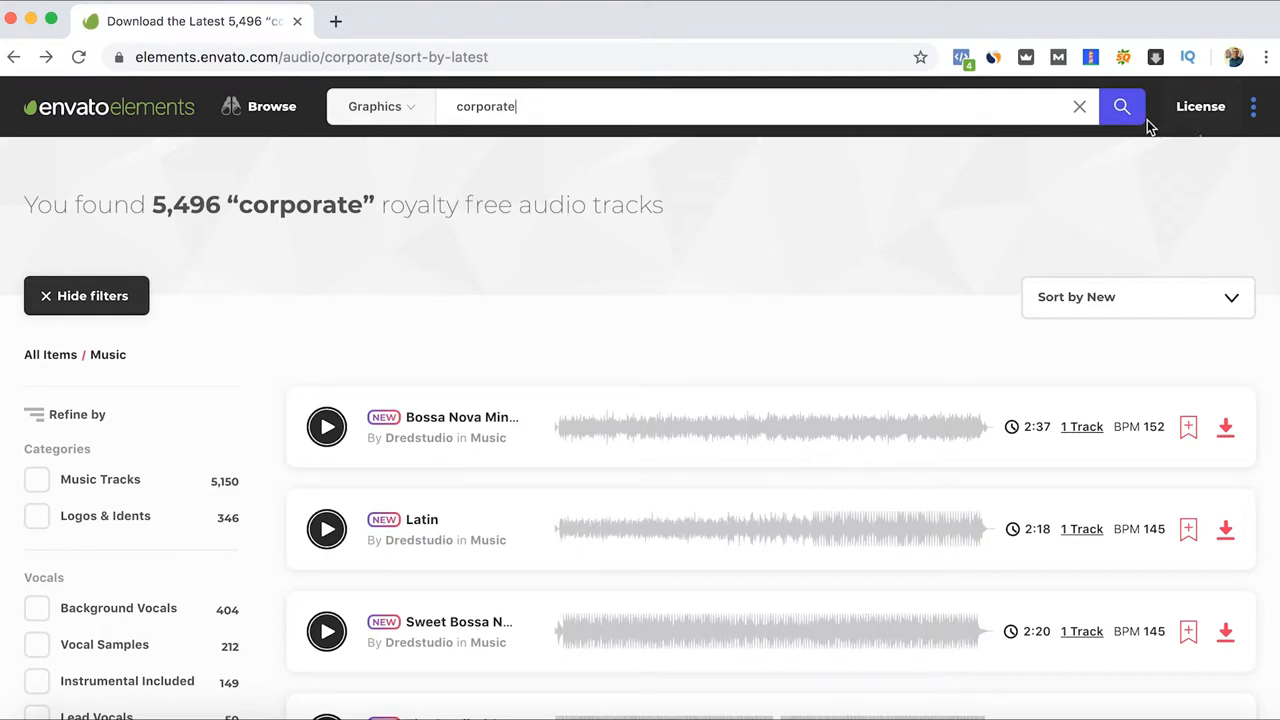
mouse_move(864, 124)
text(birthday)
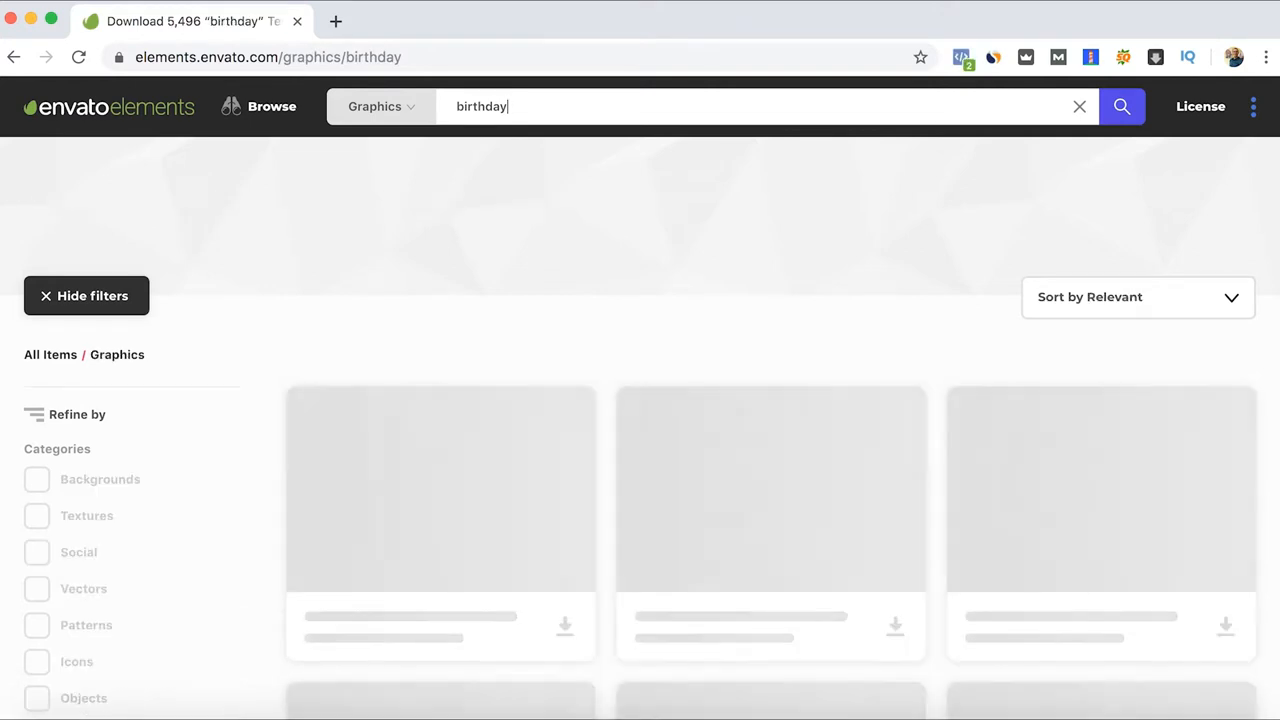
click(1120, 106)
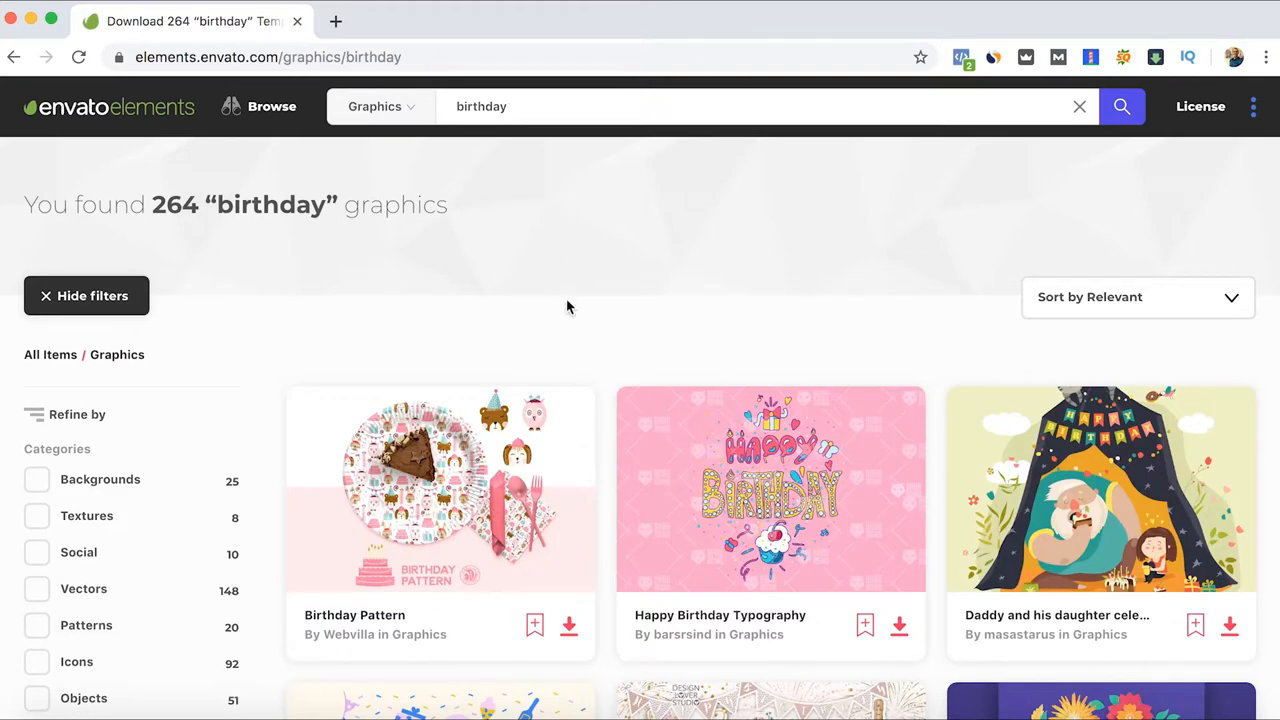
scroll(down, 3)
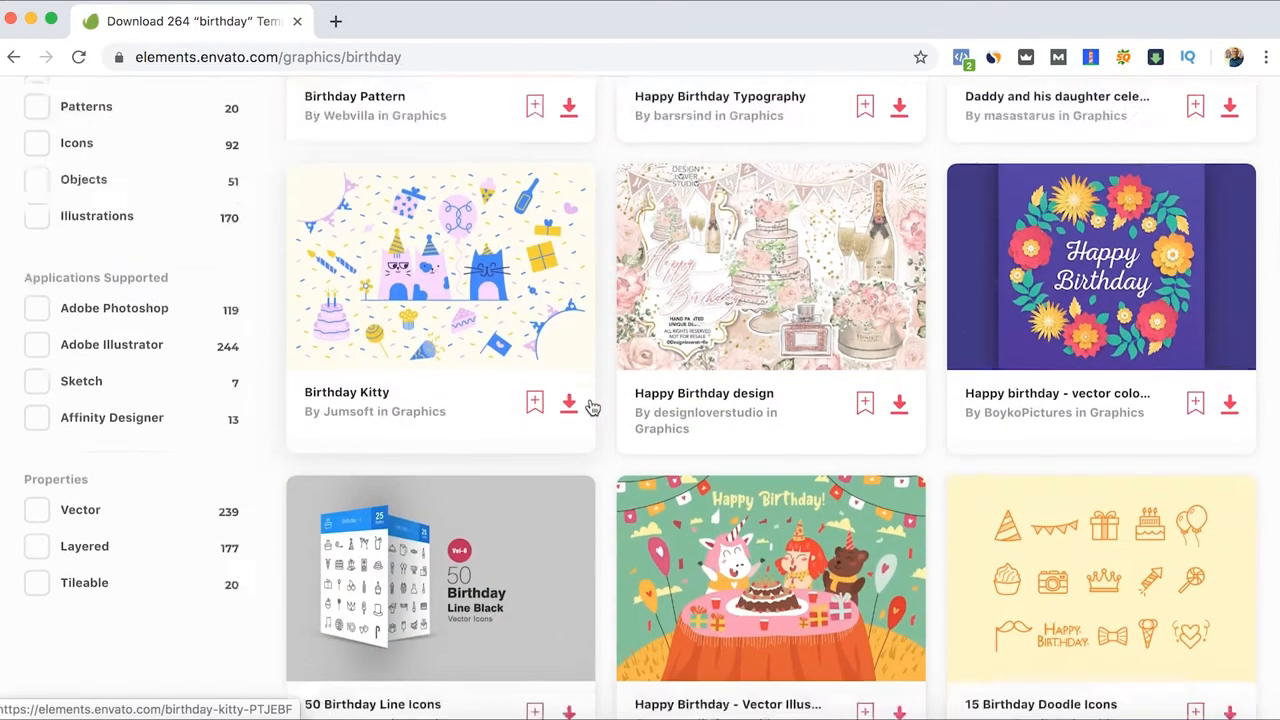
scroll(down, 3)
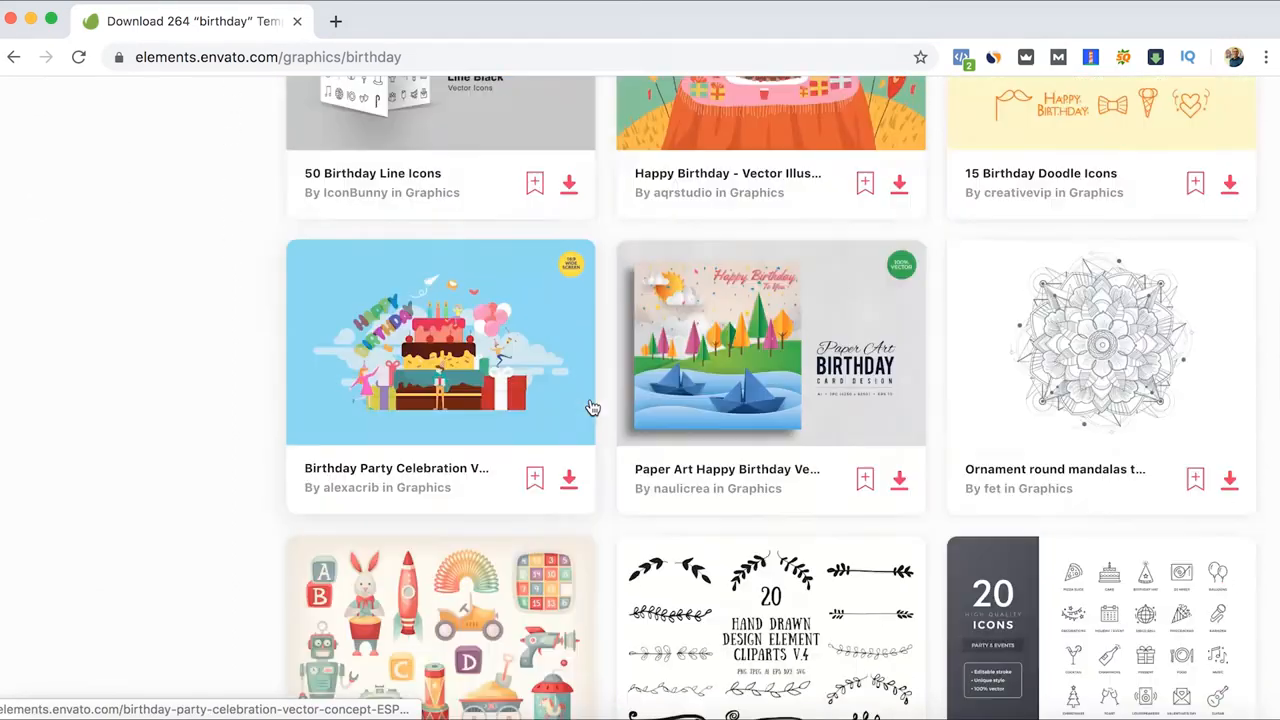
scroll(up, 3)
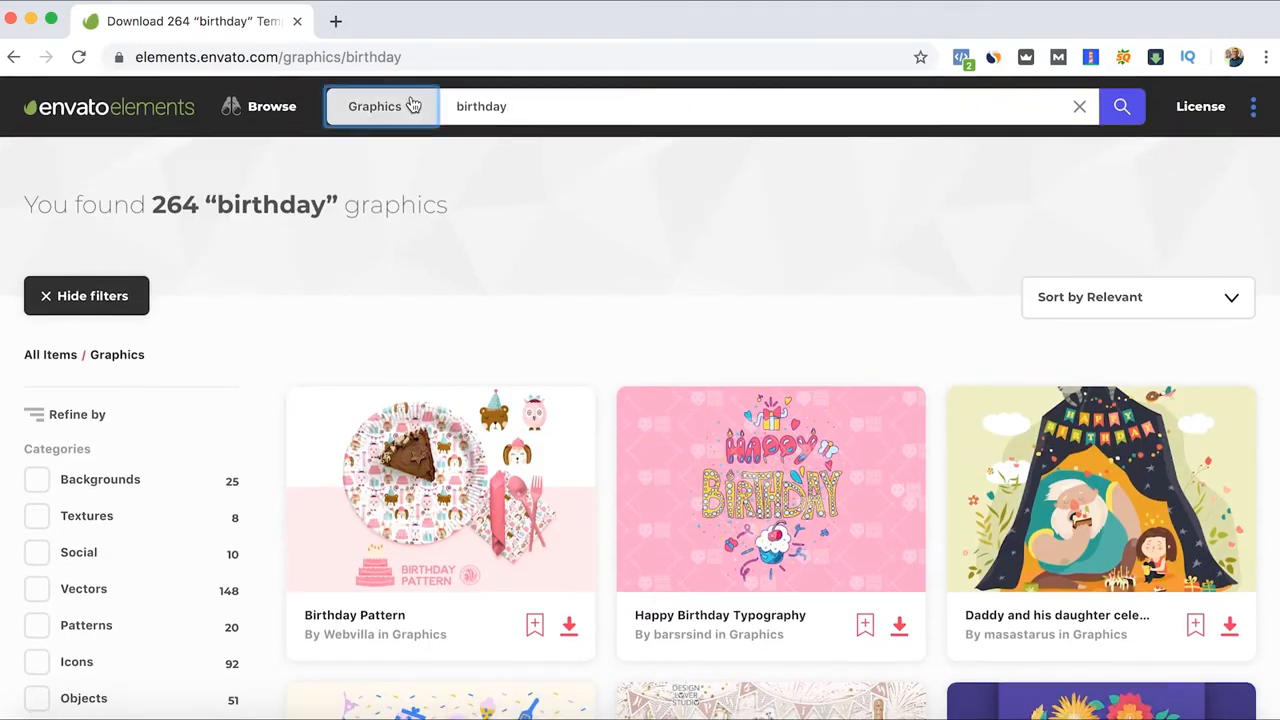
Run the birthday search in Web Templates (2 results), then in WordPress (12 themes and plugins)
click(380, 106)
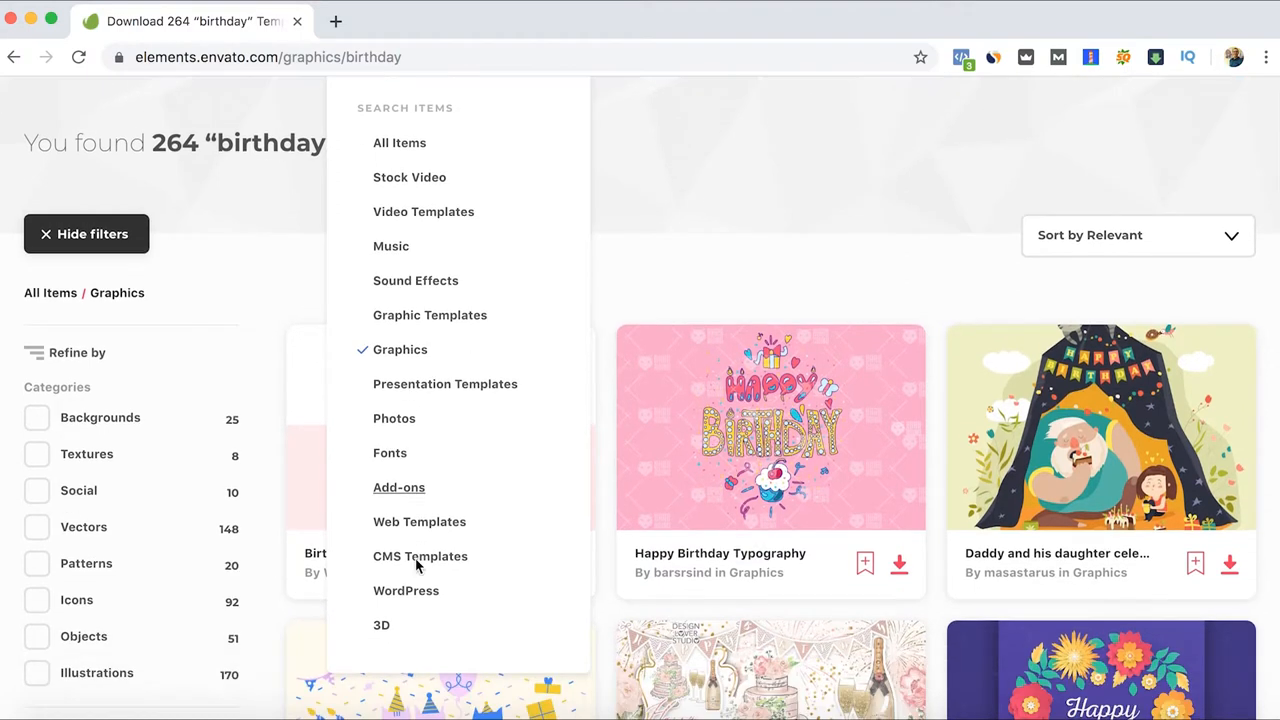
click(420, 520)
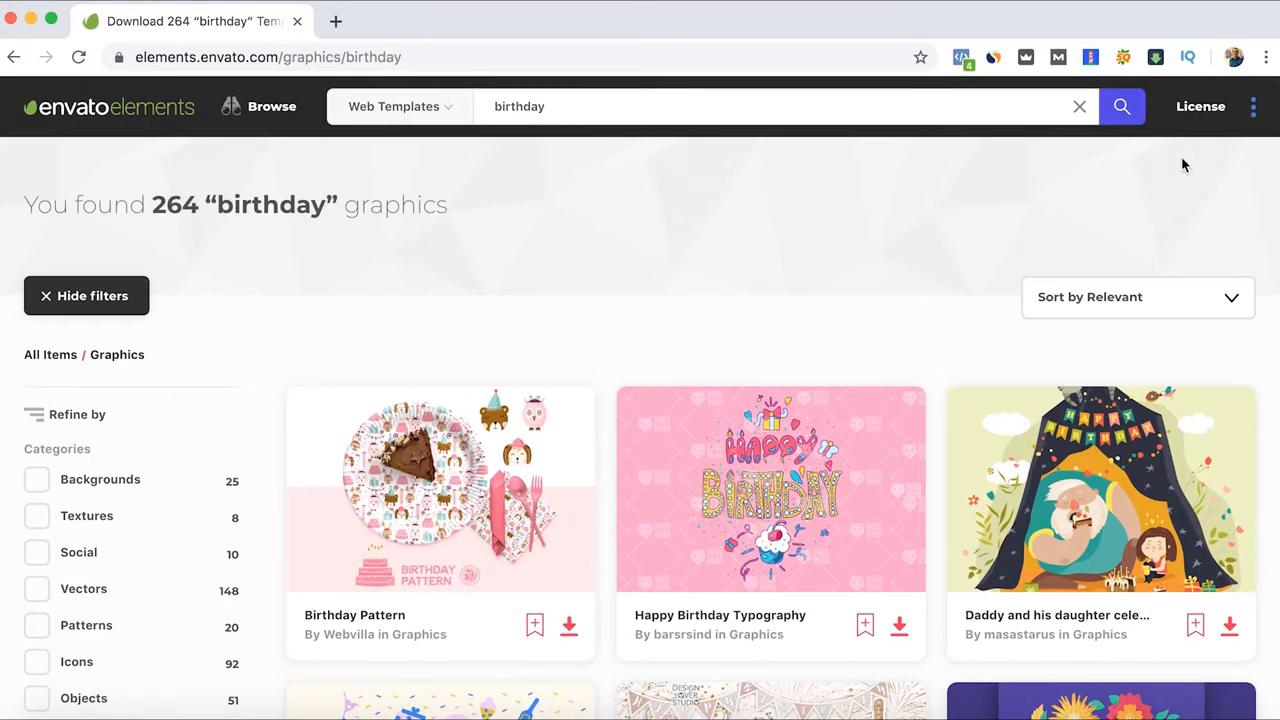
click(1120, 106)
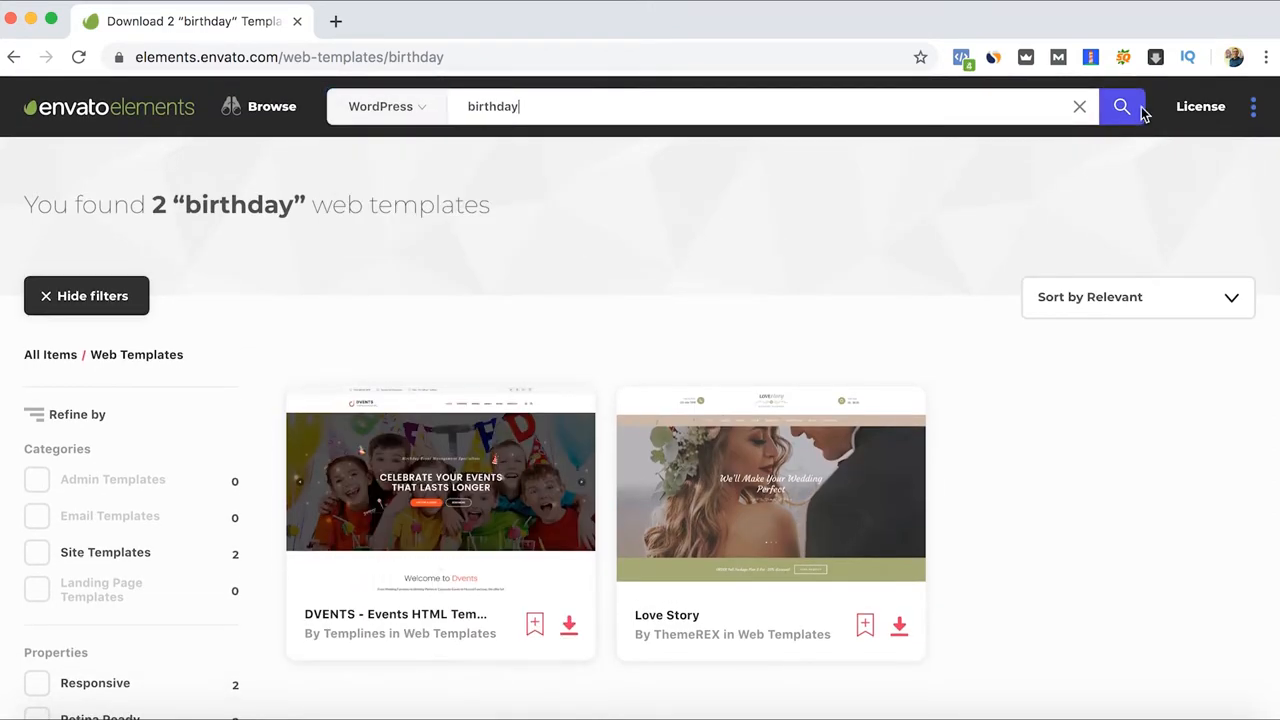
click(1120, 106)
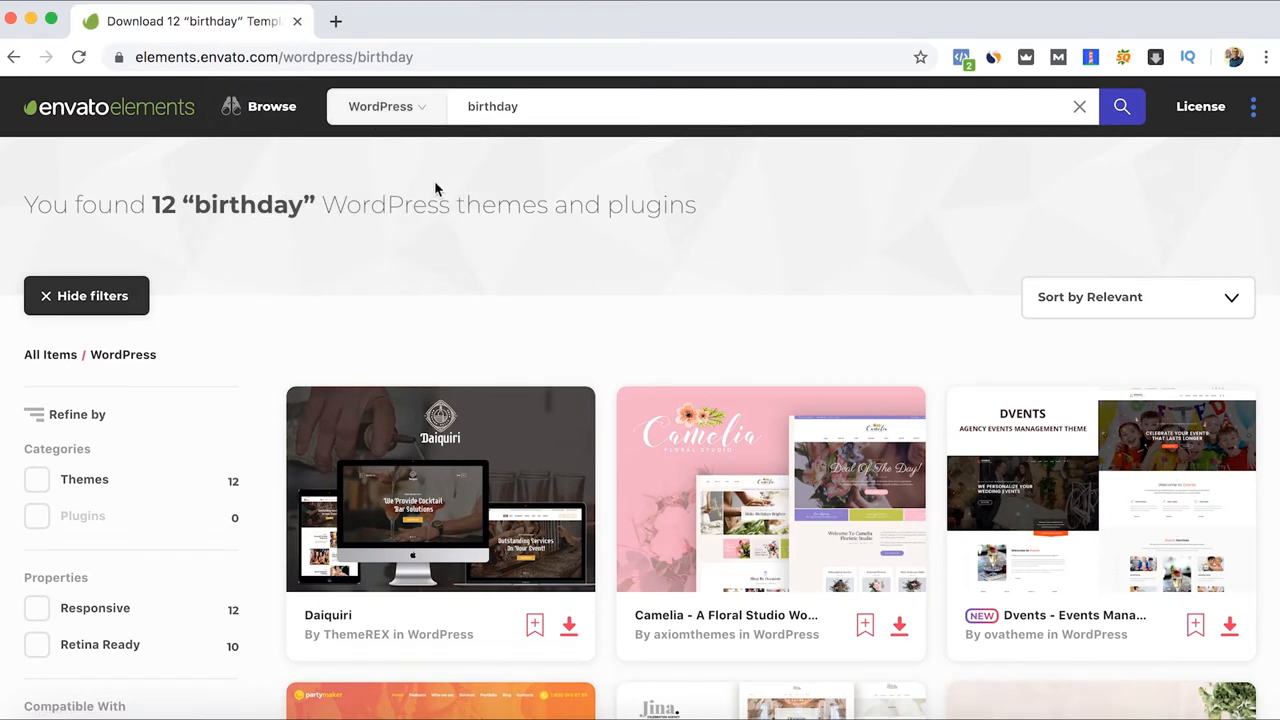
Return to the Elements home dashboard showing 26,875 items added this week
click(108, 108)
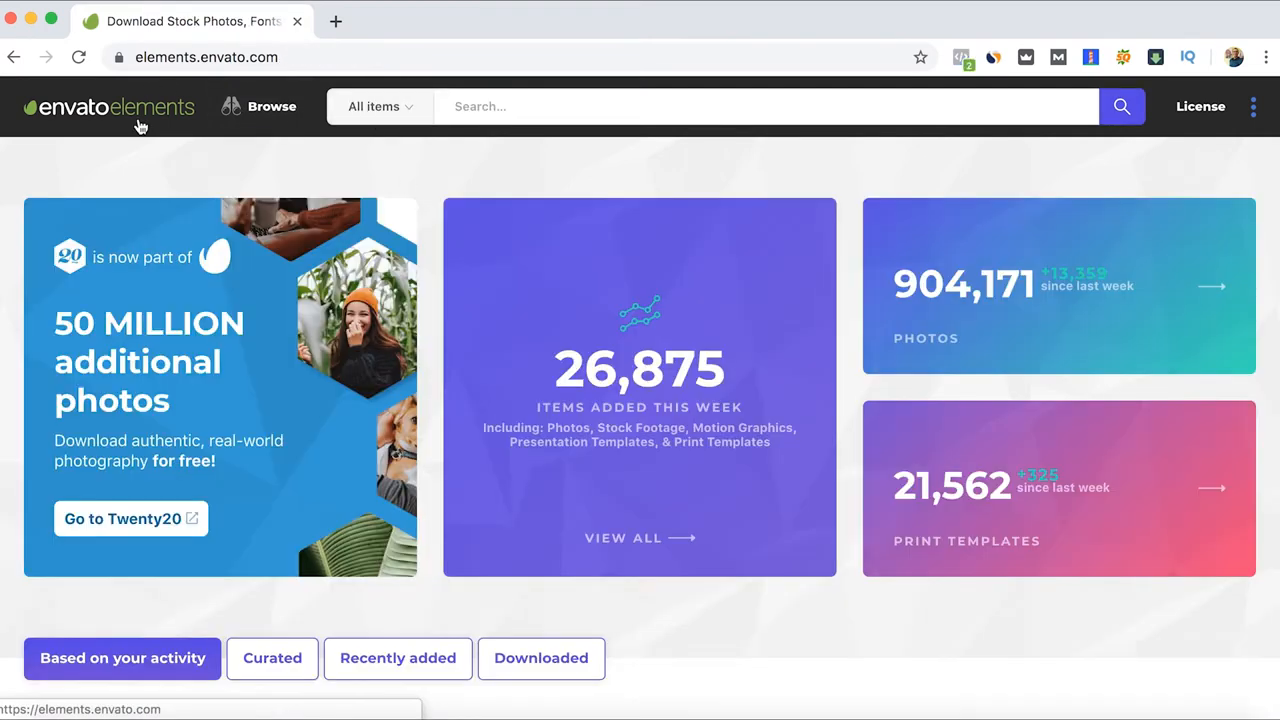
mouse_move(518, 158)
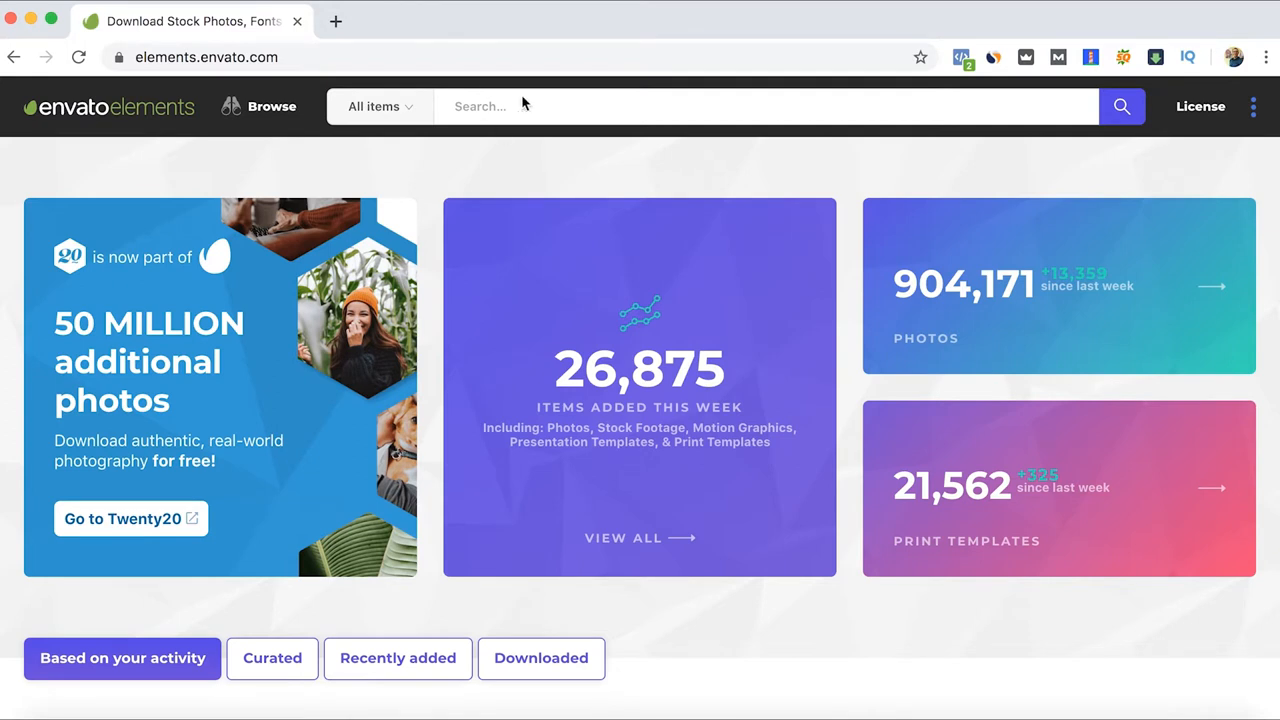
mouse_move(472, 138)
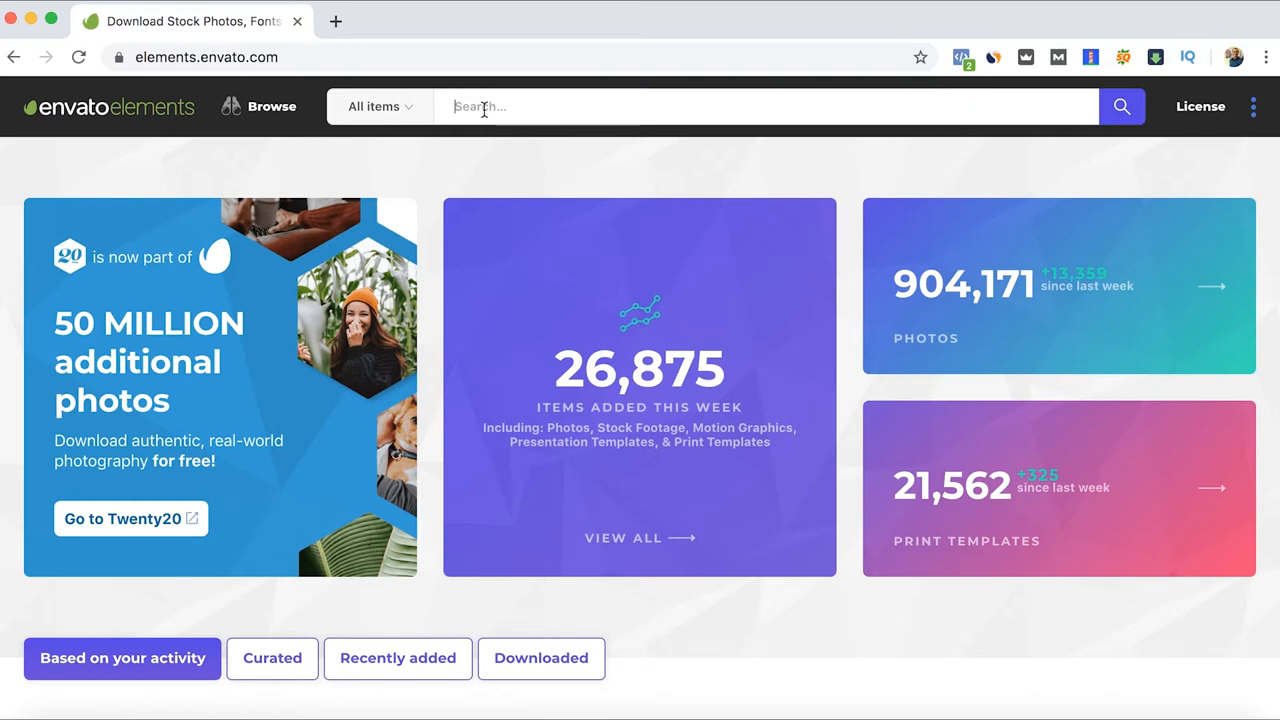
text(tag:)
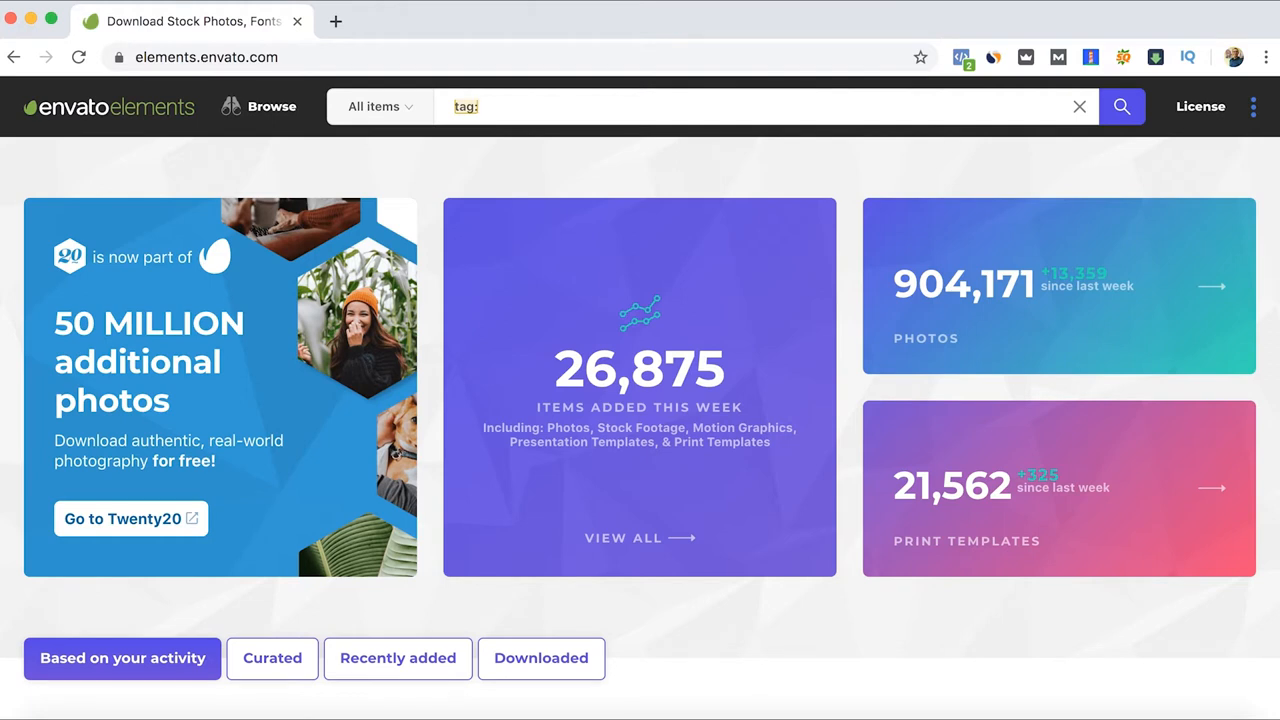
click(1080, 106)
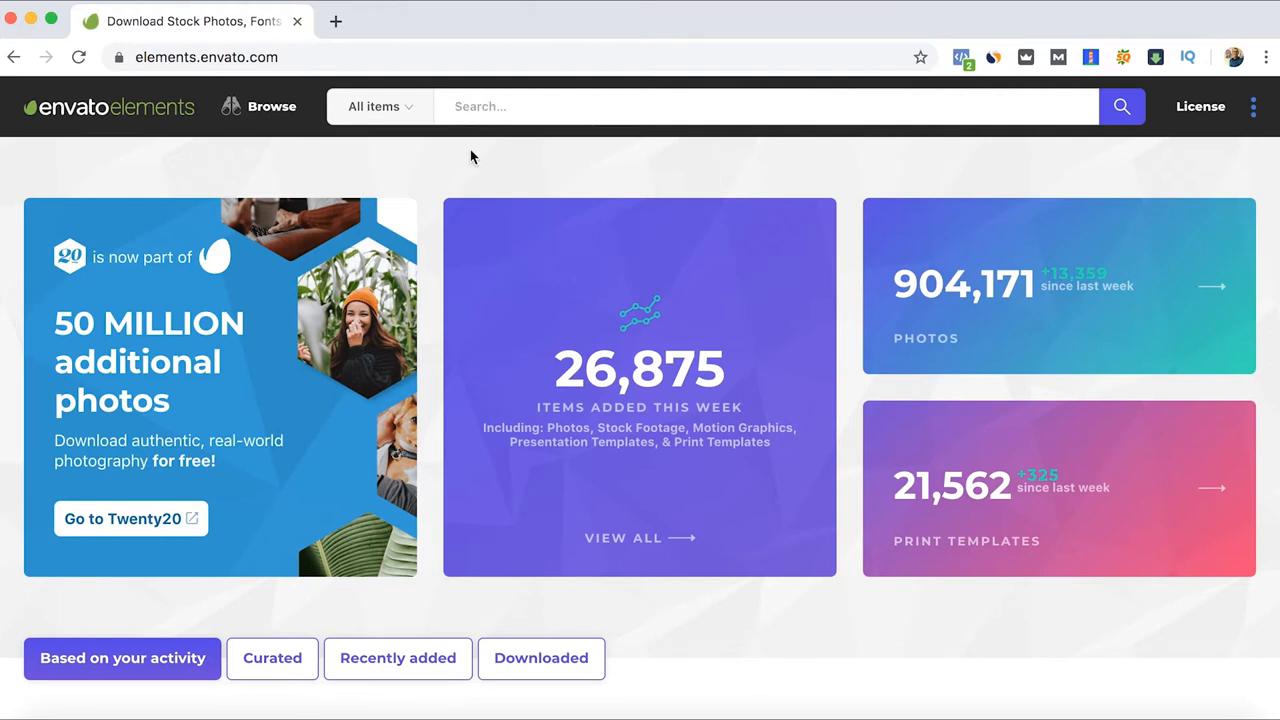
mouse_move(456, 178)
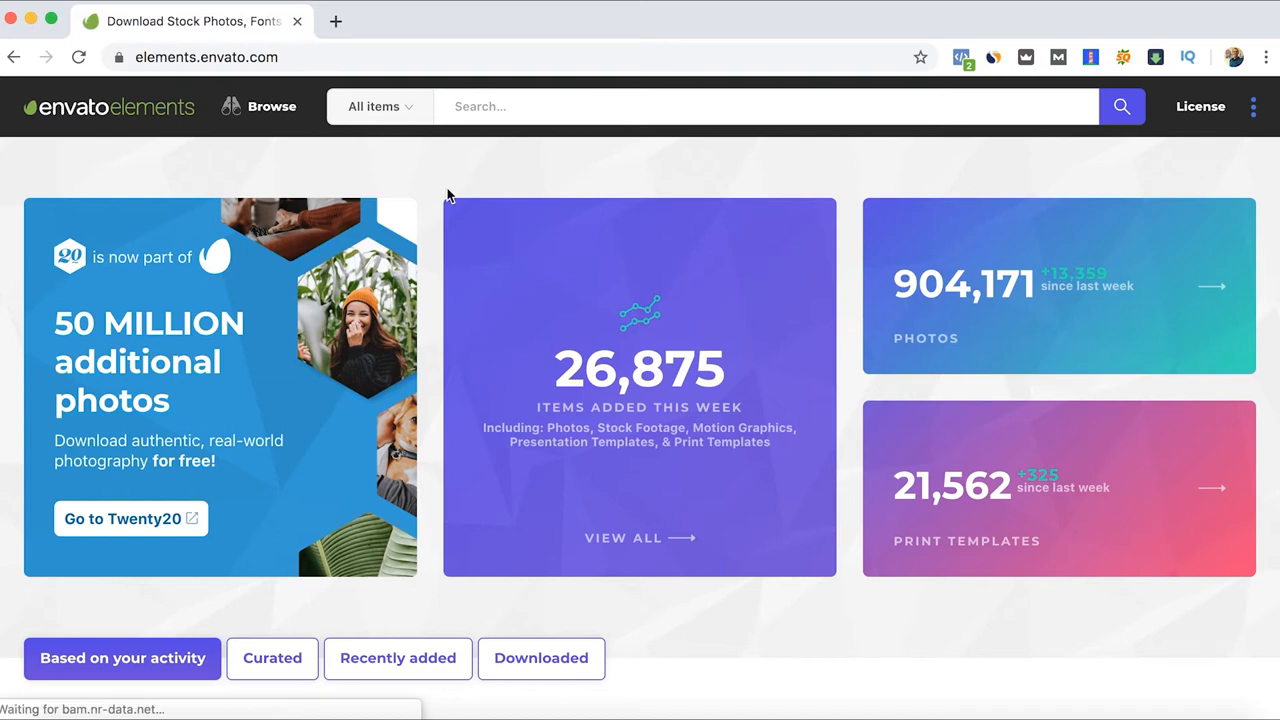
mouse_move(430, 164)
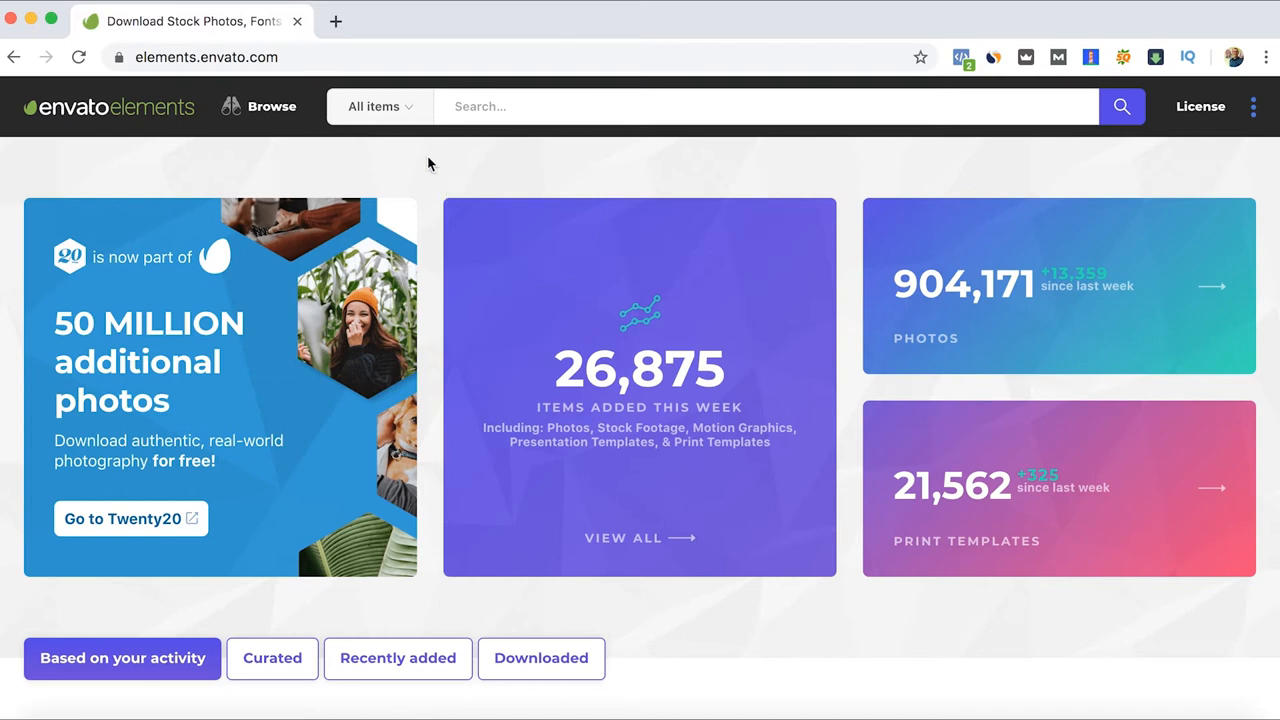
mouse_move(150, 344)
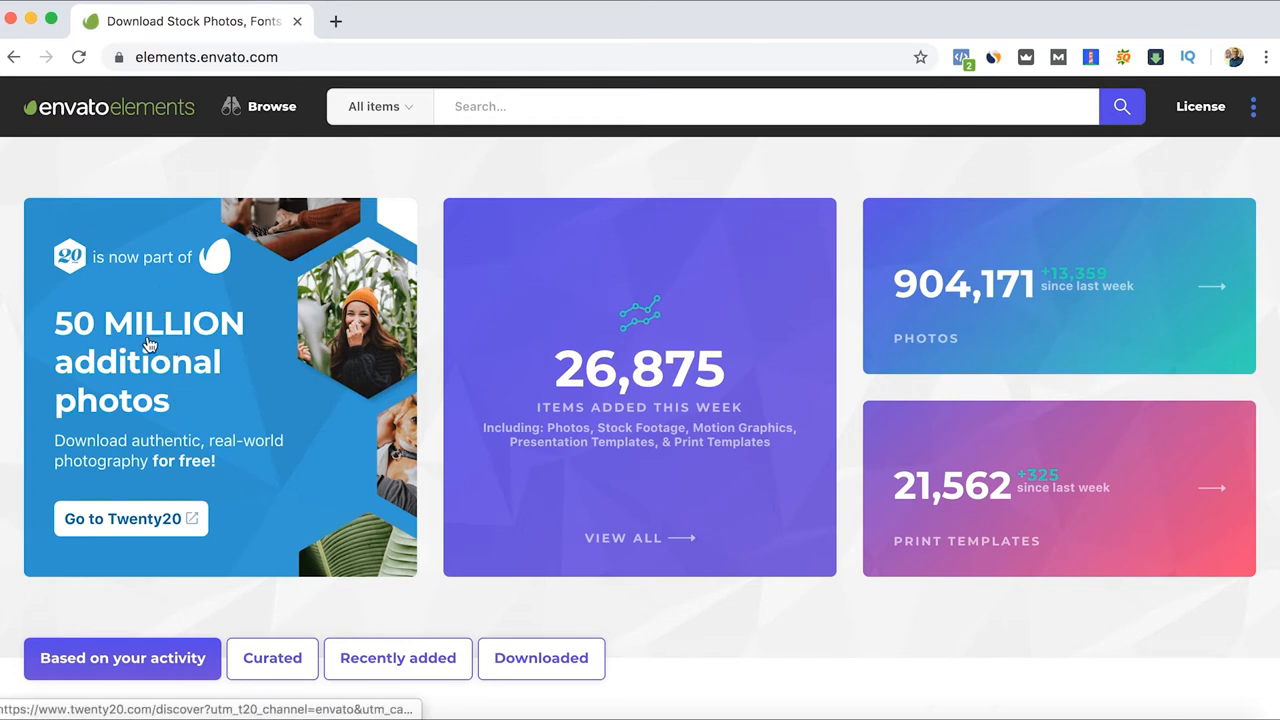
mouse_move(364, 186)
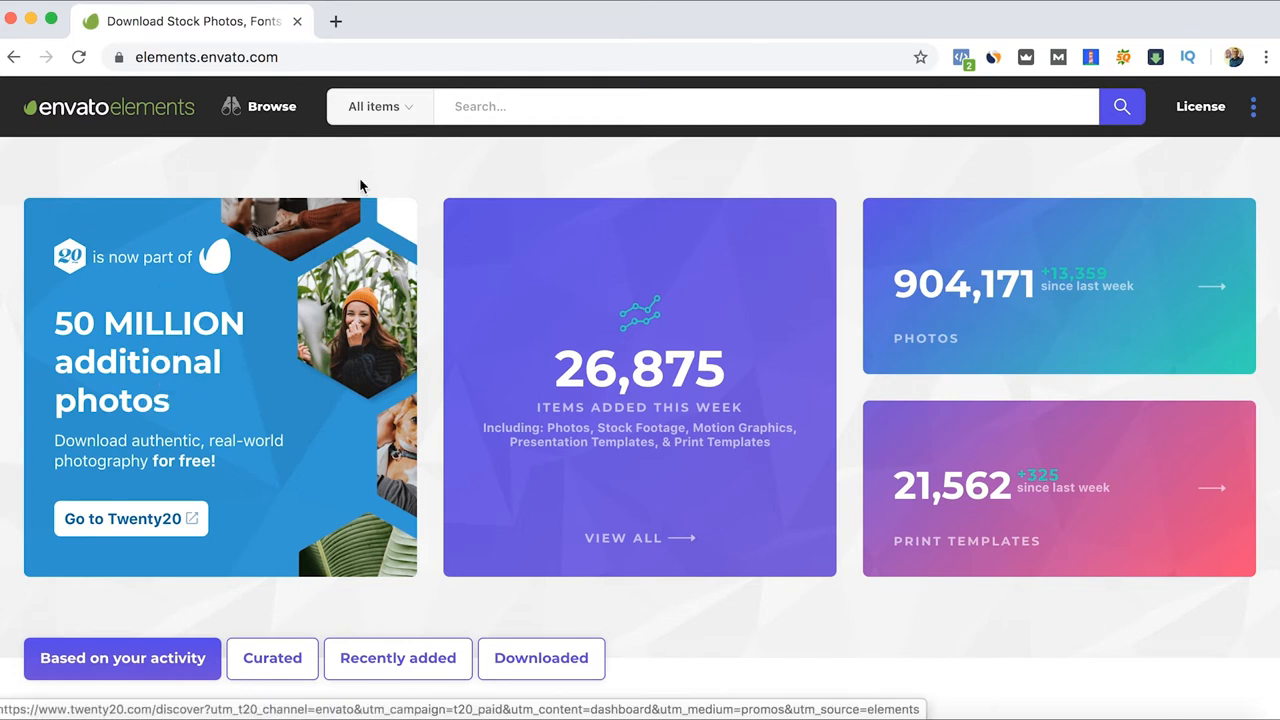
Scroll through the personalised recommendations and back up
scroll(down, 3)
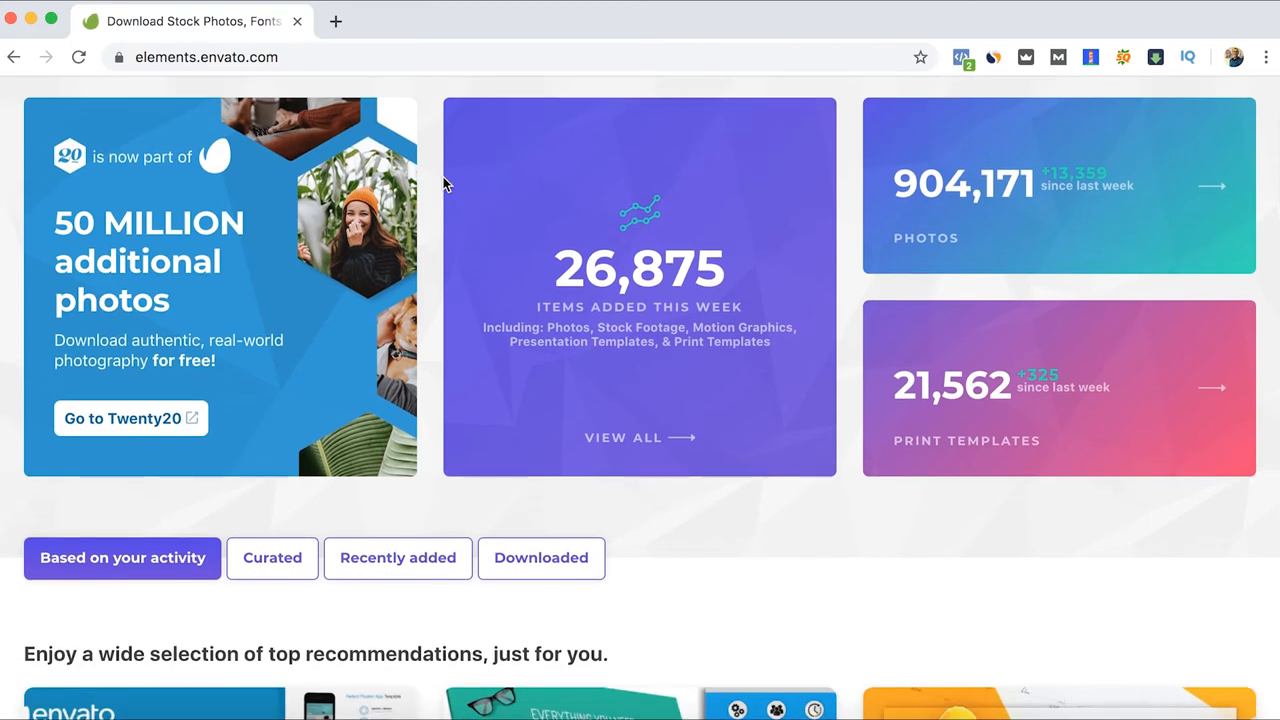
scroll(down, 3)
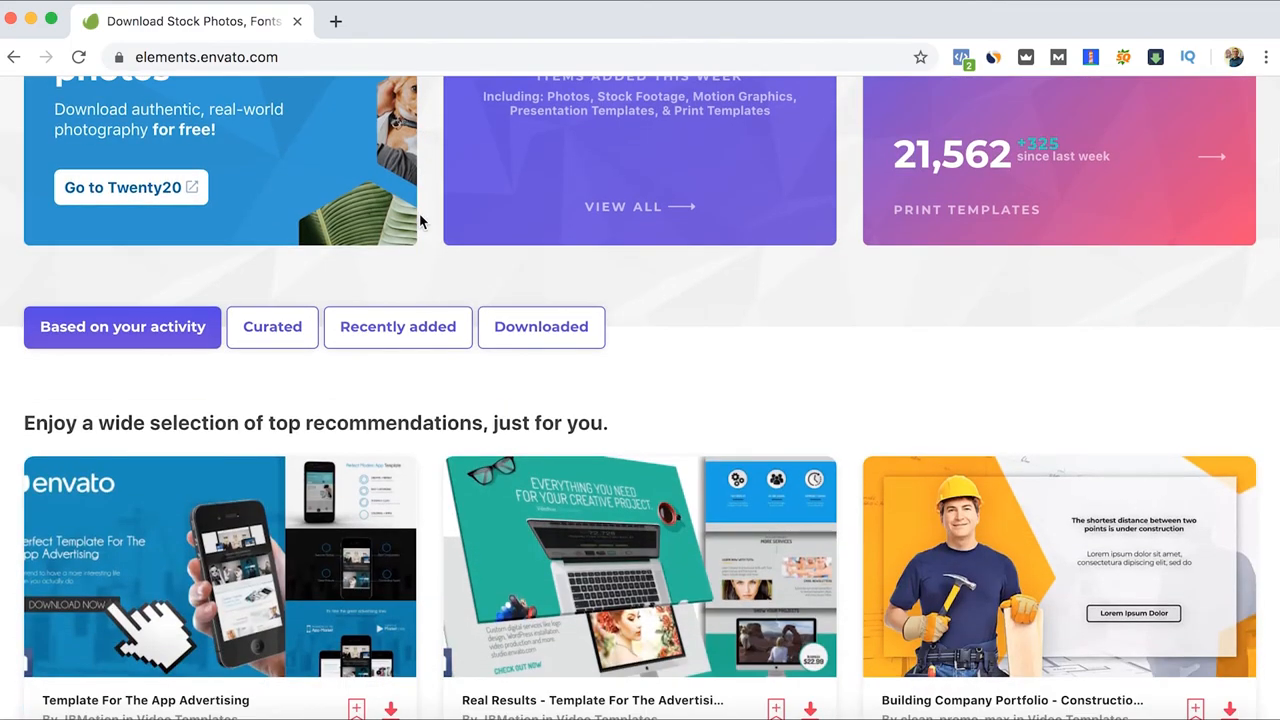
scroll(up, 3)
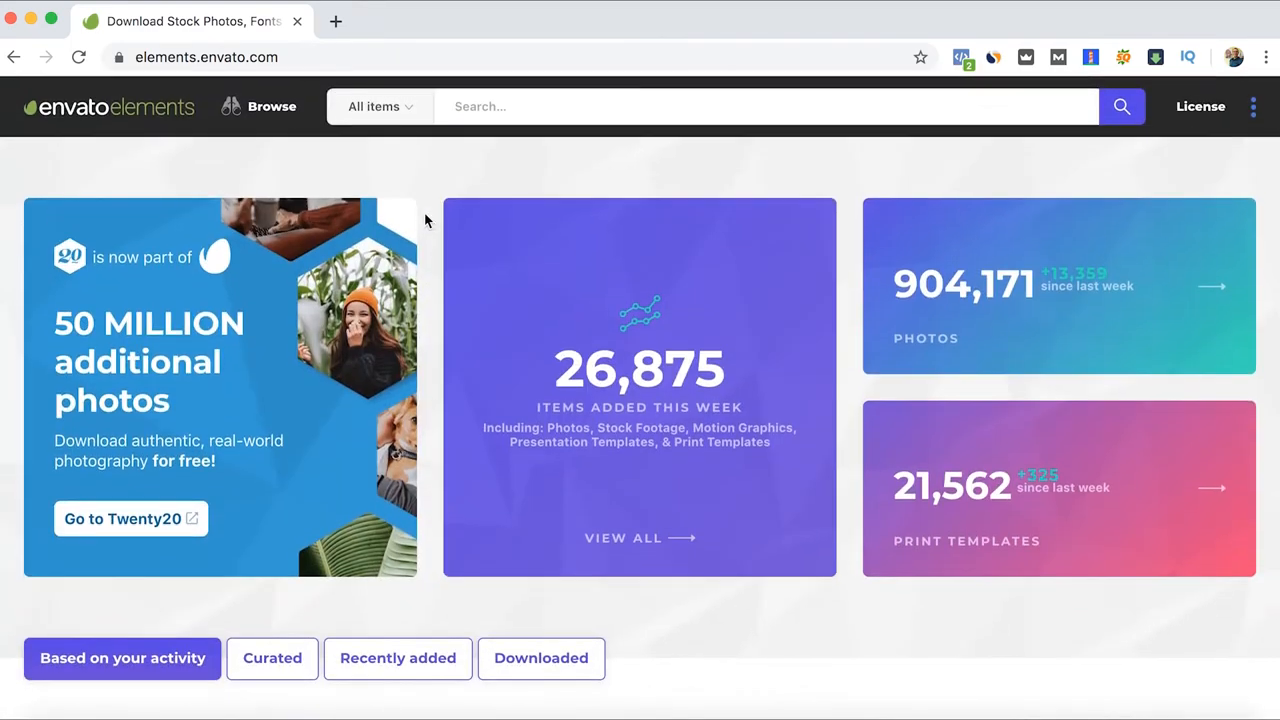
mouse_move(432, 184)
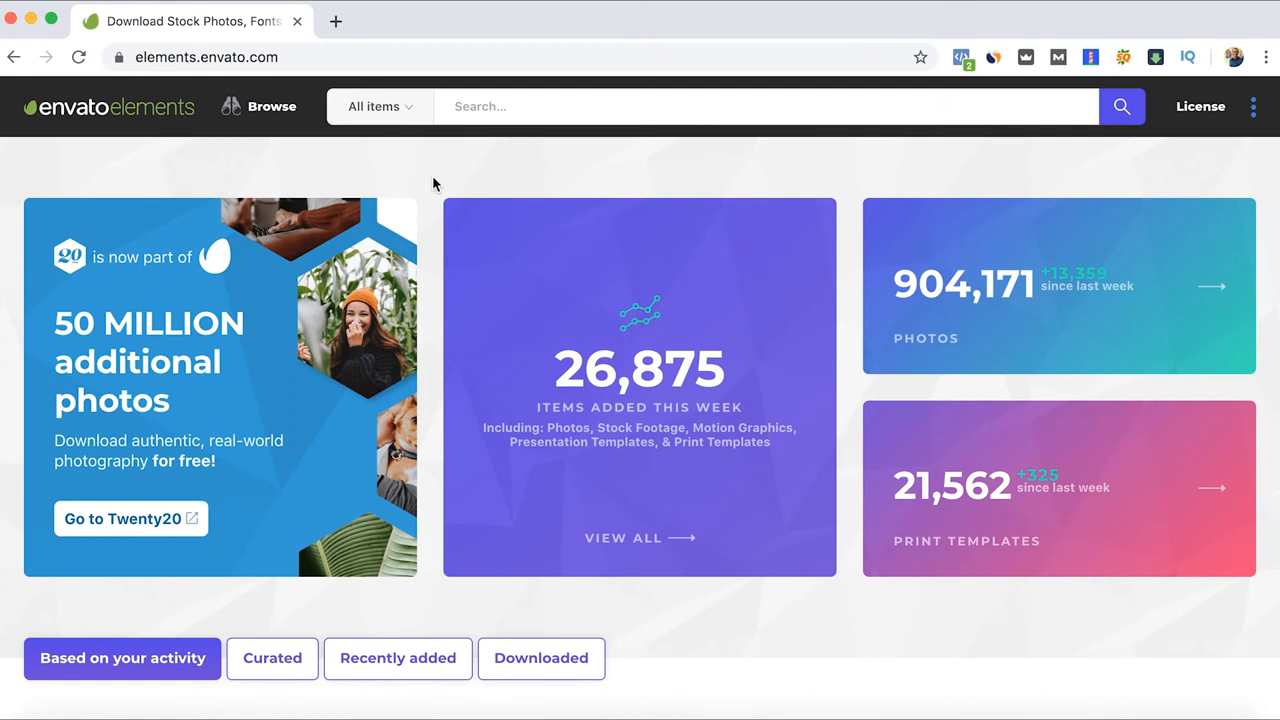